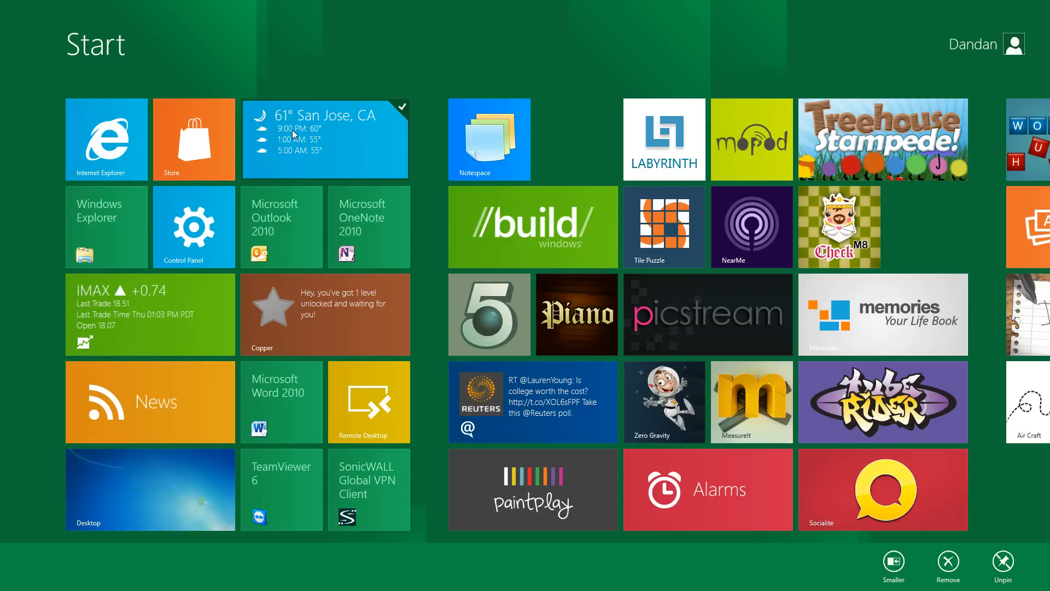
mouse_move(342, 151)
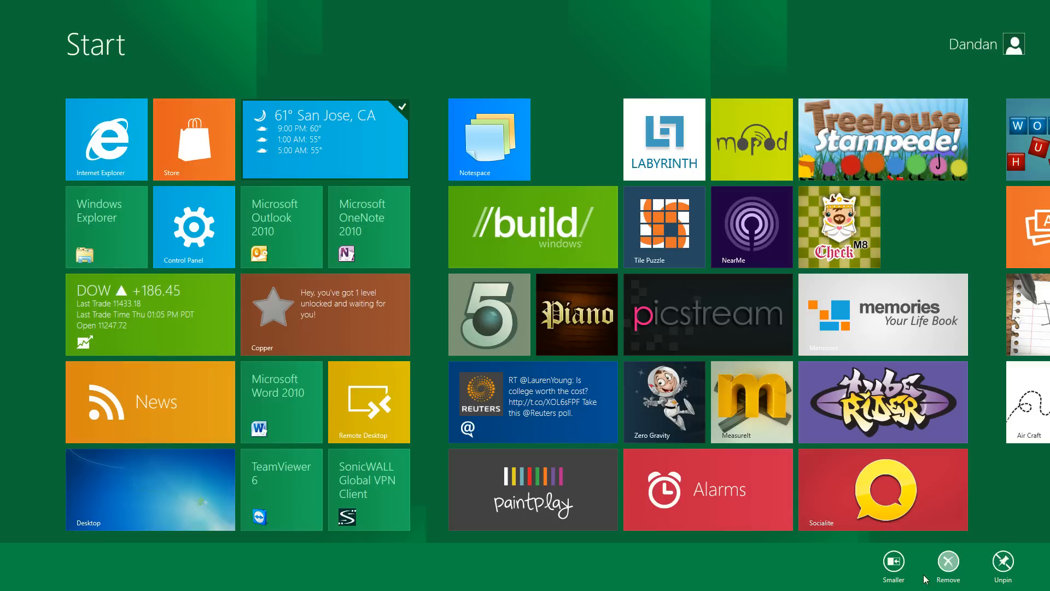
Select the NearMe tile on Start, then enter the Metro Control Panel.
left_click(893, 560)
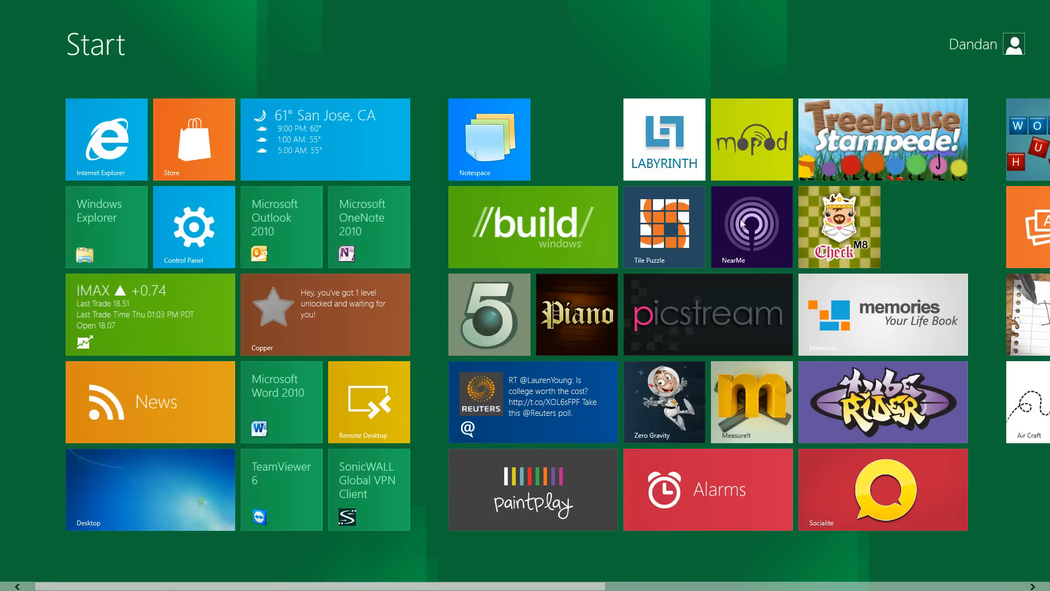
left_click(752, 227)
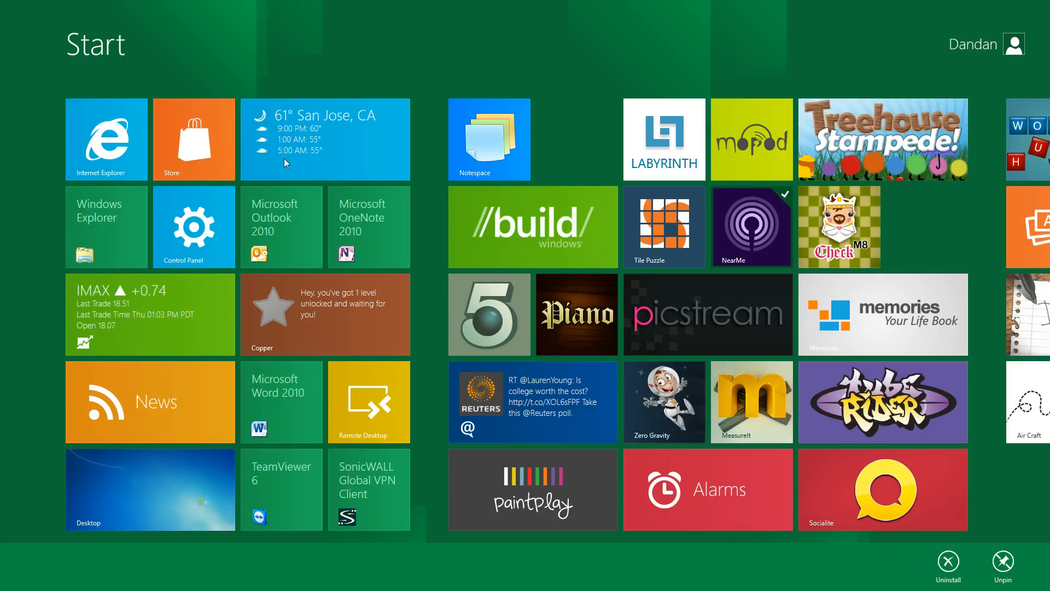
mouse_move(302, 76)
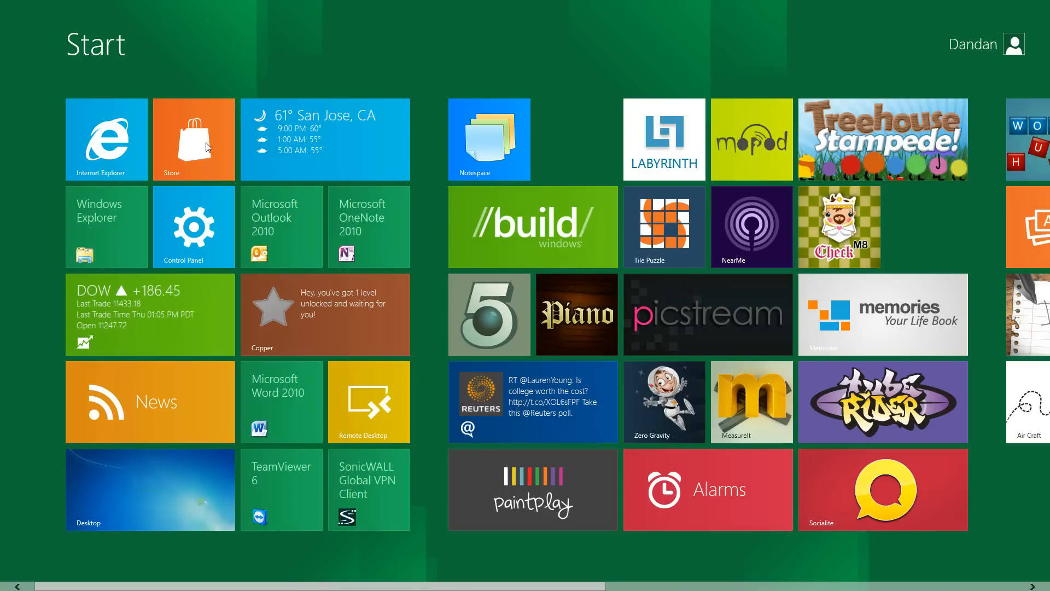
mouse_move(203, 121)
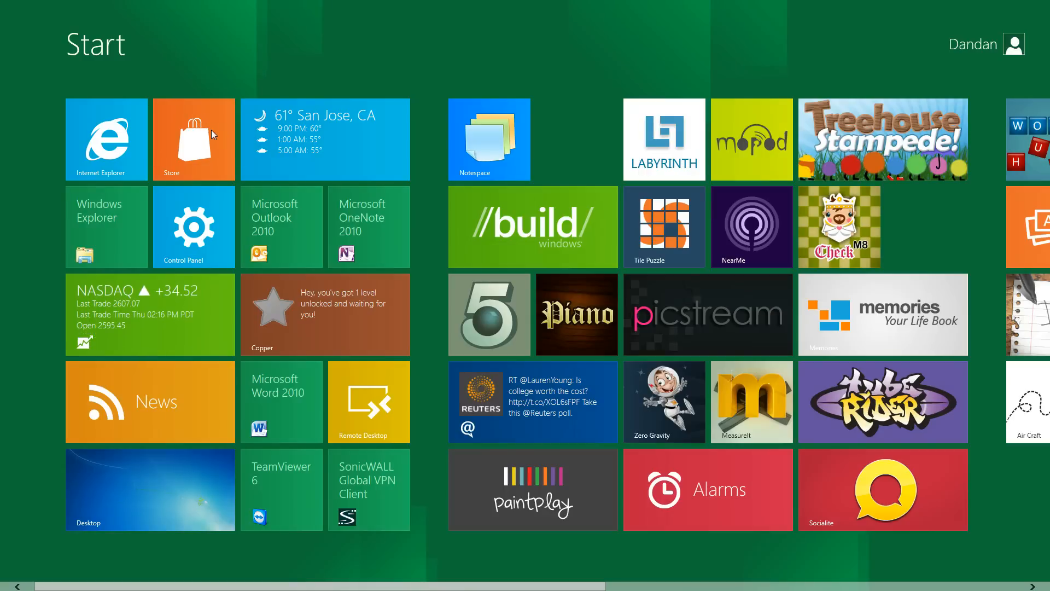
mouse_move(105, 230)
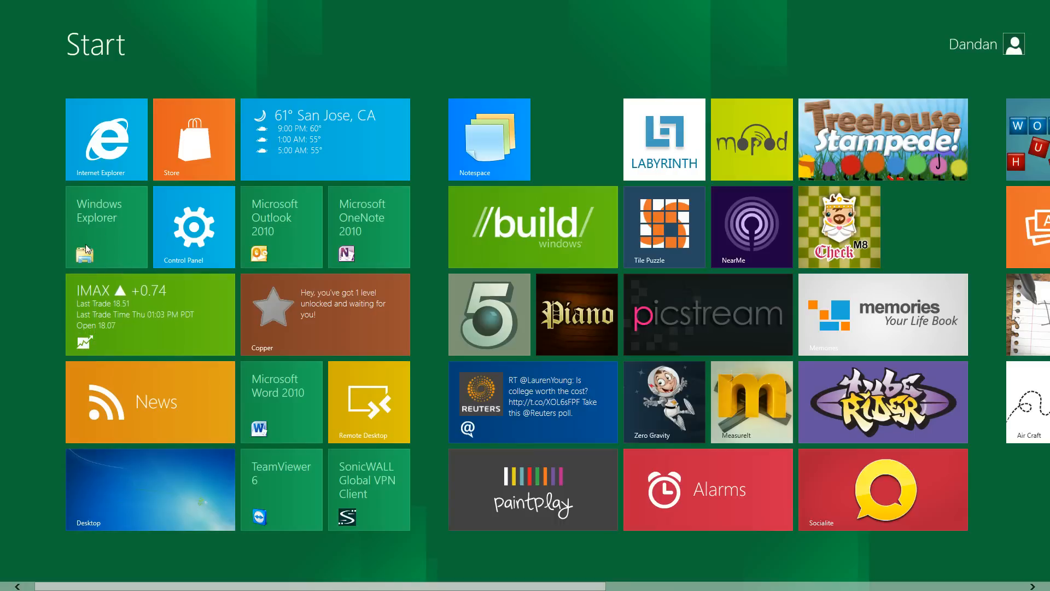
mouse_move(114, 198)
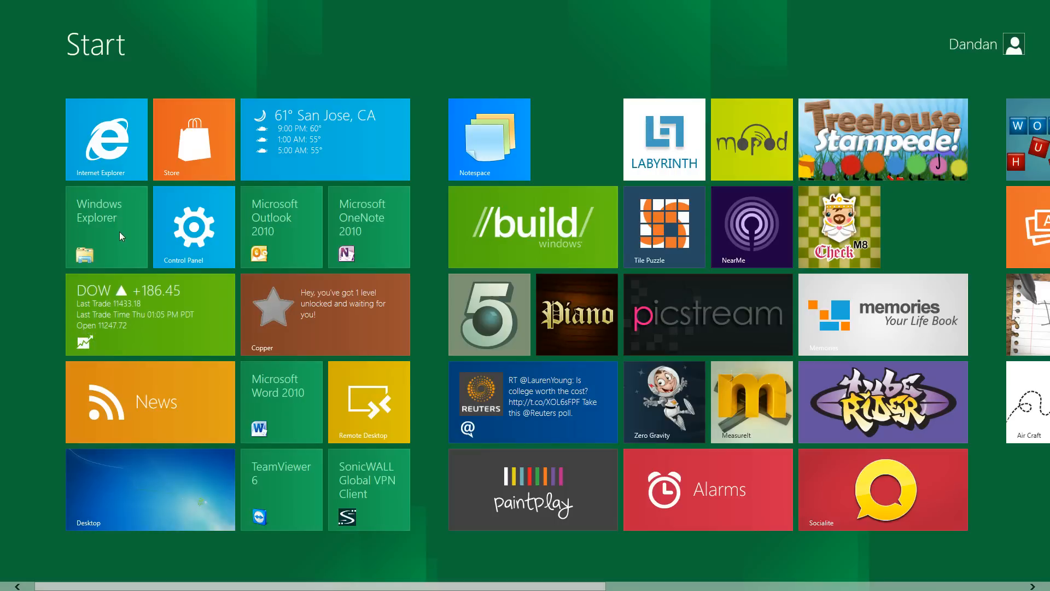
mouse_move(192, 229)
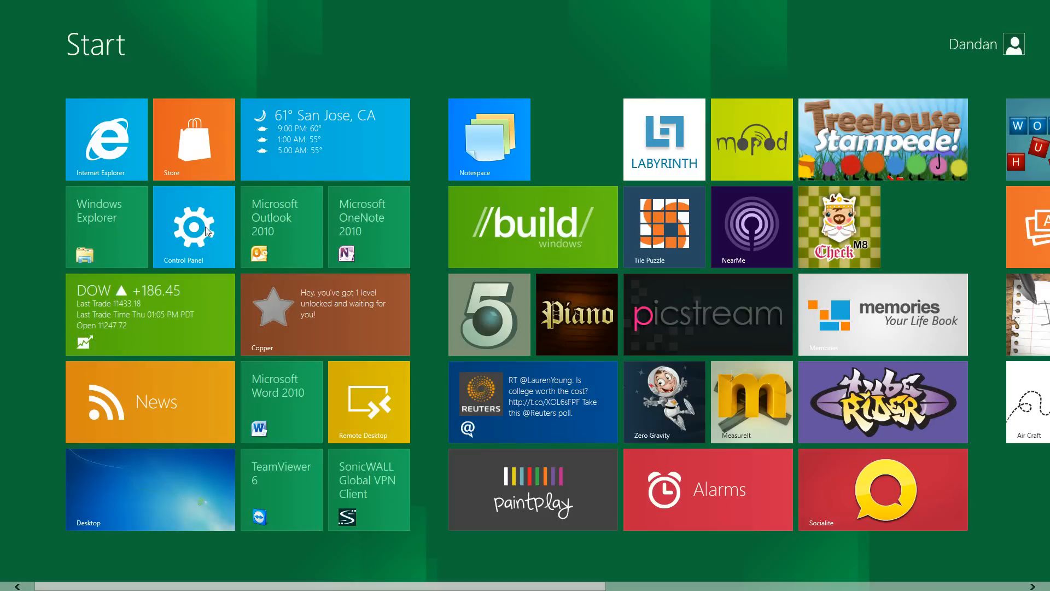
left_click(193, 227)
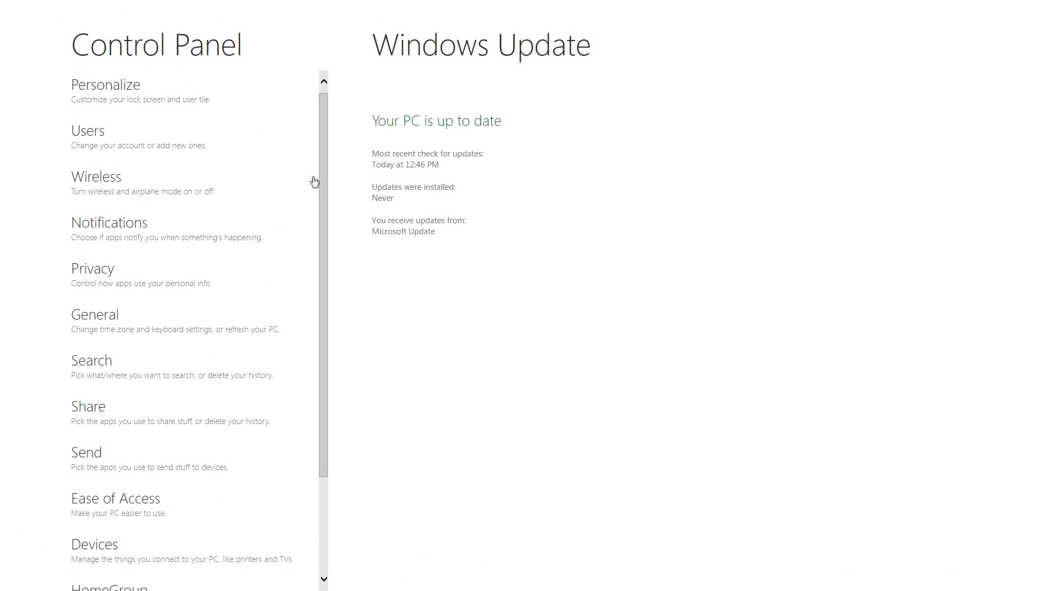
Browse Personalize with its User Tile page, then Users and Wireless settings.
left_click(105, 85)
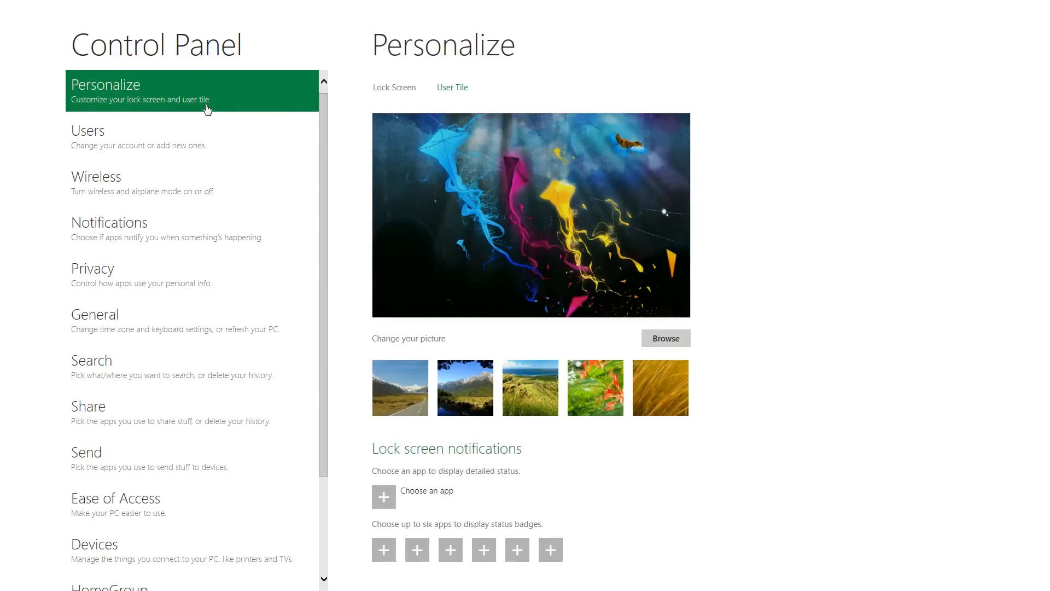
scroll("down", 3)
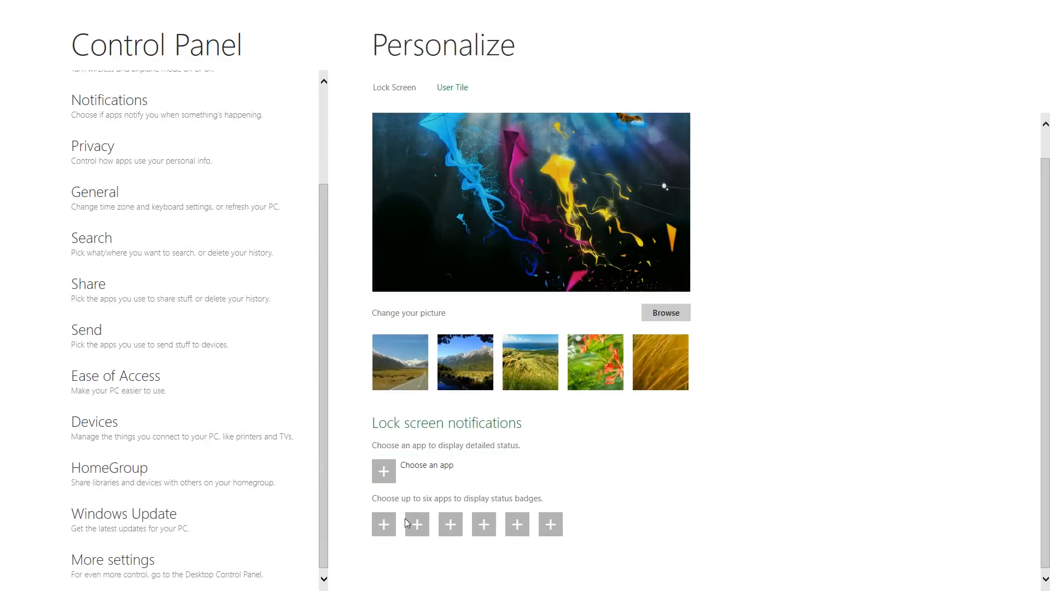
mouse_move(420, 478)
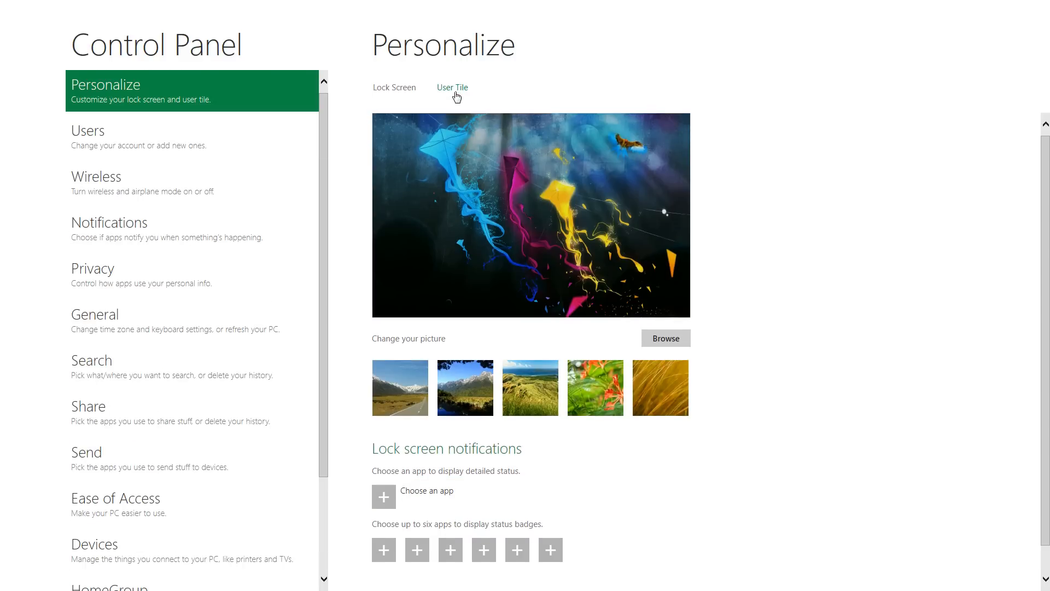
left_click(453, 87)
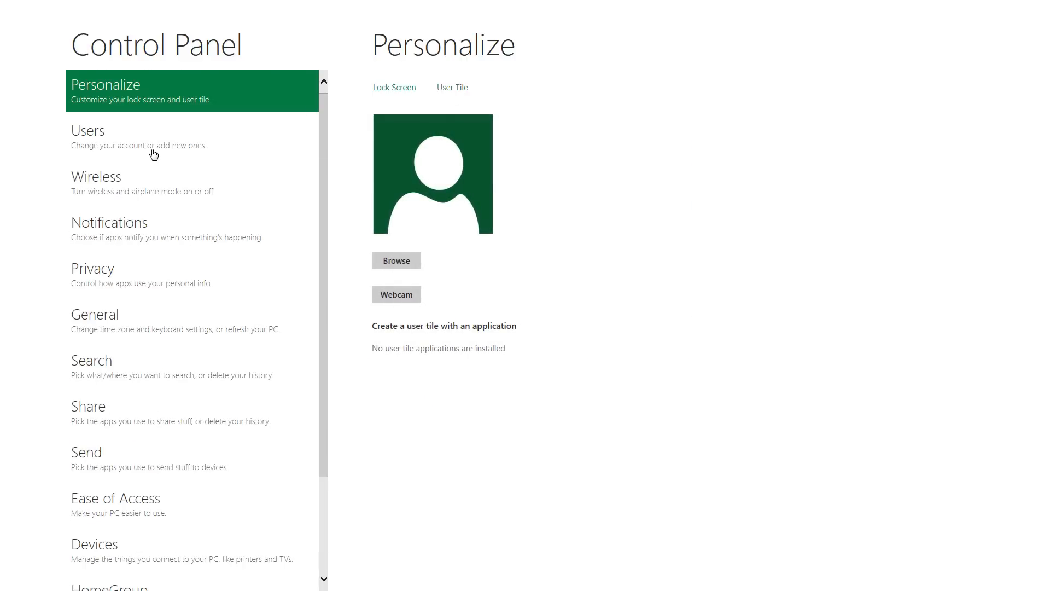
left_click(87, 131)
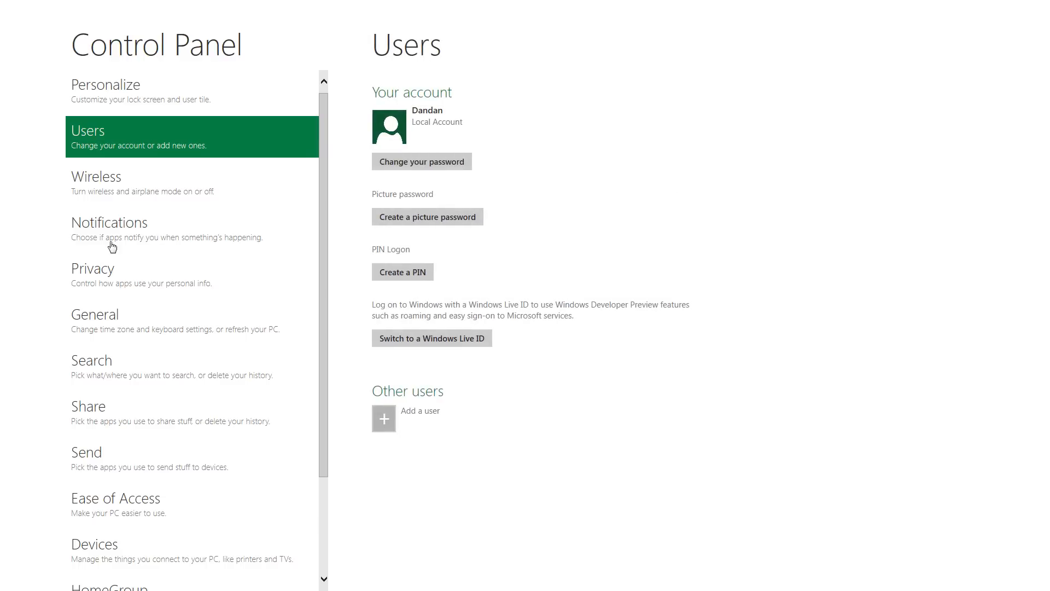
left_click(104, 183)
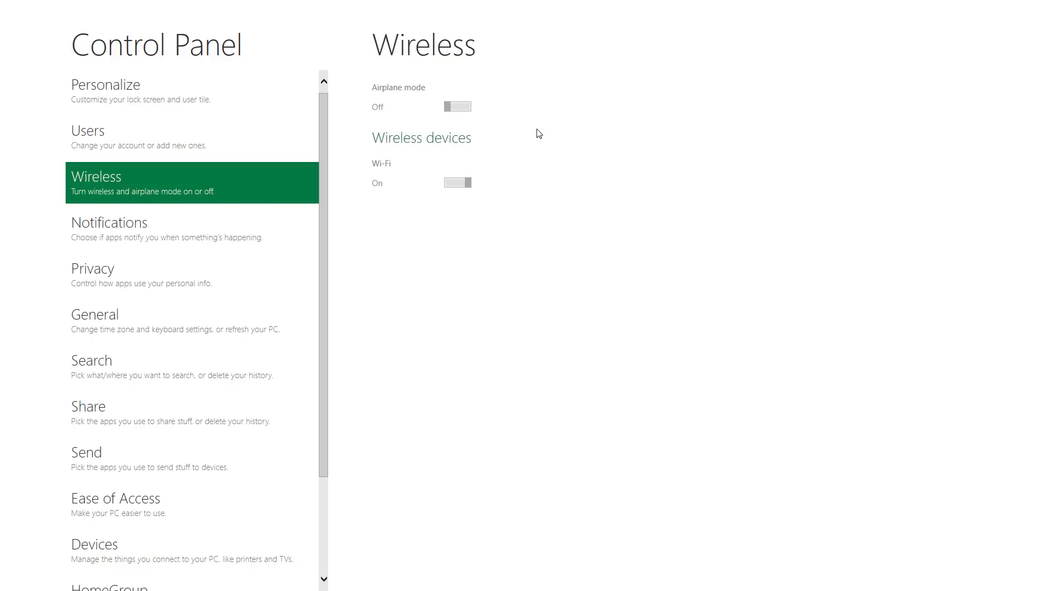
mouse_move(188, 208)
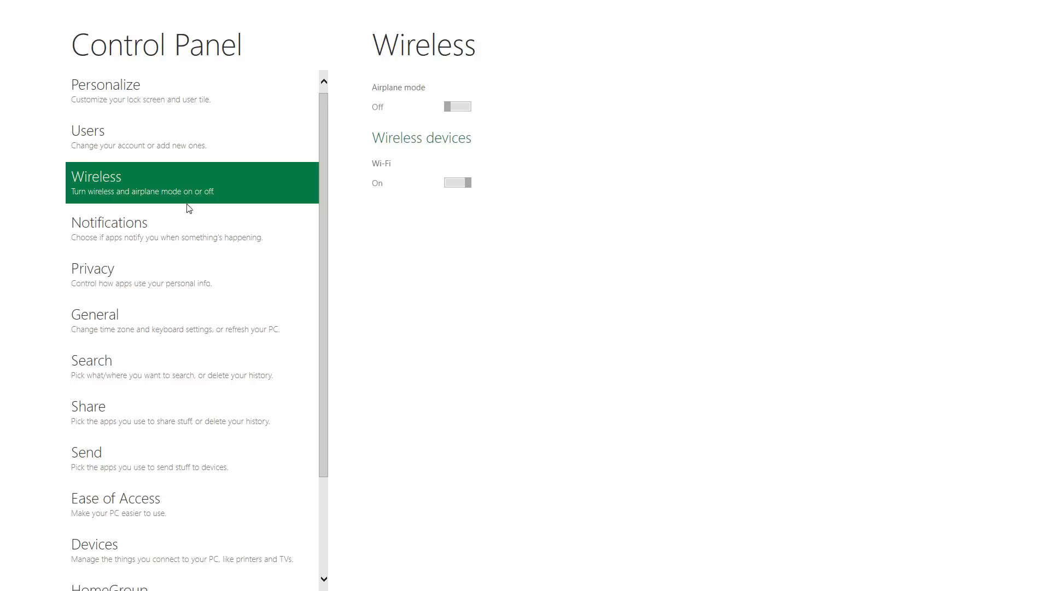
mouse_move(206, 266)
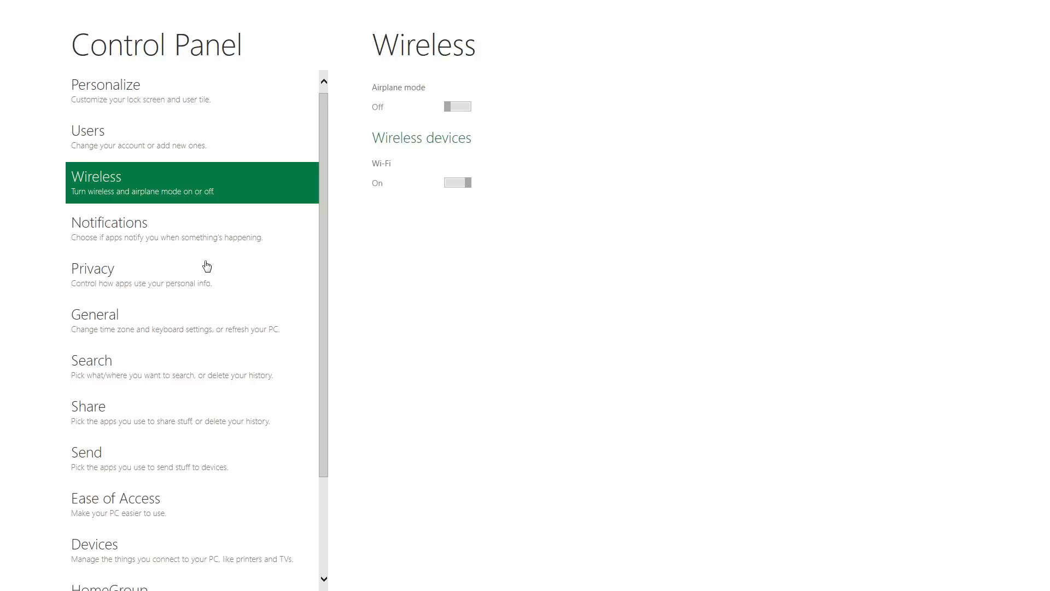
mouse_move(213, 234)
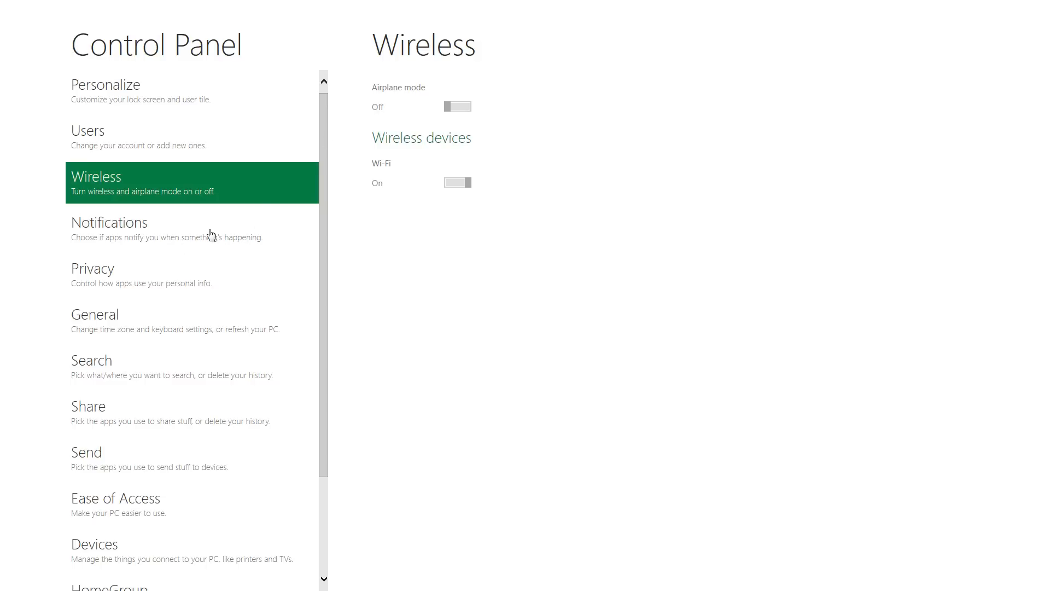
Browse the Notifications, Privacy and General settings pages in turn.
left_click(137, 228)
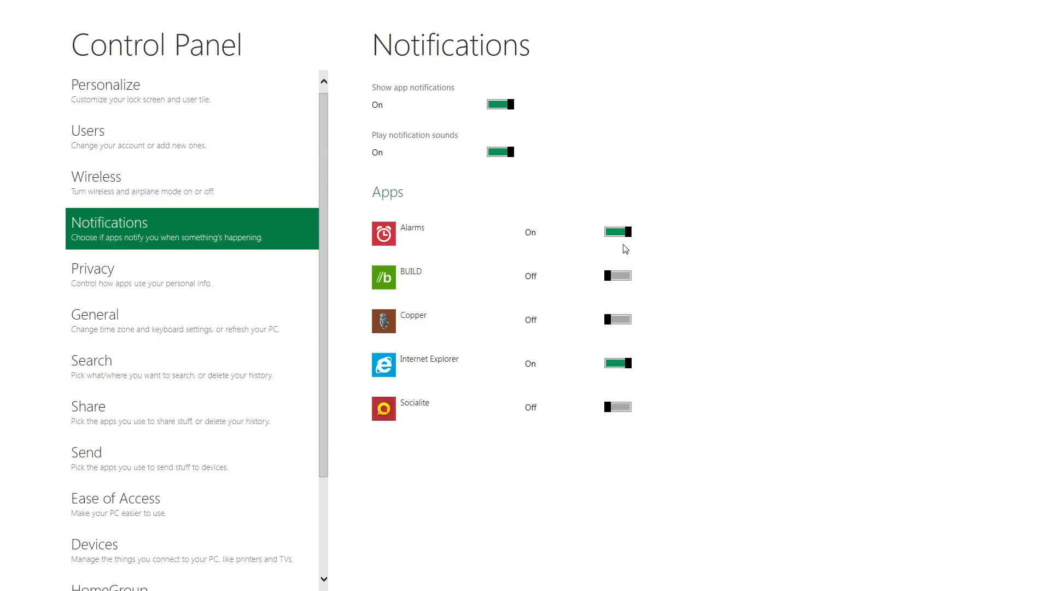
mouse_move(536, 348)
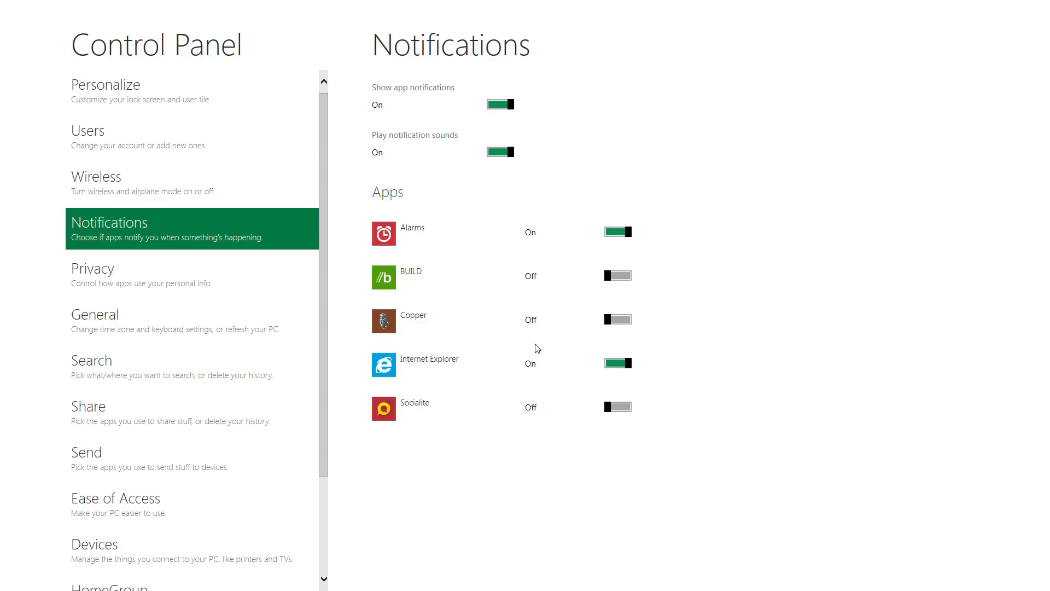
mouse_move(431, 375)
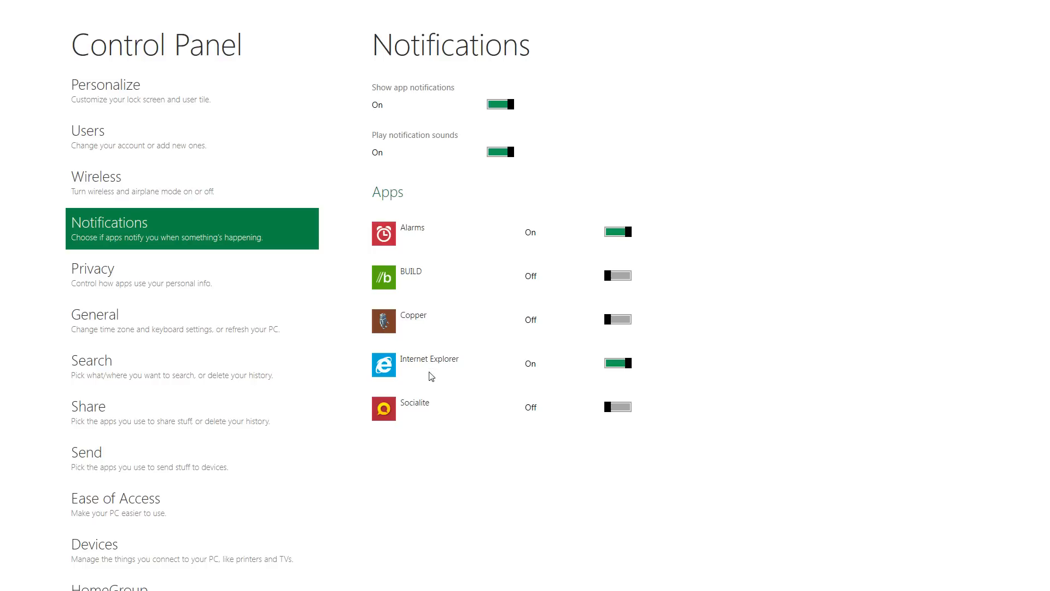
mouse_move(418, 331)
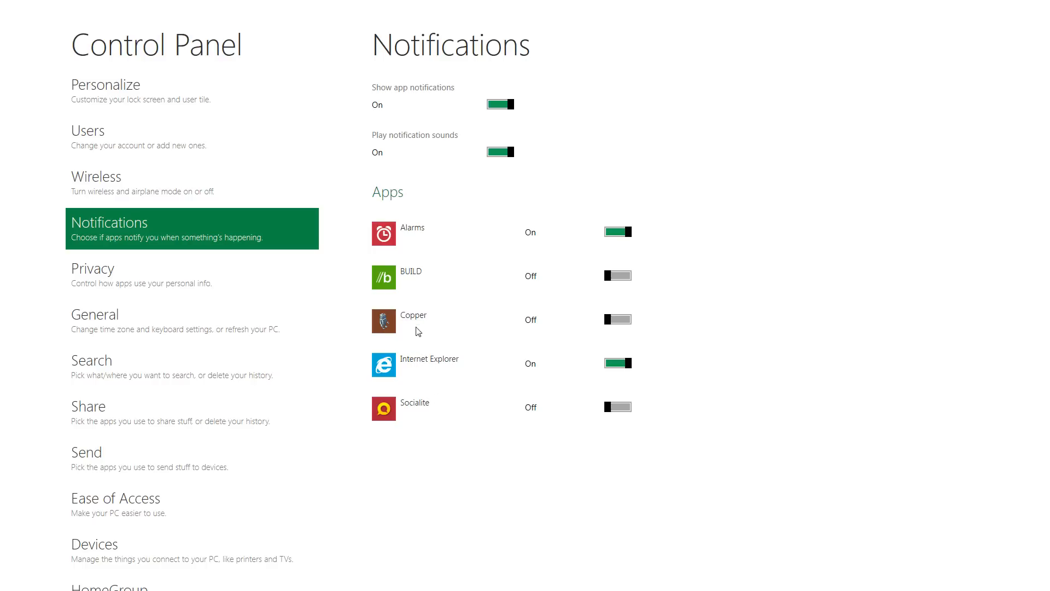
mouse_move(437, 310)
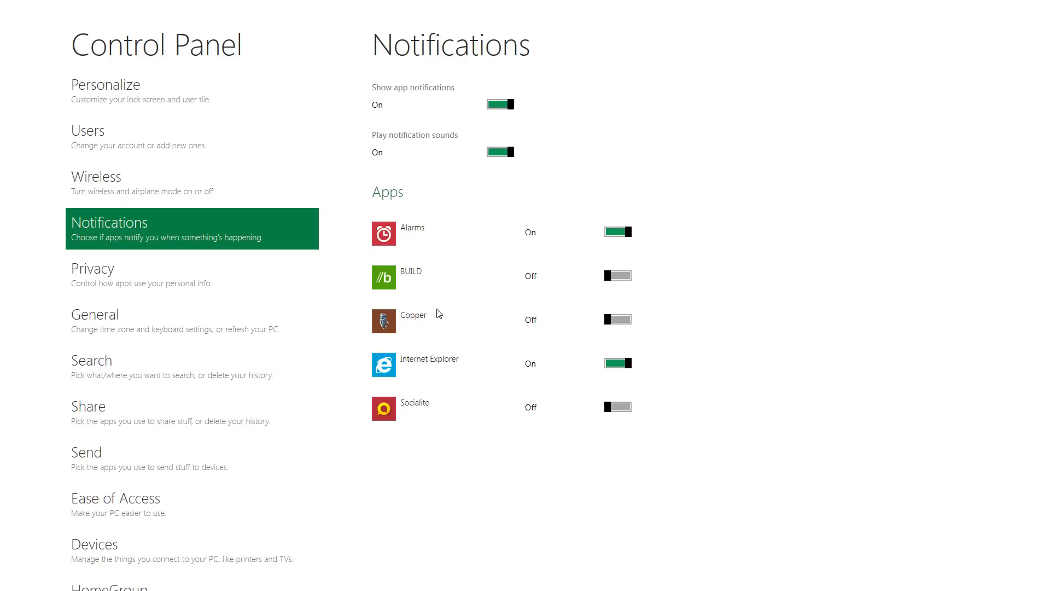
left_click(110, 278)
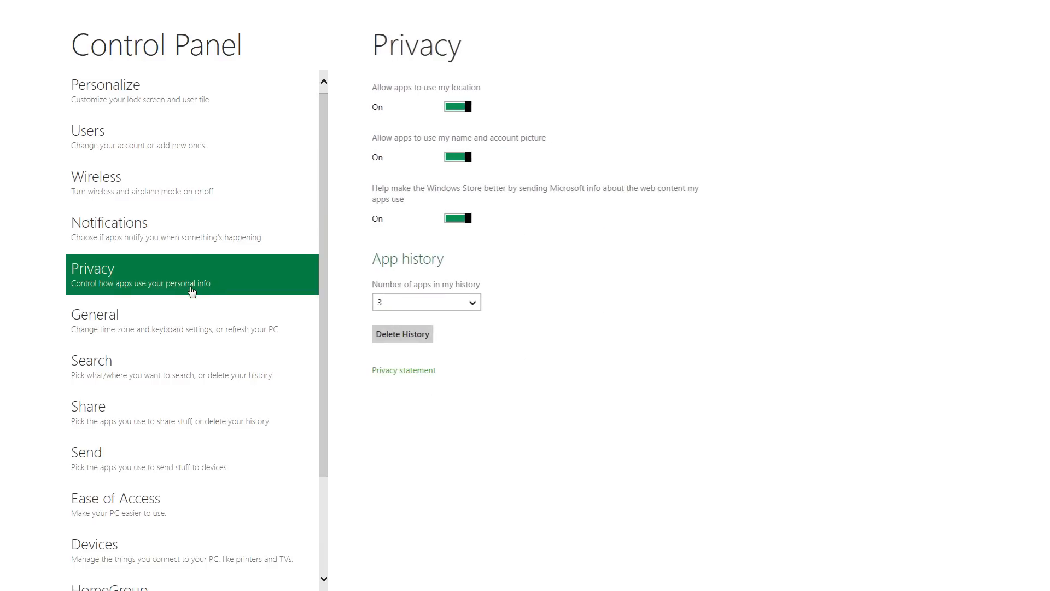
left_click(94, 315)
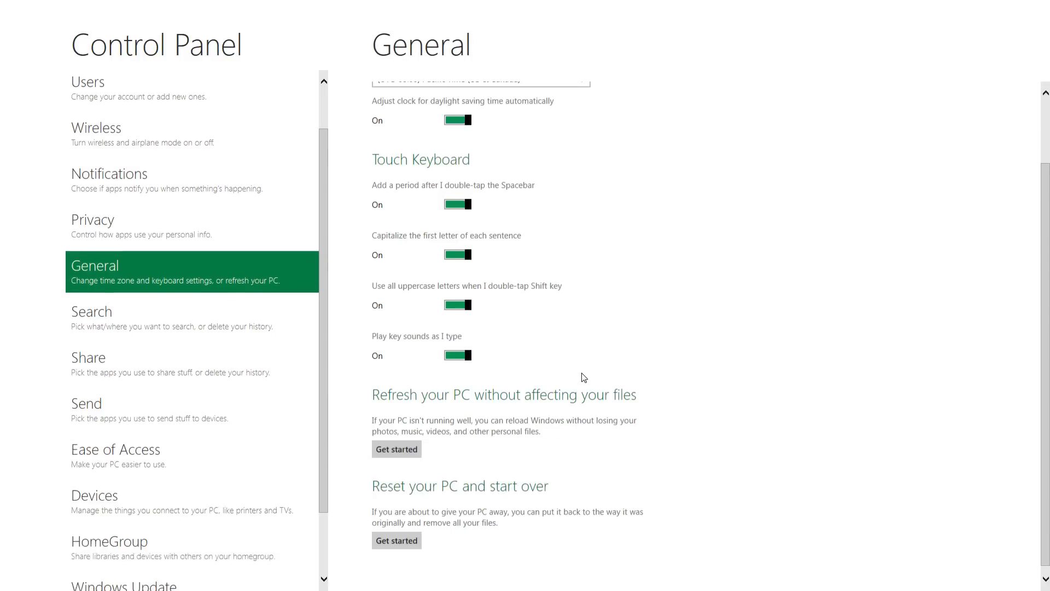
scroll("down", 3)
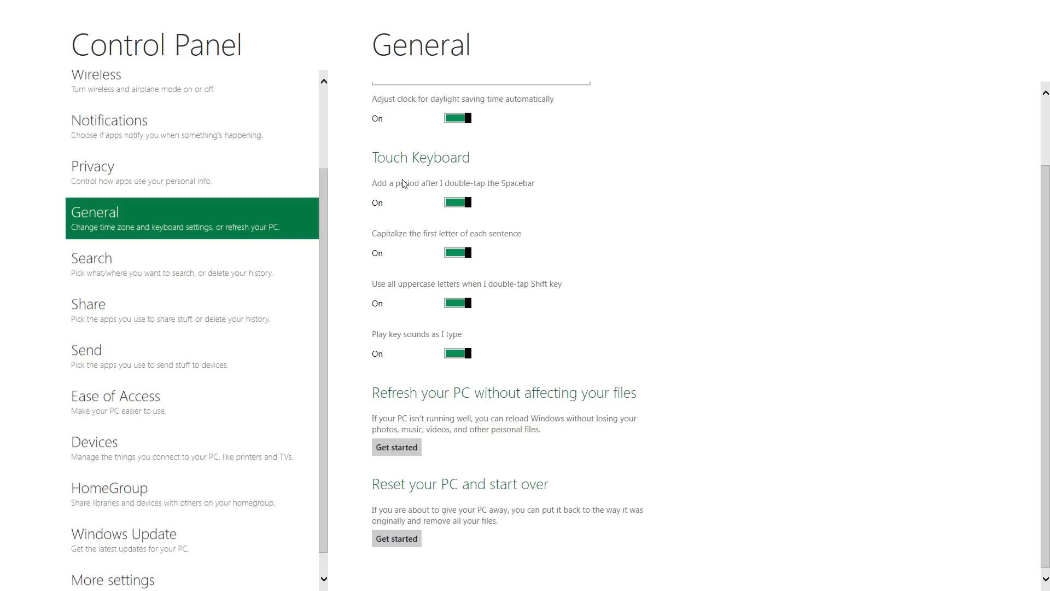
mouse_move(454, 424)
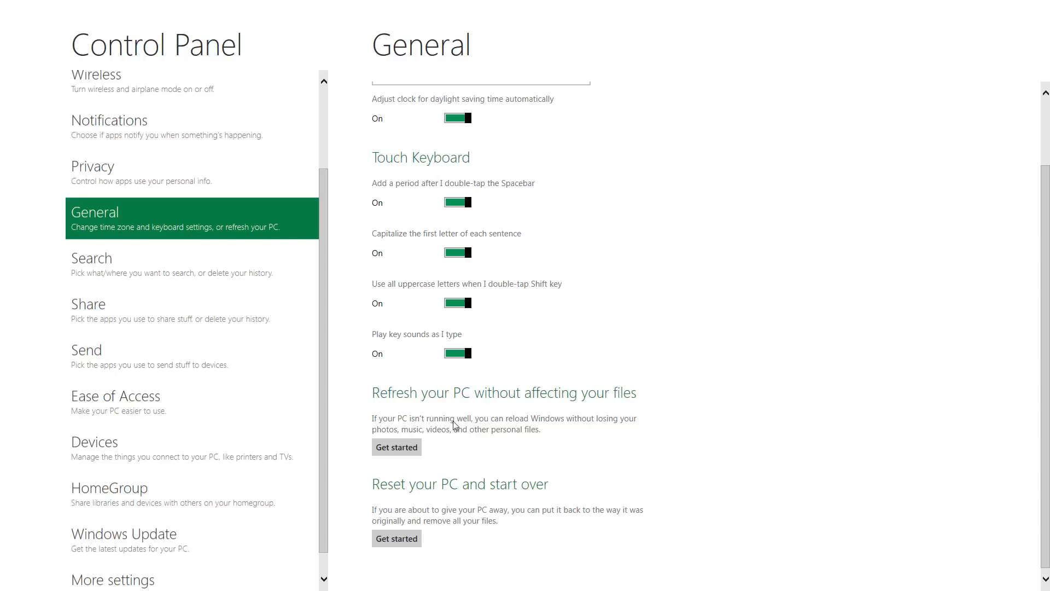
mouse_move(514, 409)
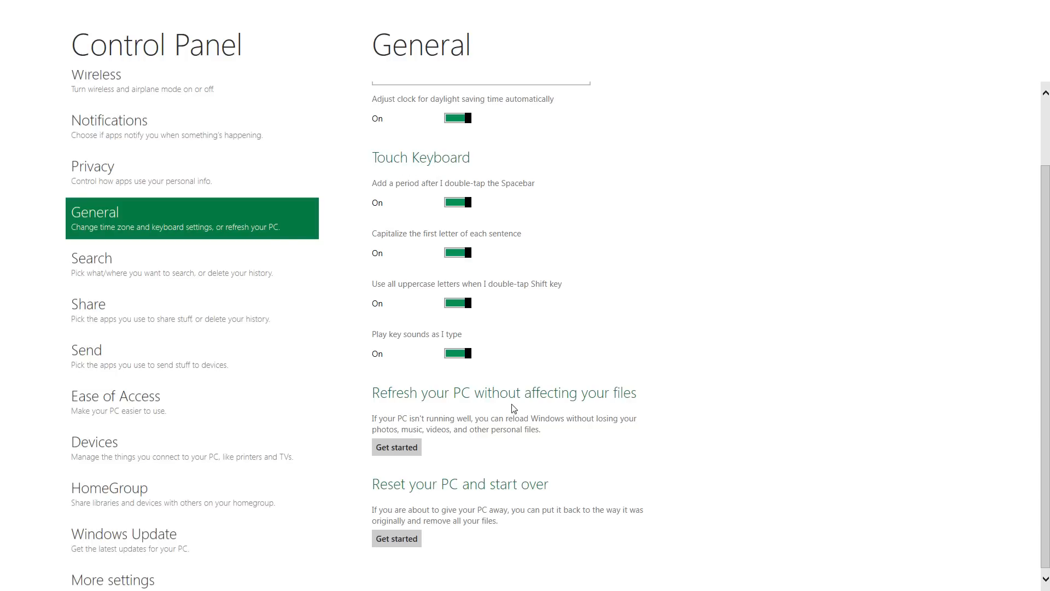
mouse_move(575, 432)
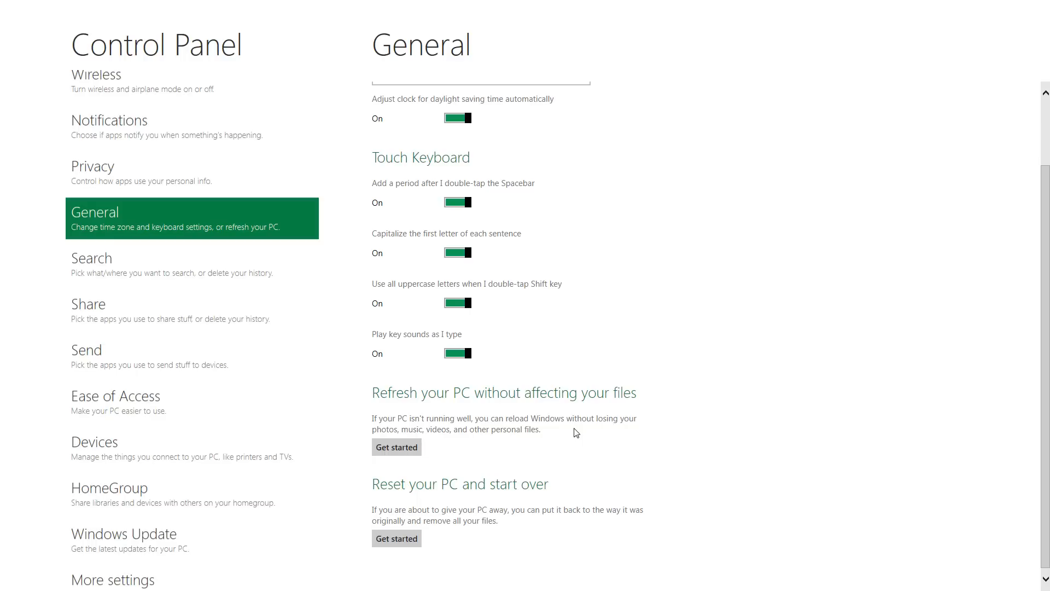
mouse_move(532, 439)
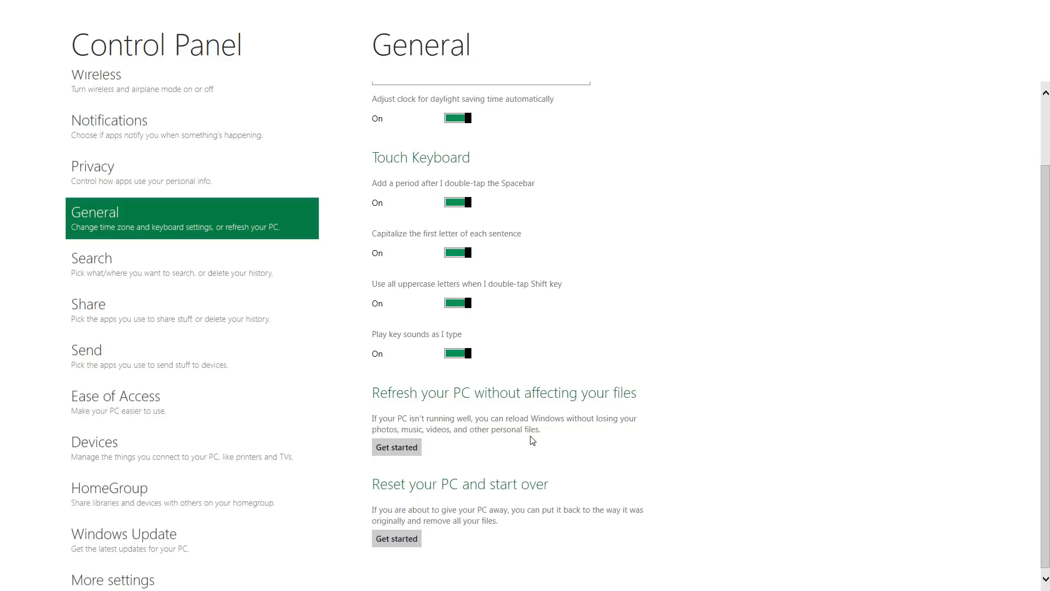
mouse_move(538, 433)
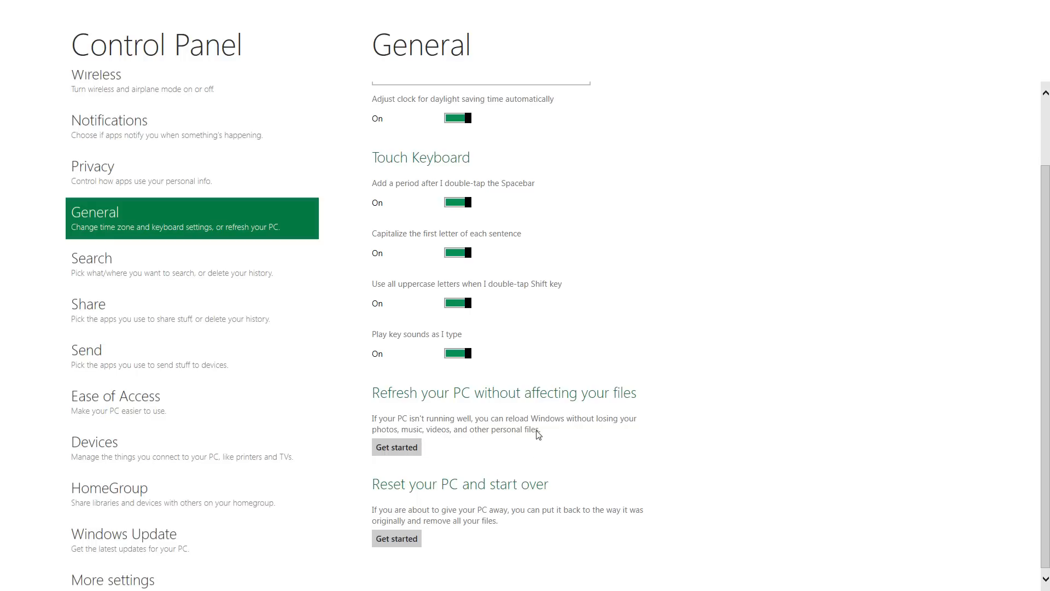
mouse_move(553, 440)
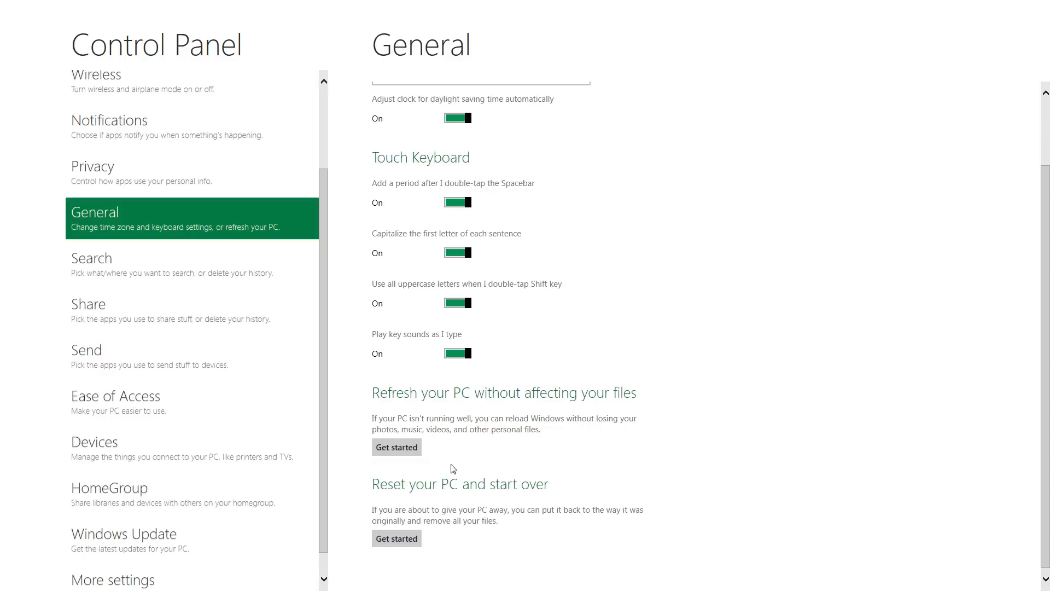
mouse_move(501, 491)
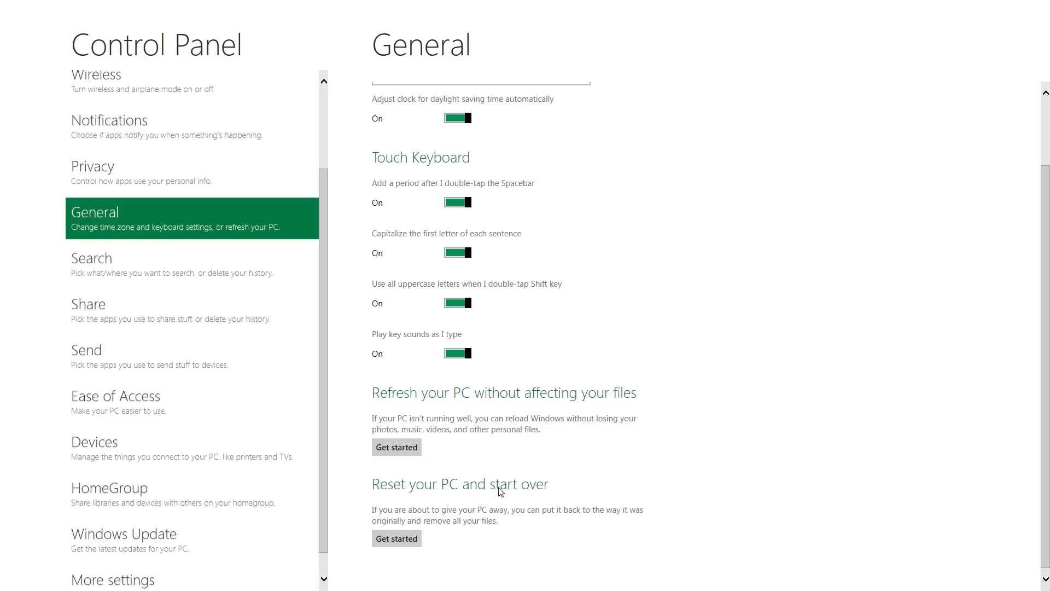
mouse_move(462, 526)
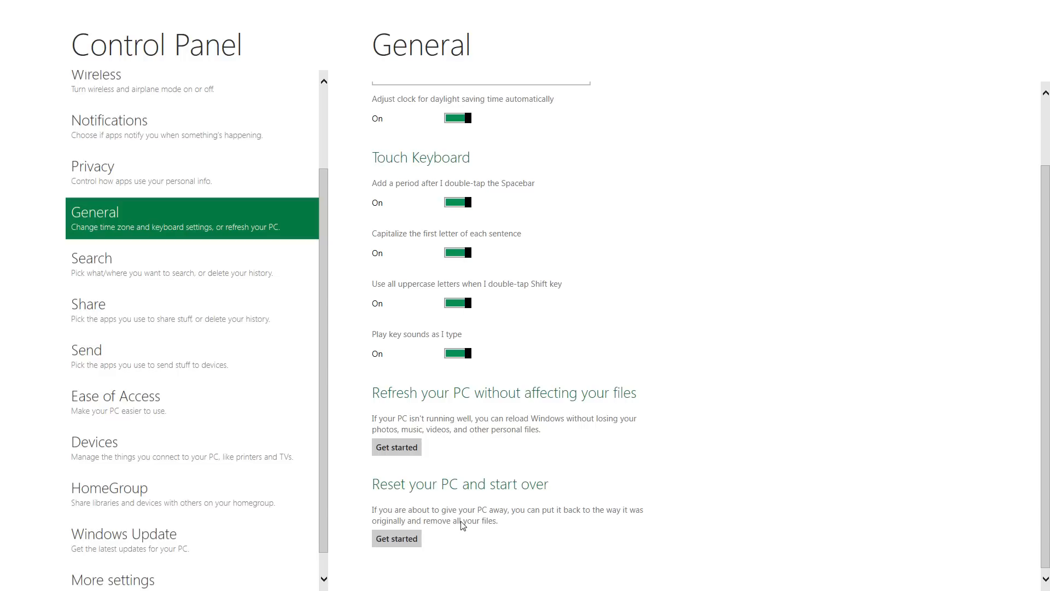
mouse_move(461, 525)
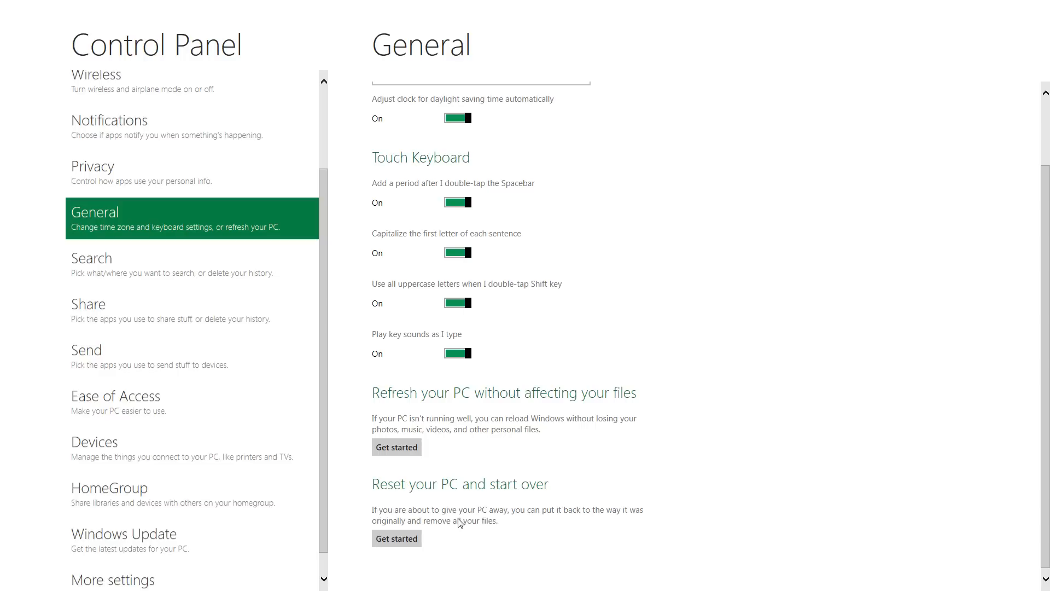
mouse_move(459, 528)
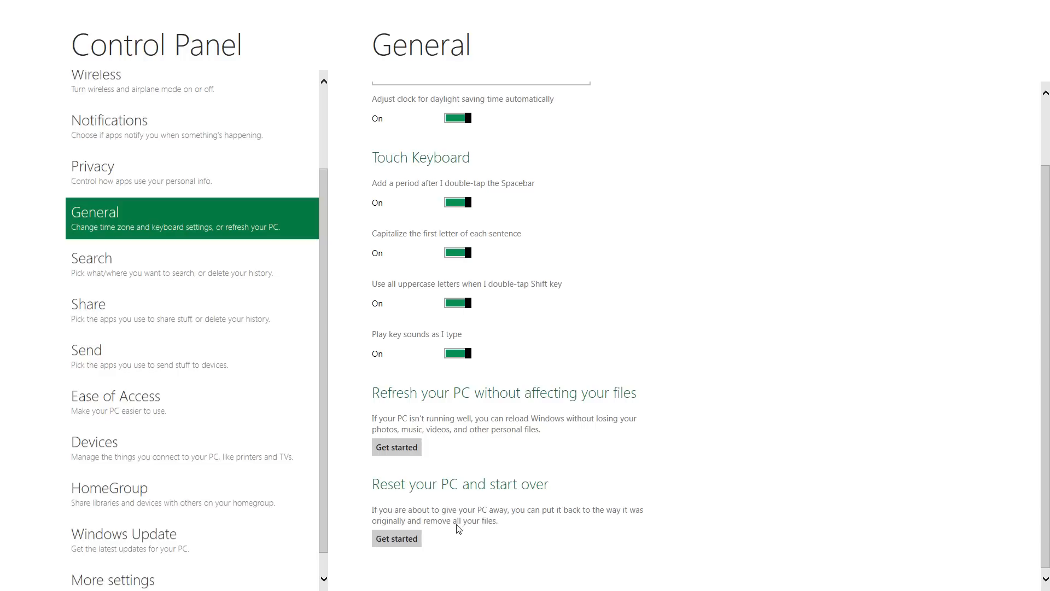
mouse_move(391, 545)
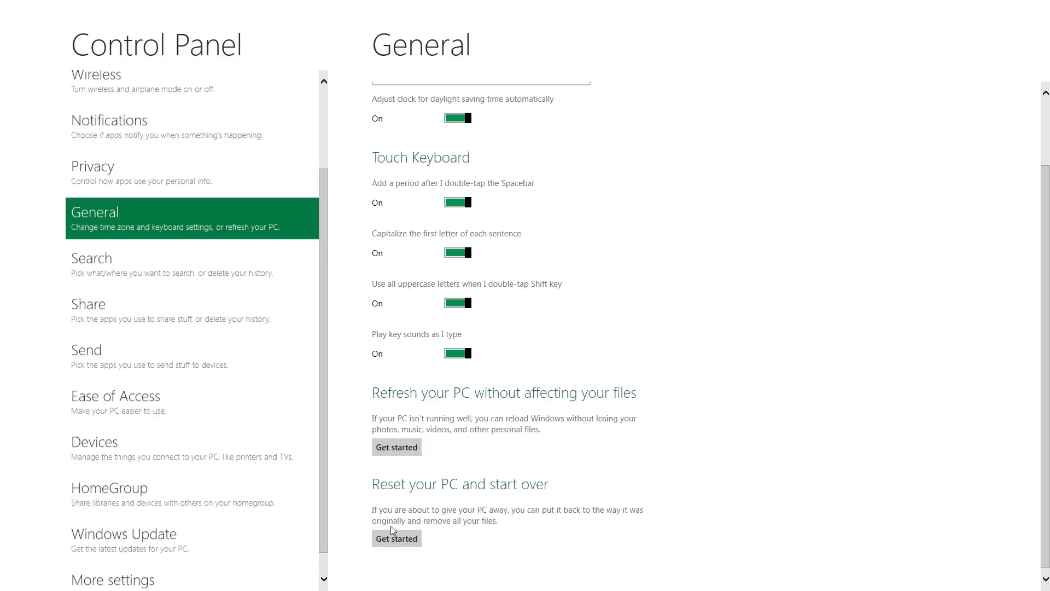
mouse_move(526, 558)
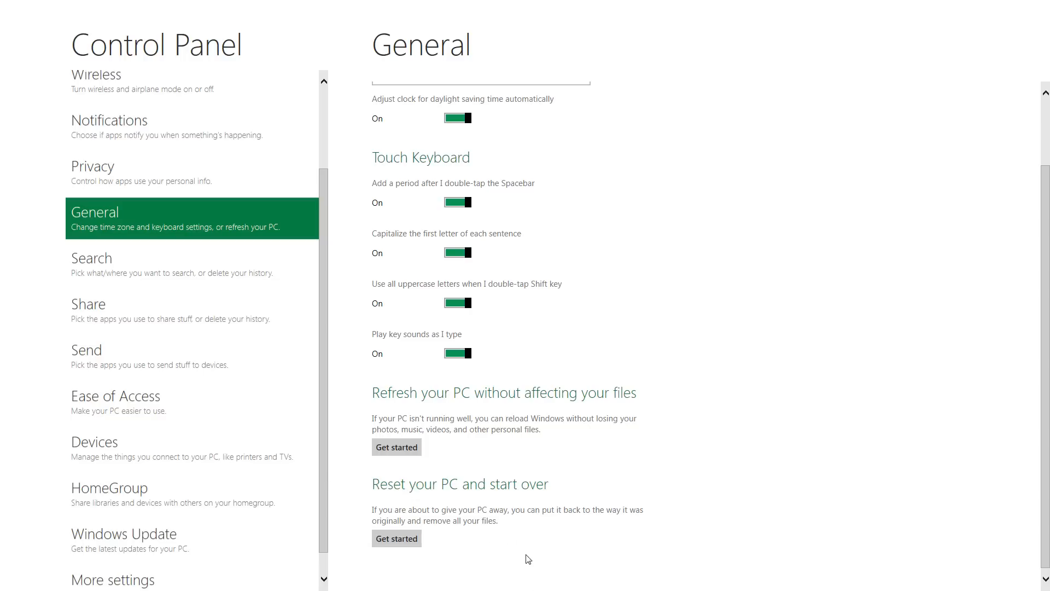
mouse_move(474, 525)
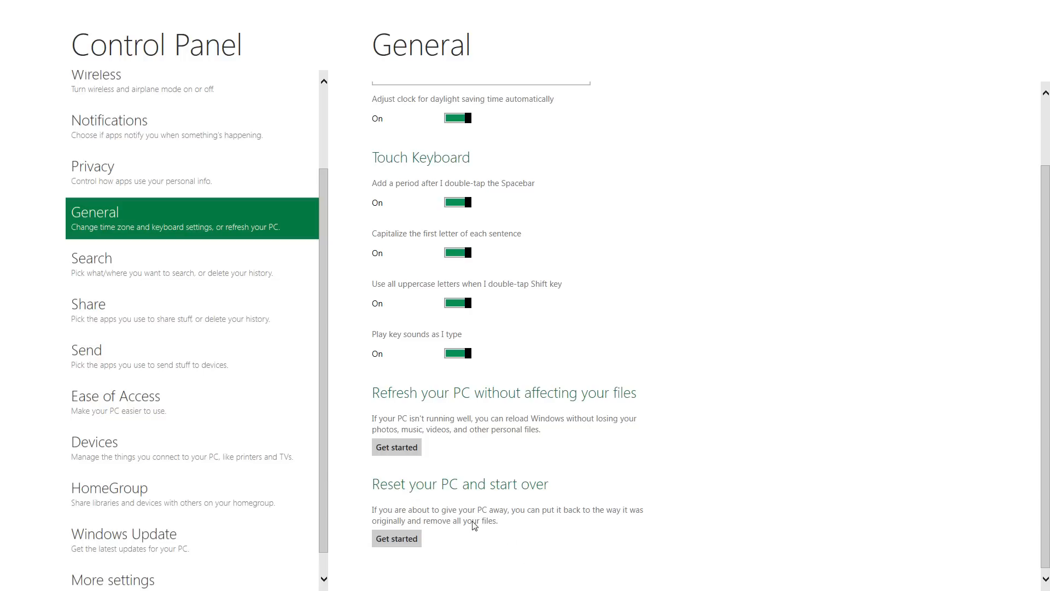
mouse_move(496, 525)
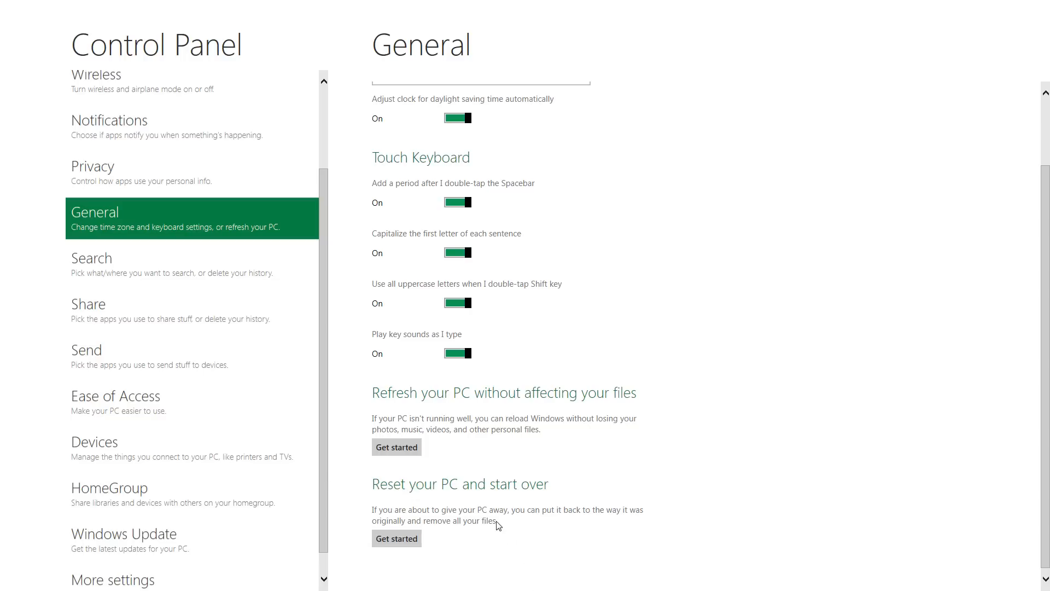
mouse_move(691, 507)
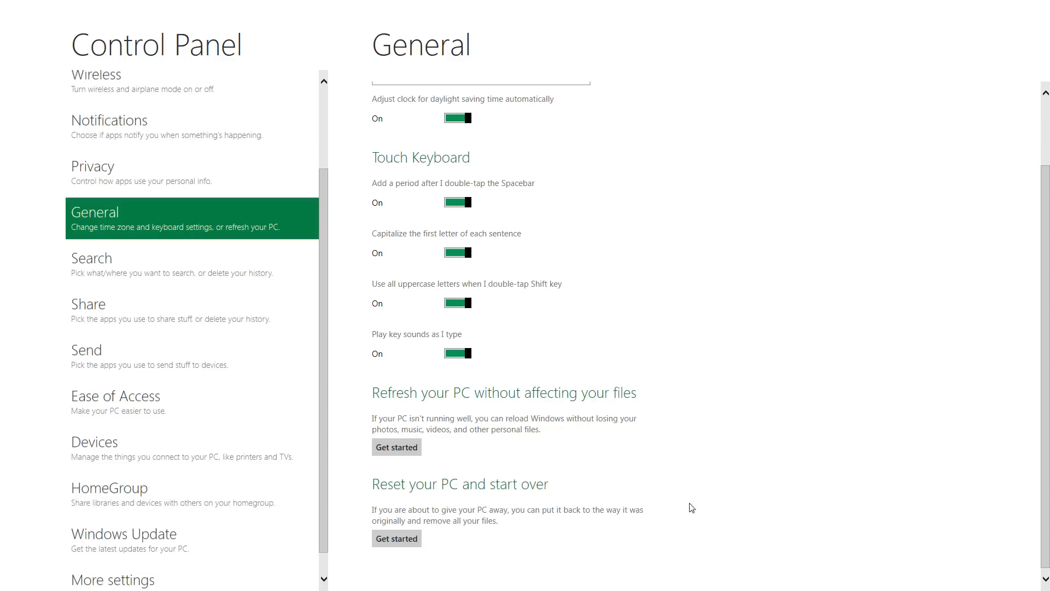
mouse_move(390, 536)
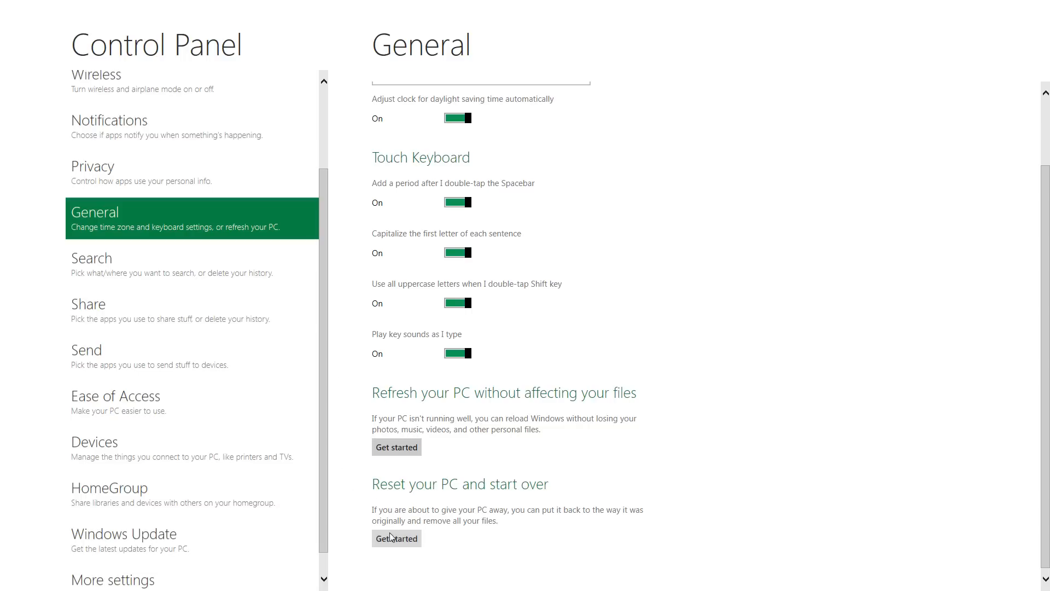
Browse the Search settings, scrolling through them, then the Share settings.
left_click(109, 266)
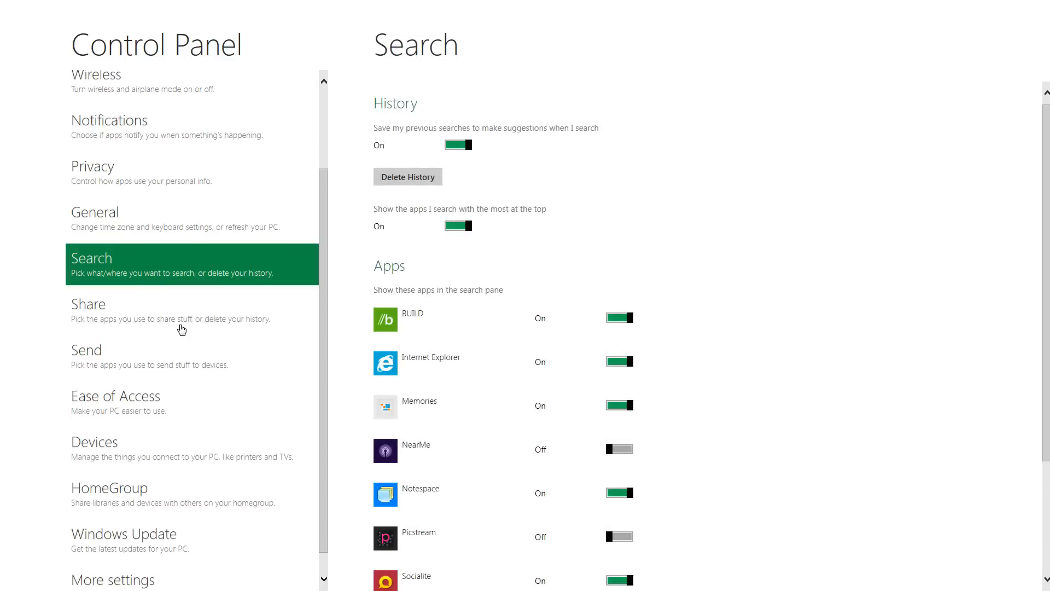
scroll("down", 3)
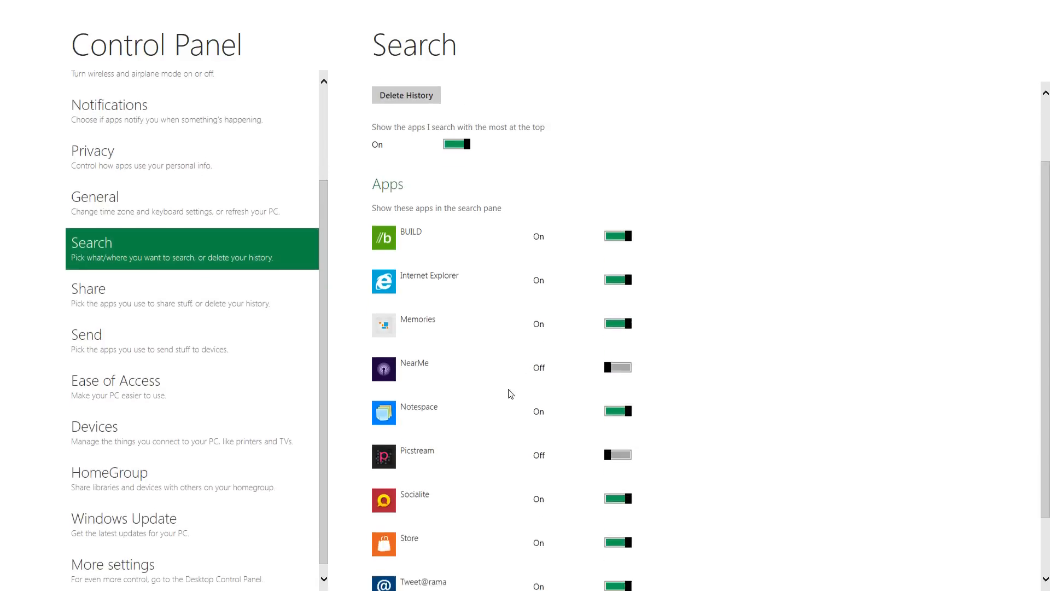
scroll("down", 3)
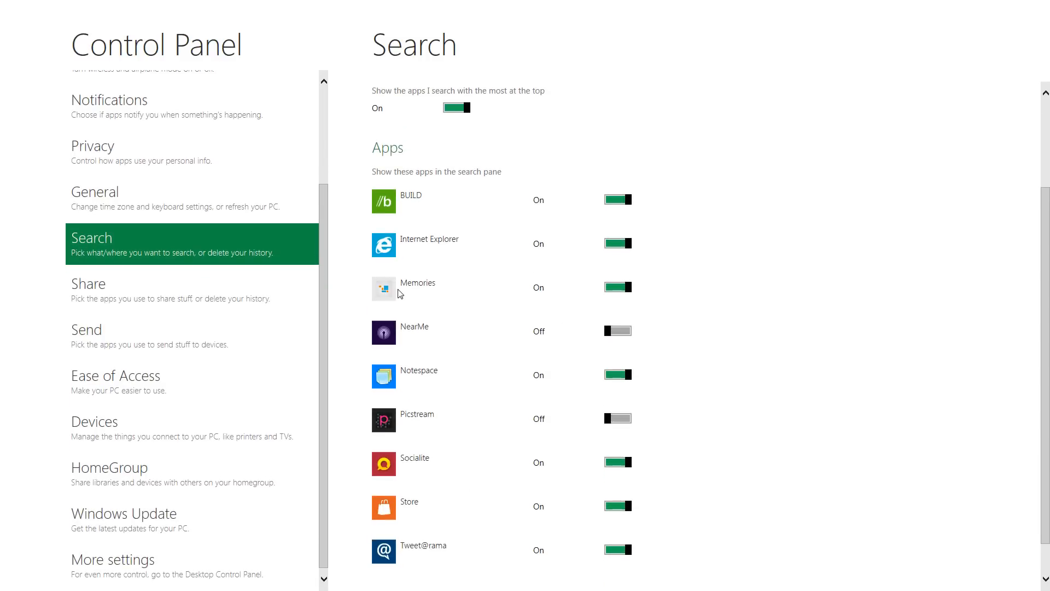
left_click(99, 285)
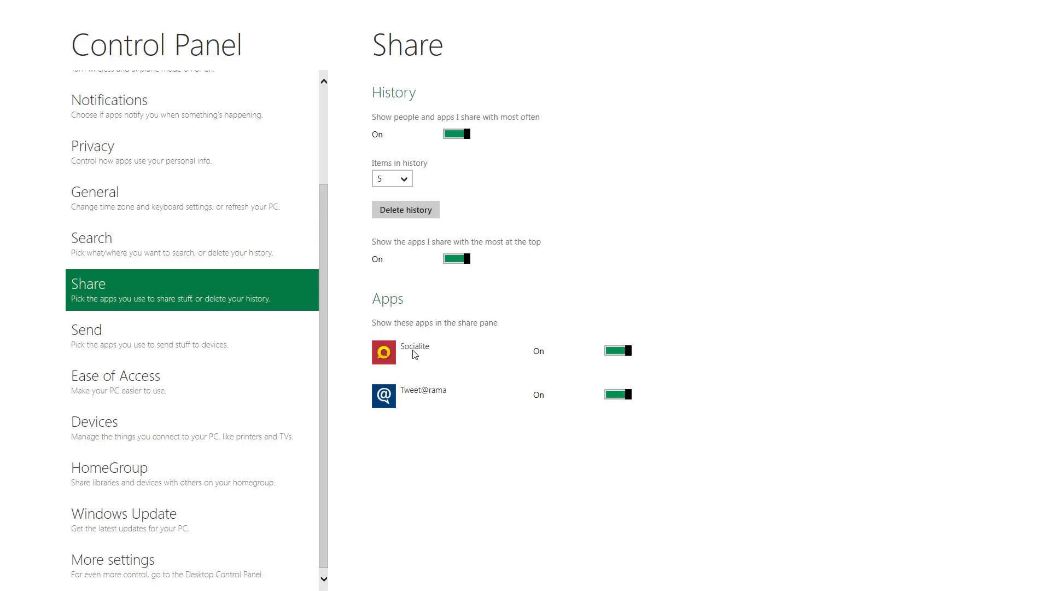
mouse_move(207, 336)
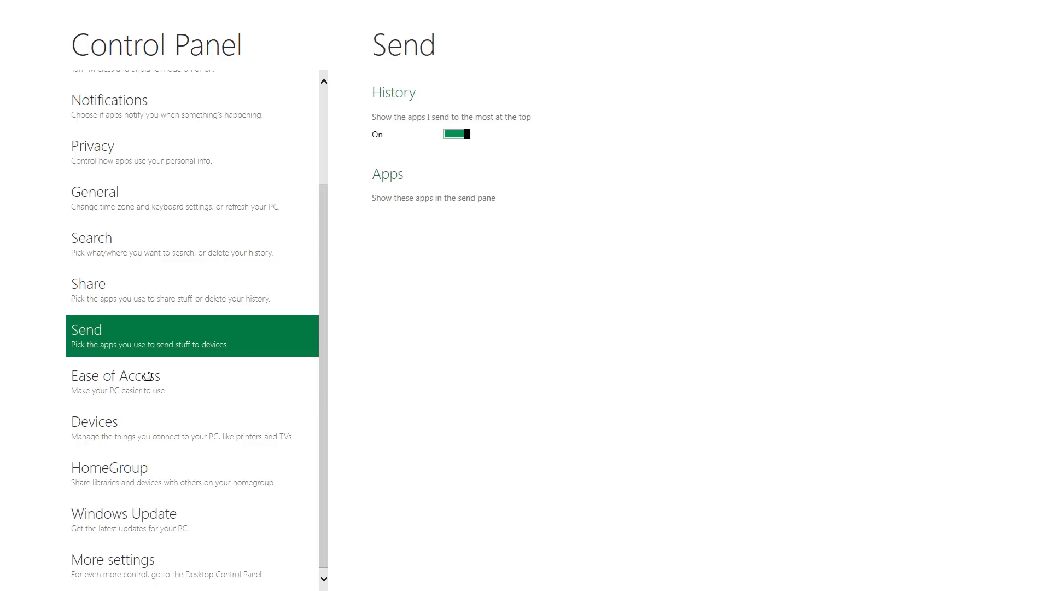
Browse Devices, HomeGroup and Windows Update, which reports the PC up to date.
left_click(94, 423)
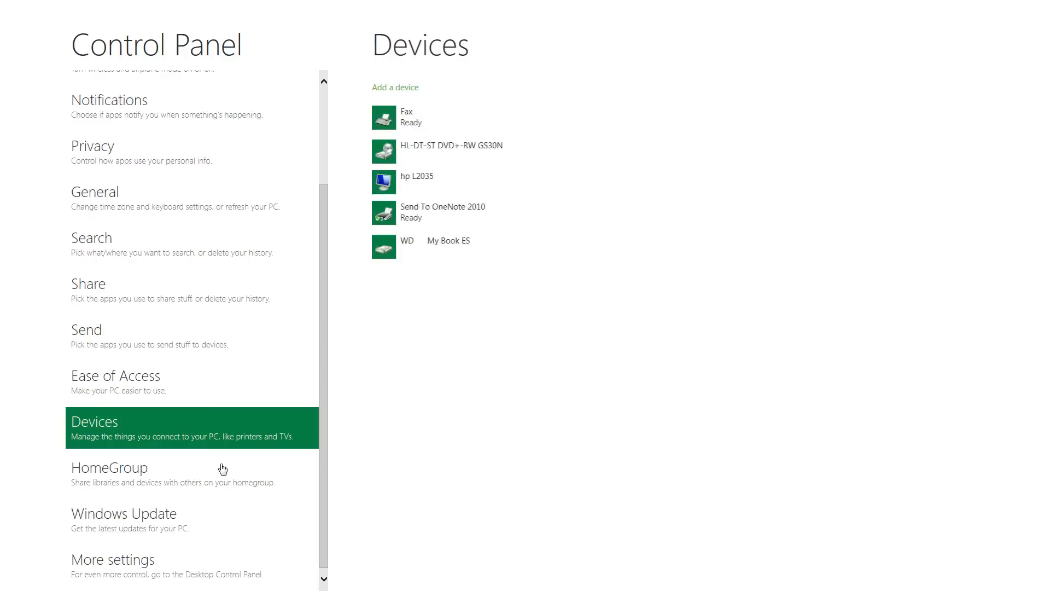
left_click(108, 469)
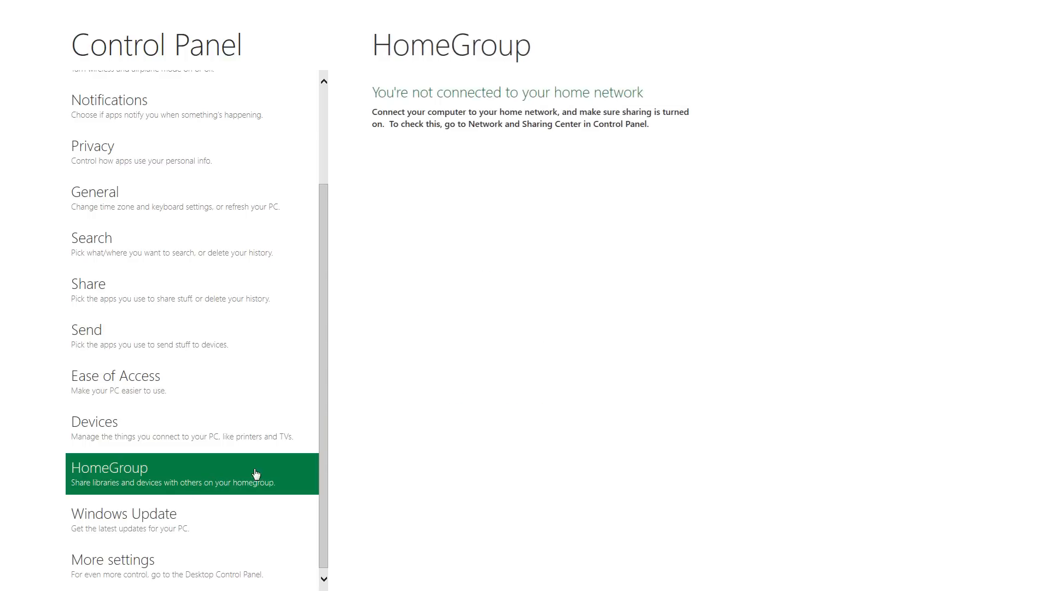
left_click(122, 522)
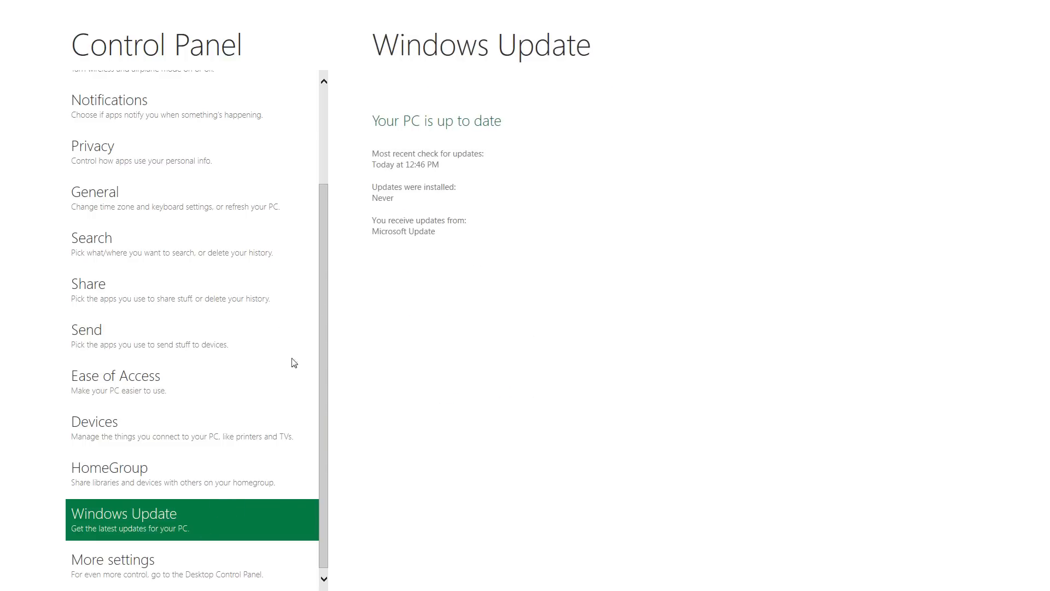
mouse_move(180, 567)
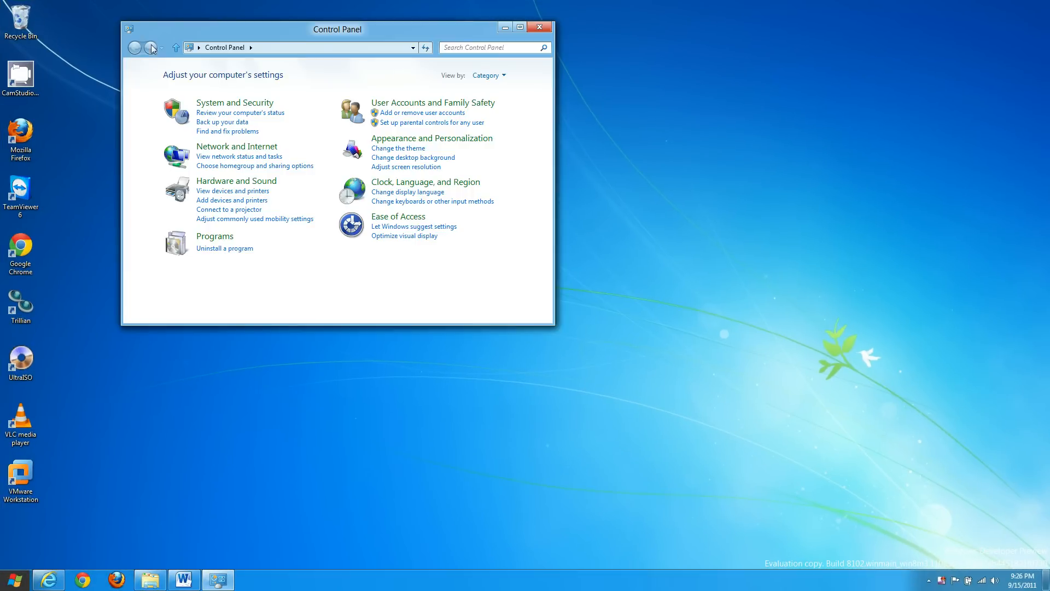
Reposition the desktop Control Panel window and then close it.
left_click_drag(339, 29, 394, 66)
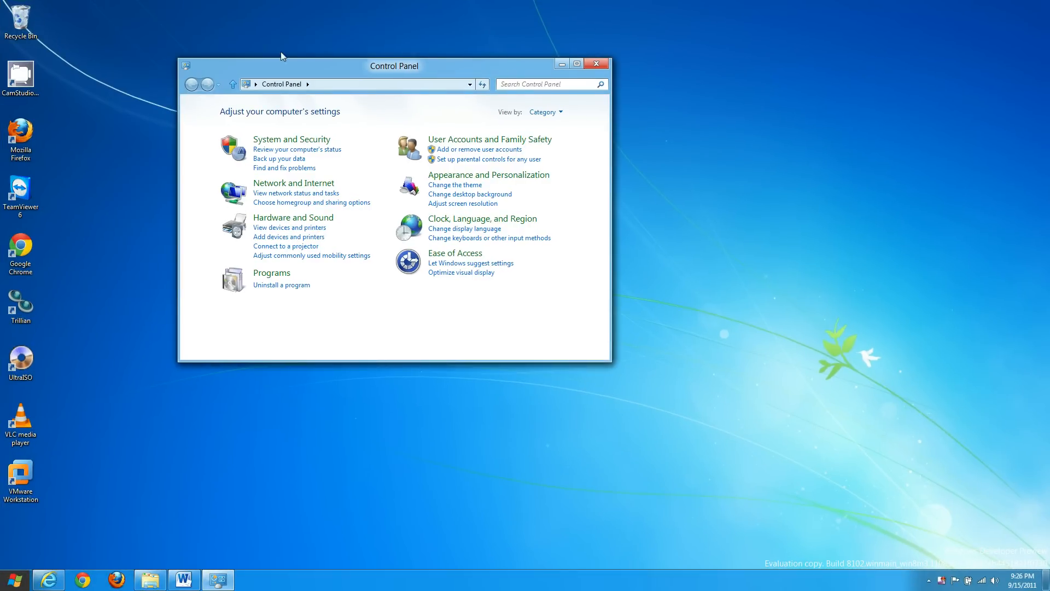
mouse_move(472, 151)
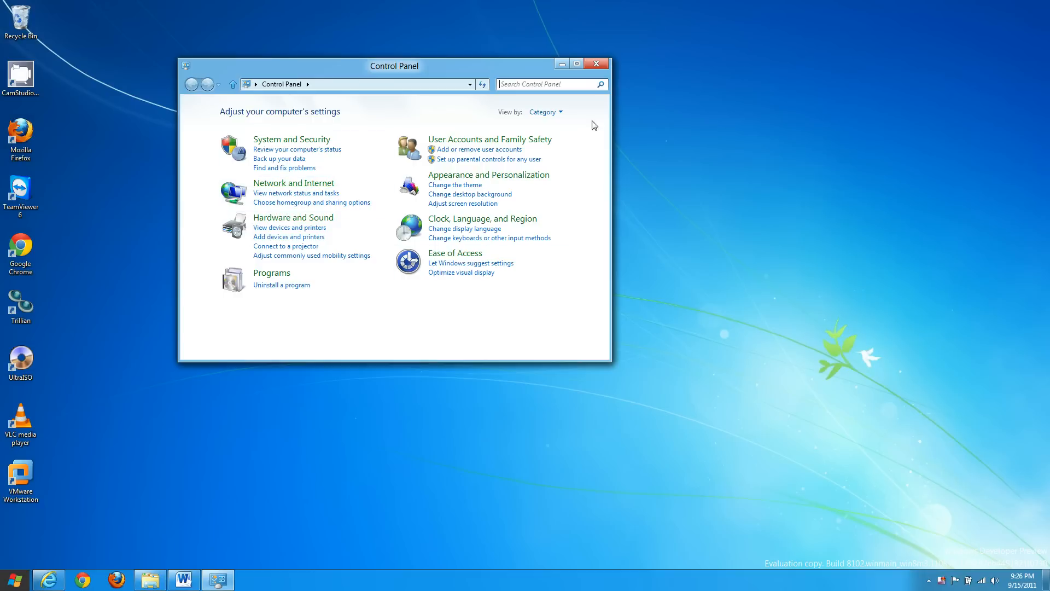
mouse_move(473, 238)
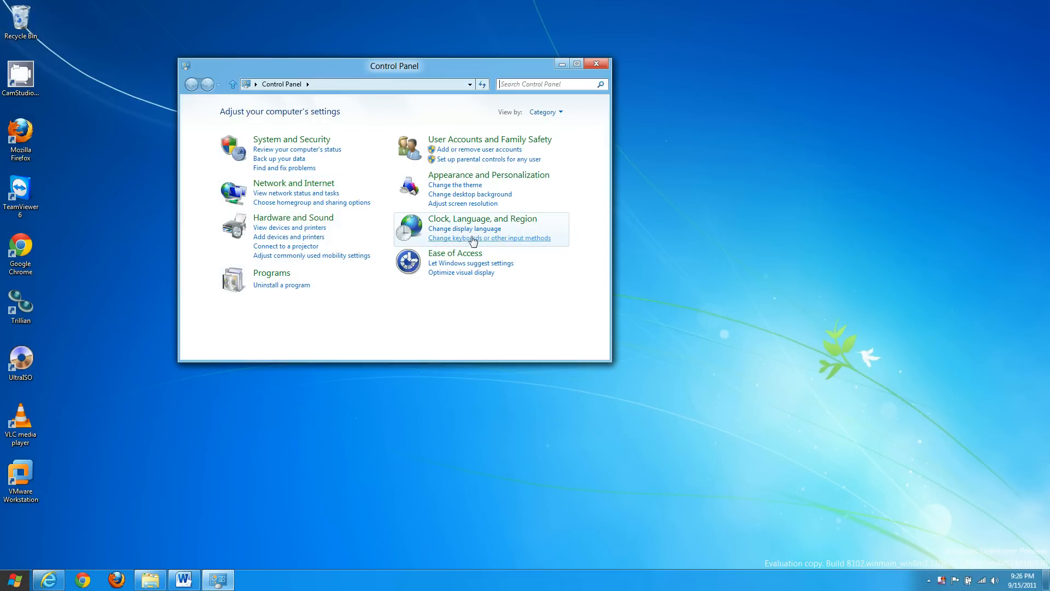
mouse_move(233, 74)
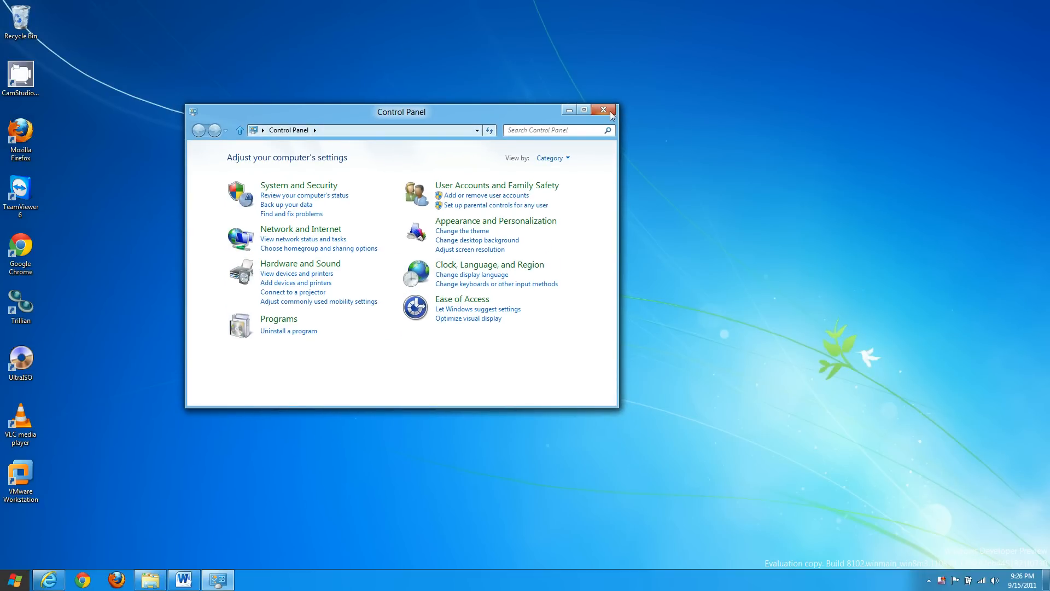
mouse_move(610, 112)
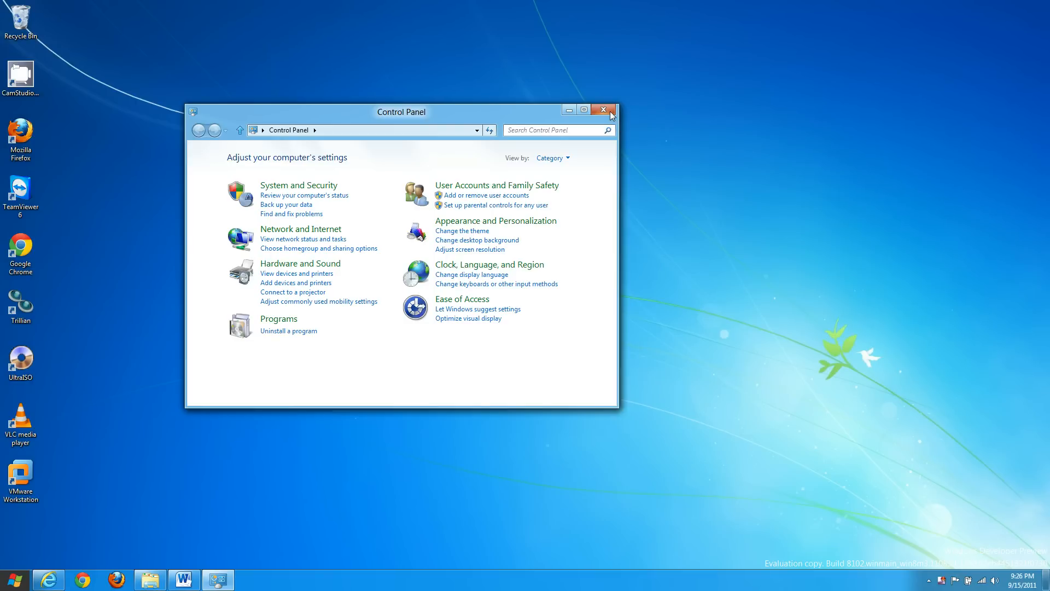
left_click(604, 109)
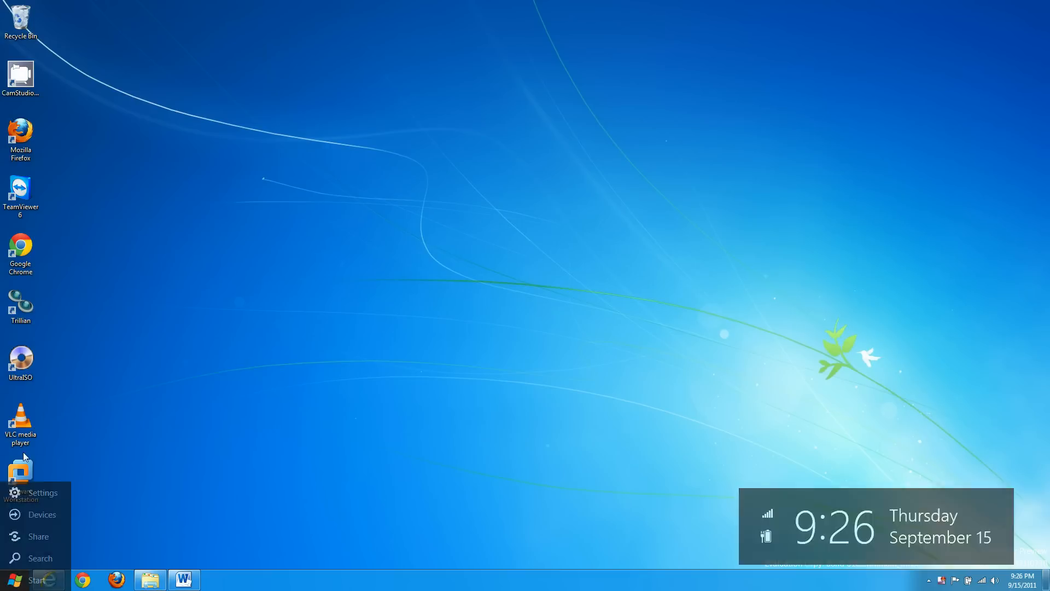
Return to the Start screen from the desktop, briefly switching apps on the way.
left_click(24, 580)
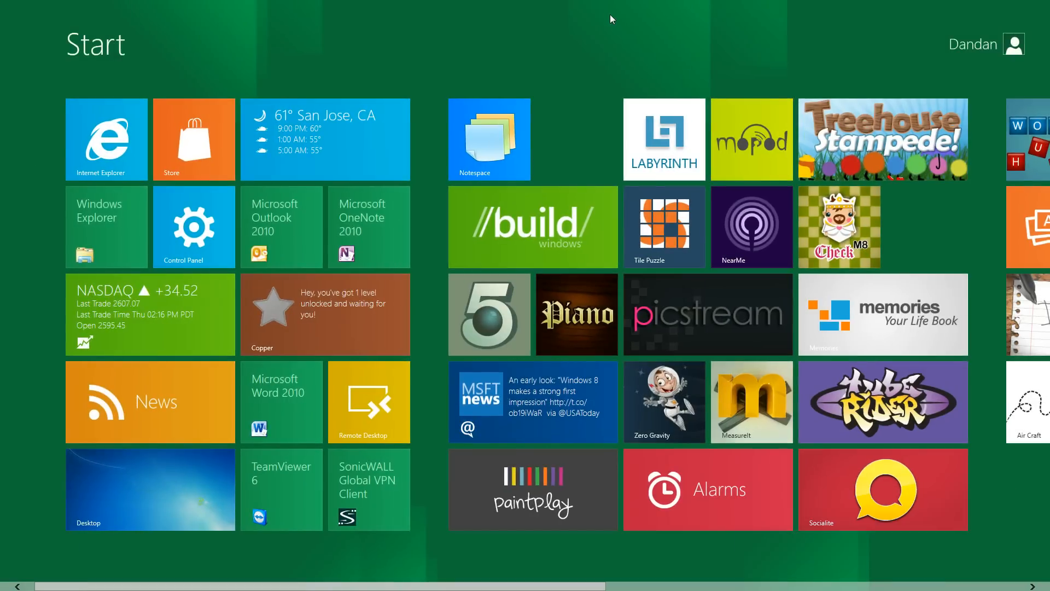
mouse_move(623, 24)
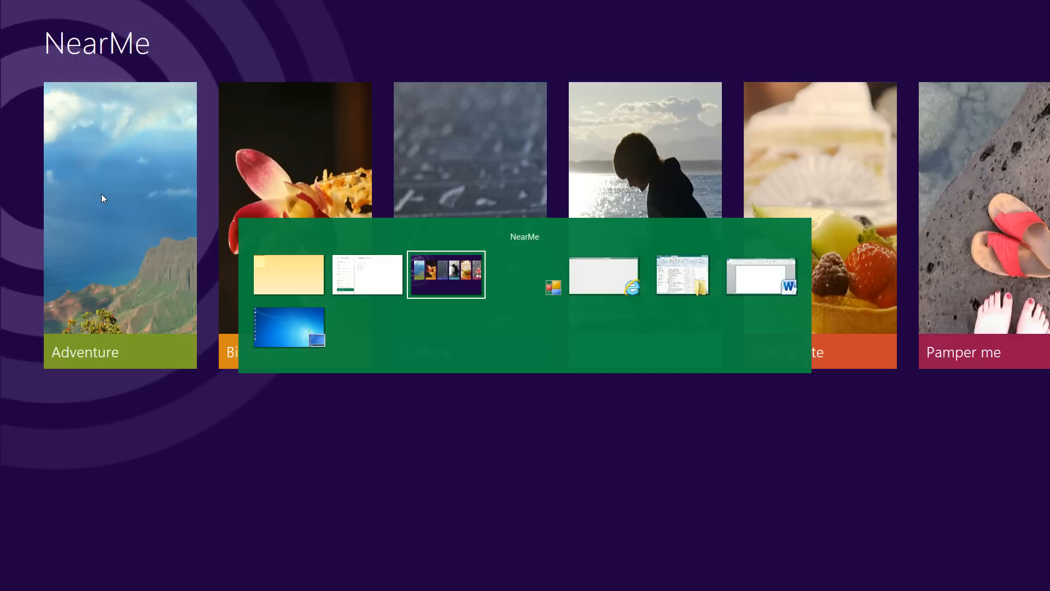
left_click(289, 327)
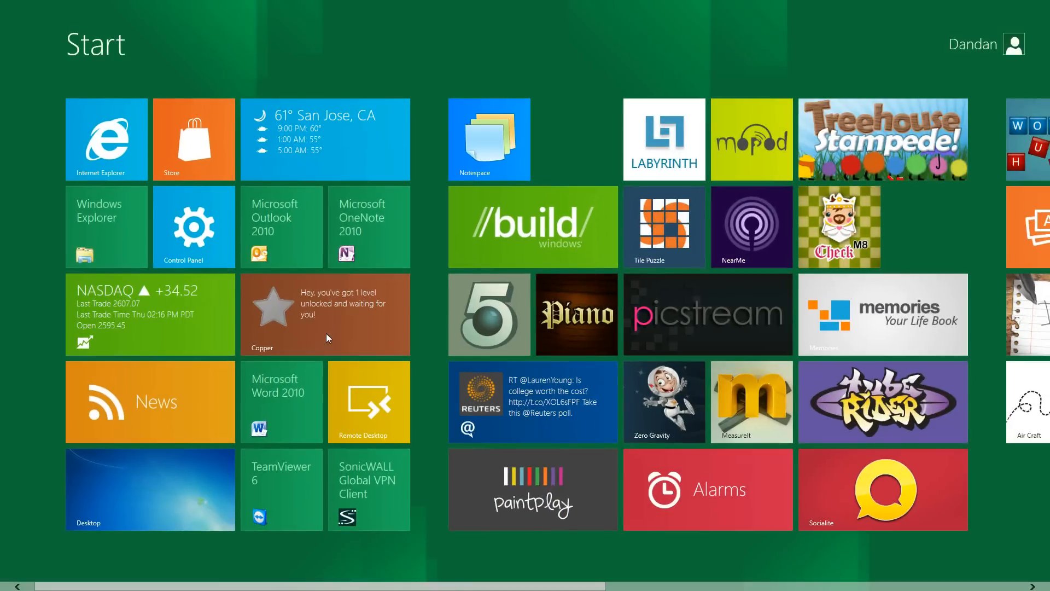
Launch Weather for San Jose and switch to the summary view of all cities.
left_click(325, 139)
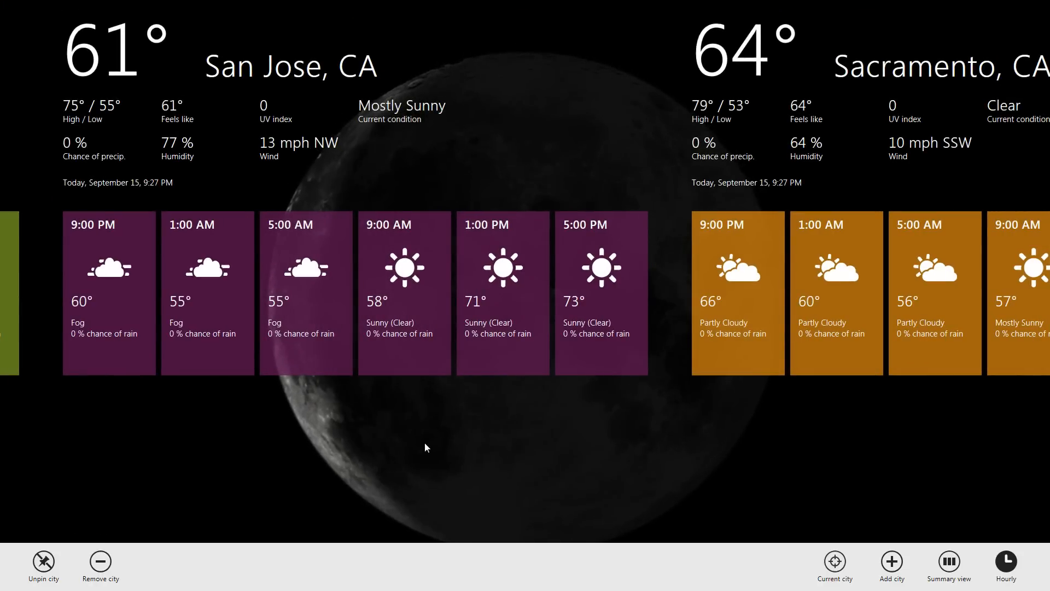
mouse_move(855, 7)
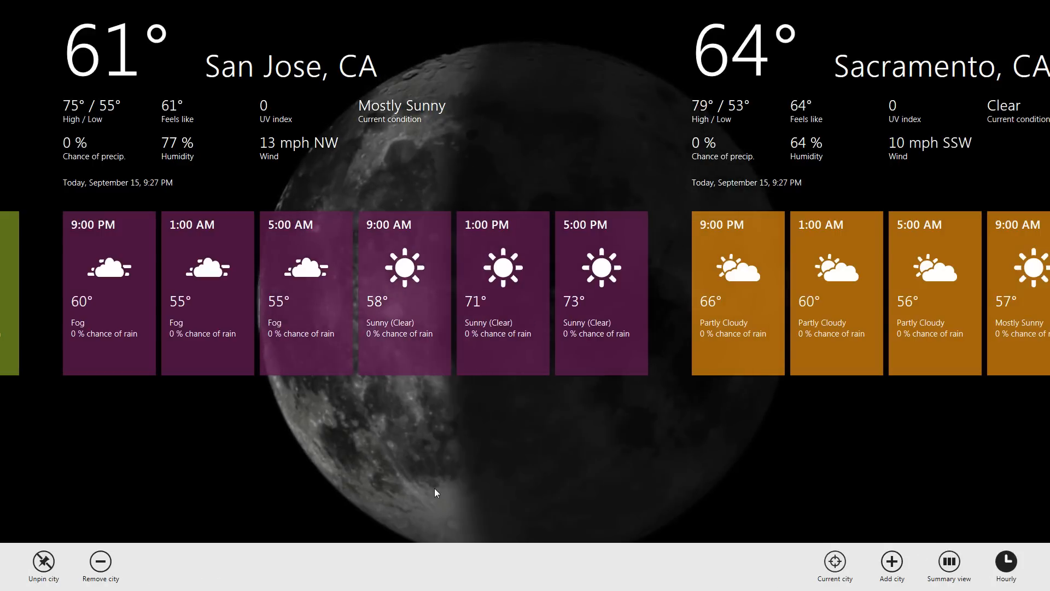
mouse_move(637, 556)
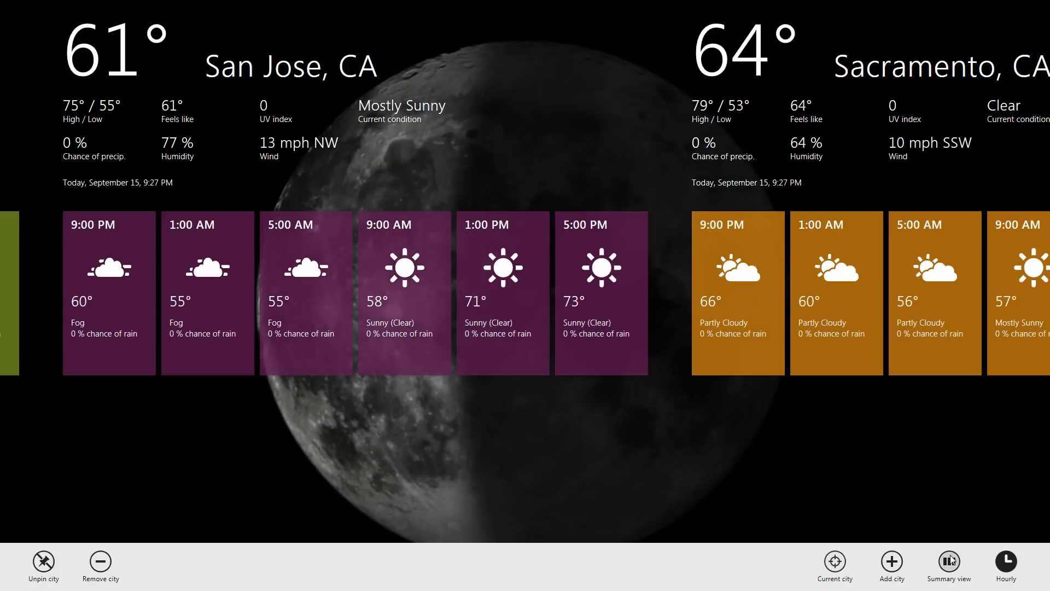
left_click(950, 561)
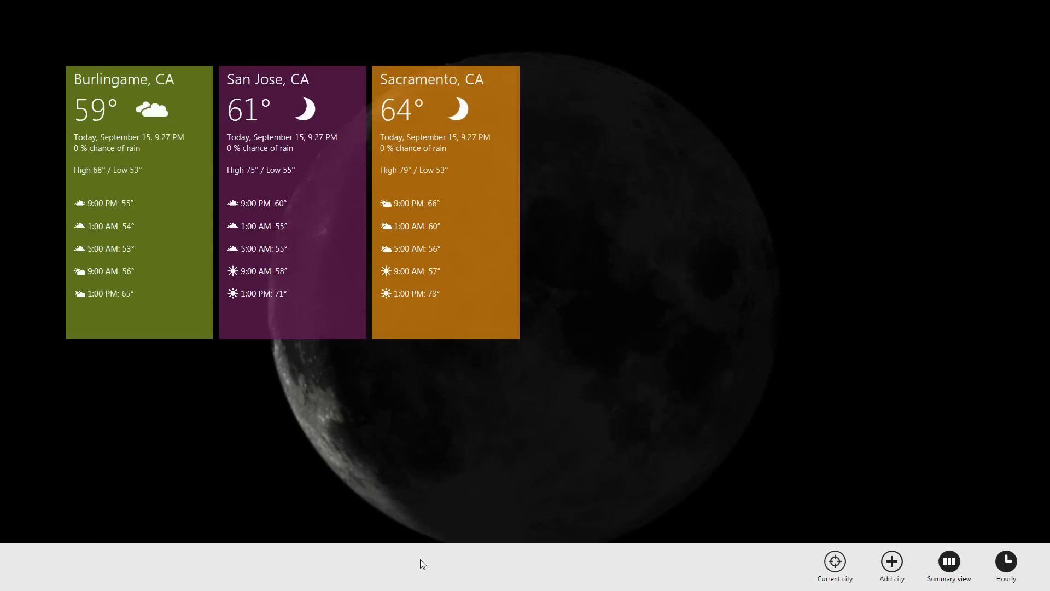
mouse_move(492, 459)
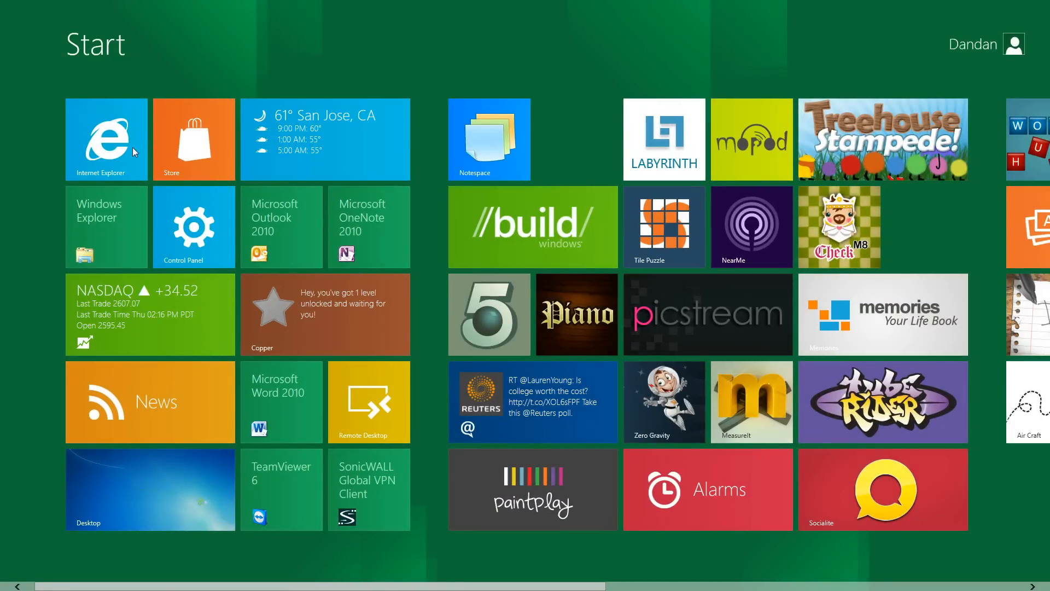
mouse_move(112, 148)
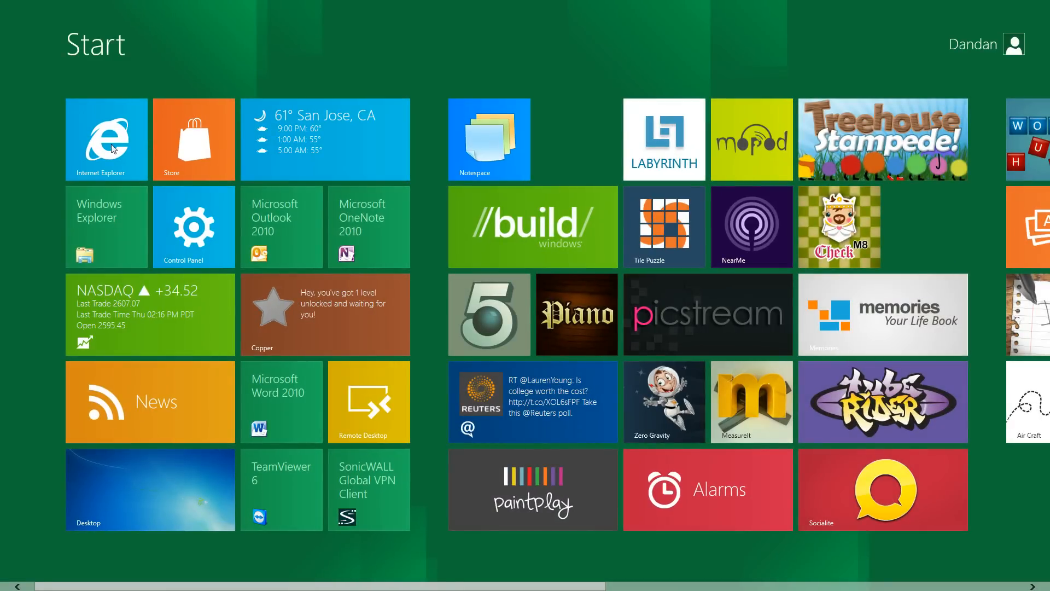
Launch Internet Explorer 10 and load Mobility Digest from the Frequent and Pinned sites.
left_click(106, 139)
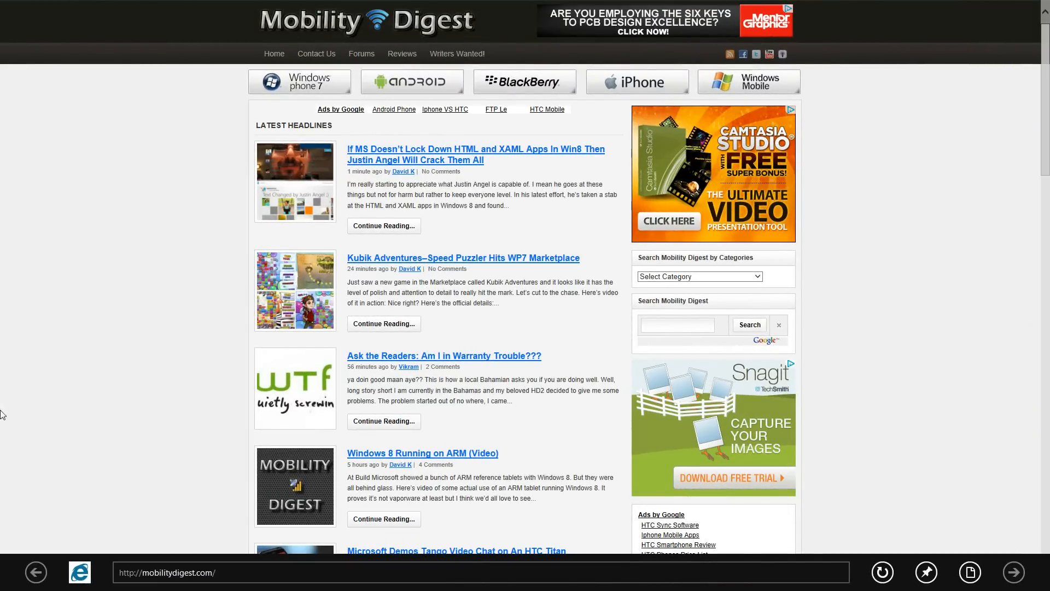
mouse_move(262, 587)
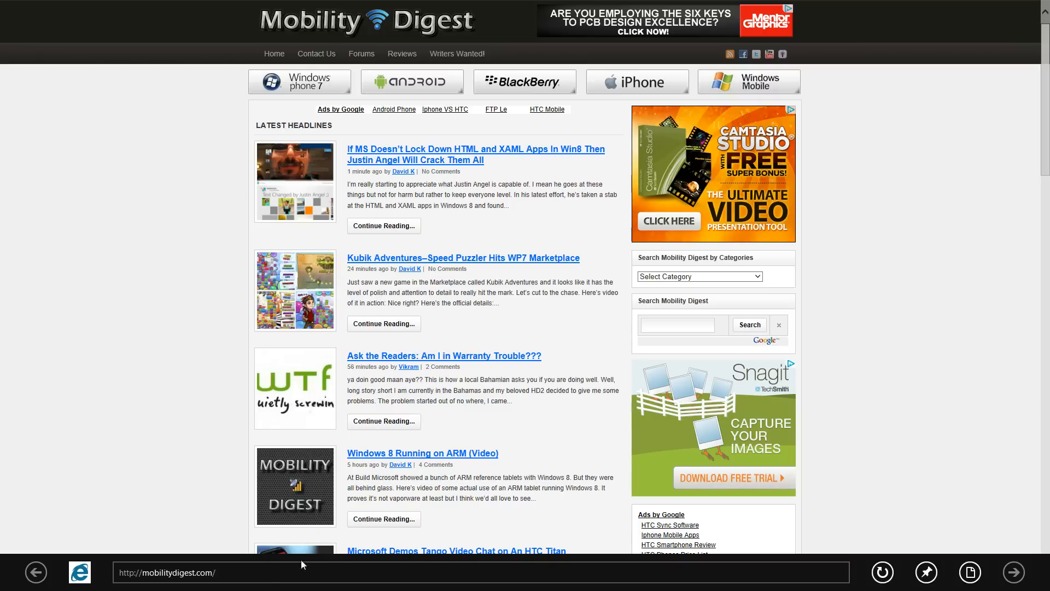
left_click(140, 573)
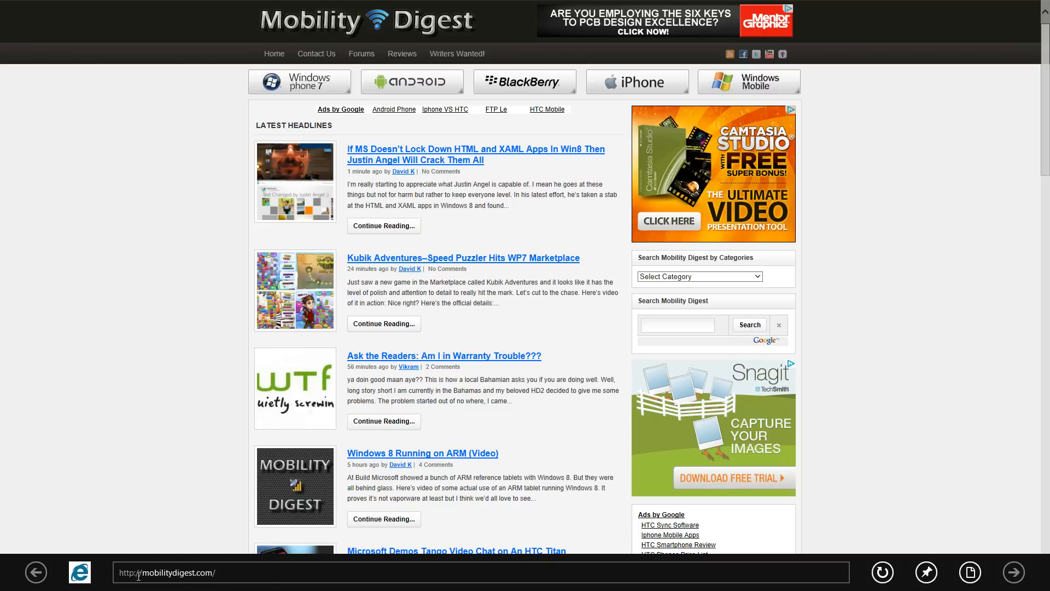
left_click(475, 571)
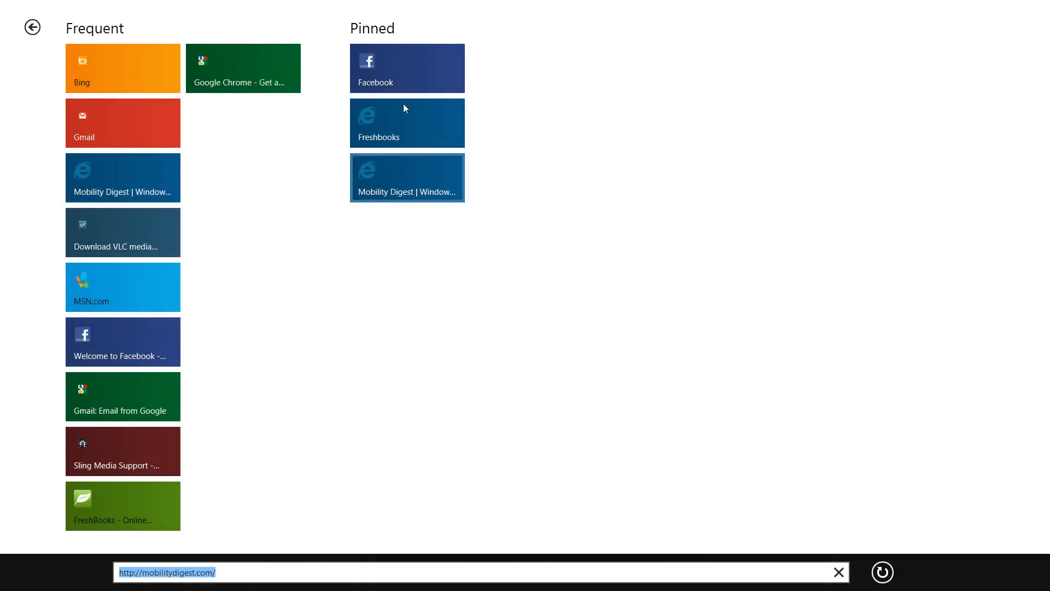
left_click(407, 177)
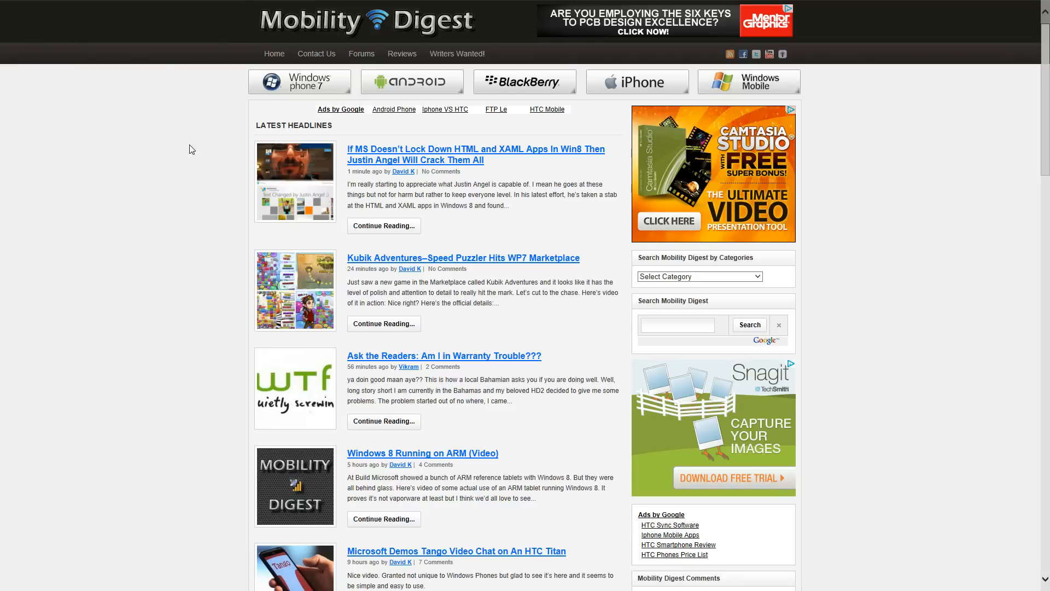
mouse_move(147, 551)
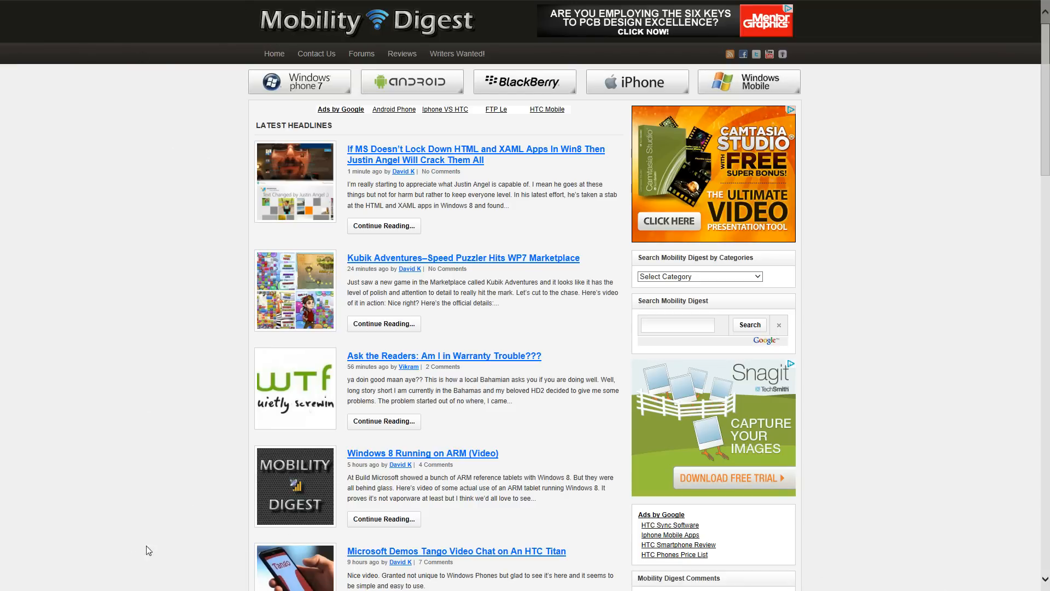
scroll("down", 3)
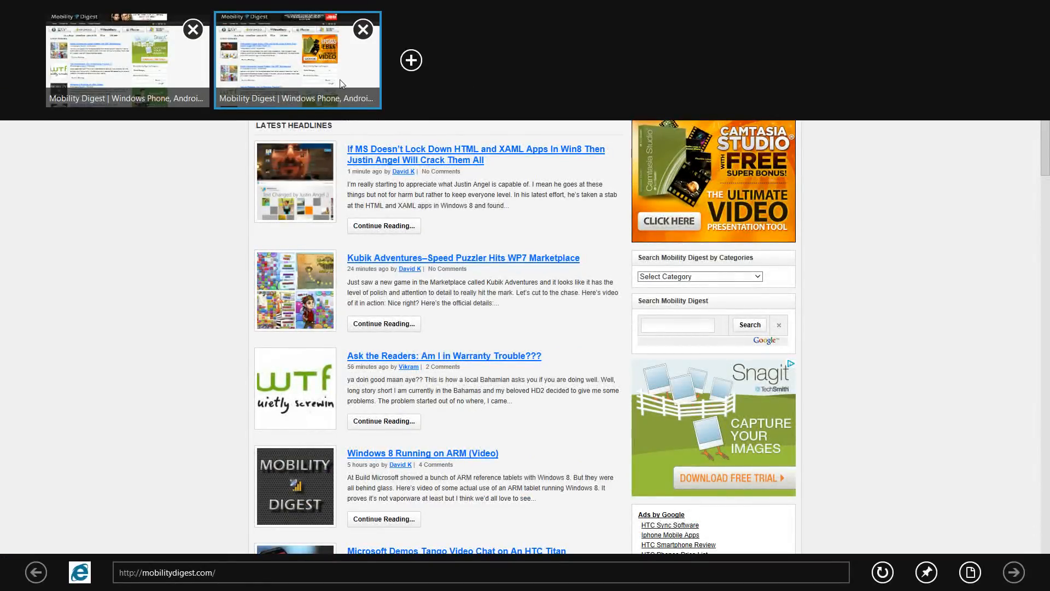
mouse_move(169, 391)
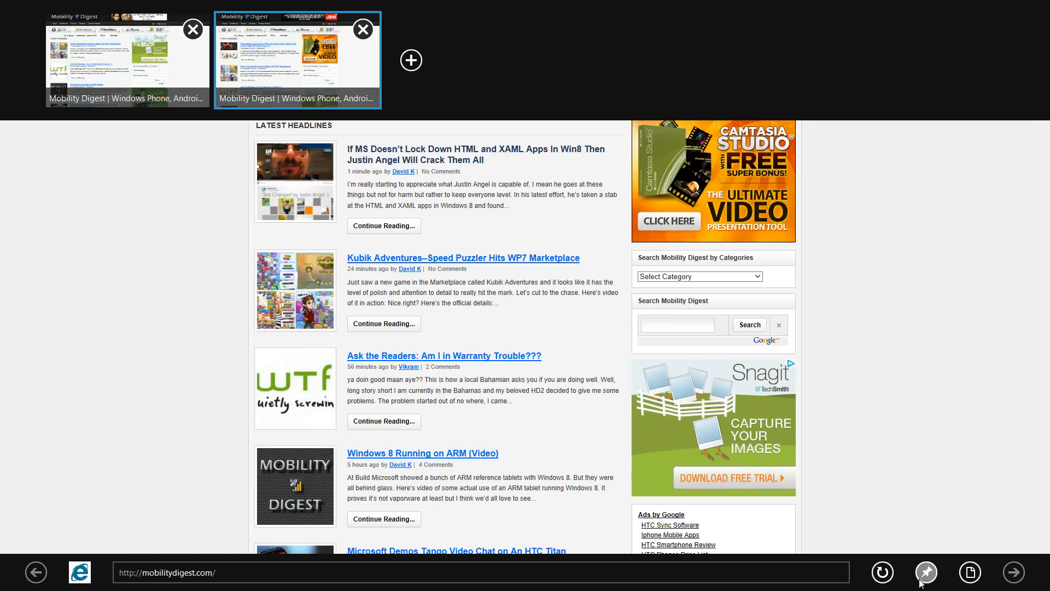
Start pinning Mobility Digest to Start with tile name 'hel', then bring up the page tools menu.
left_click(927, 572)
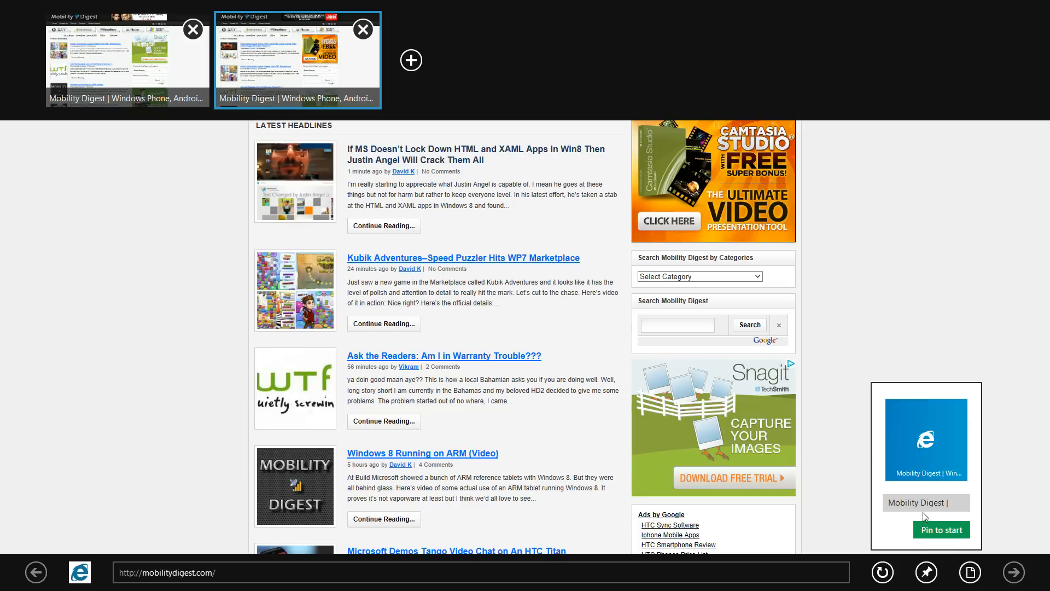
left_click(926, 503)
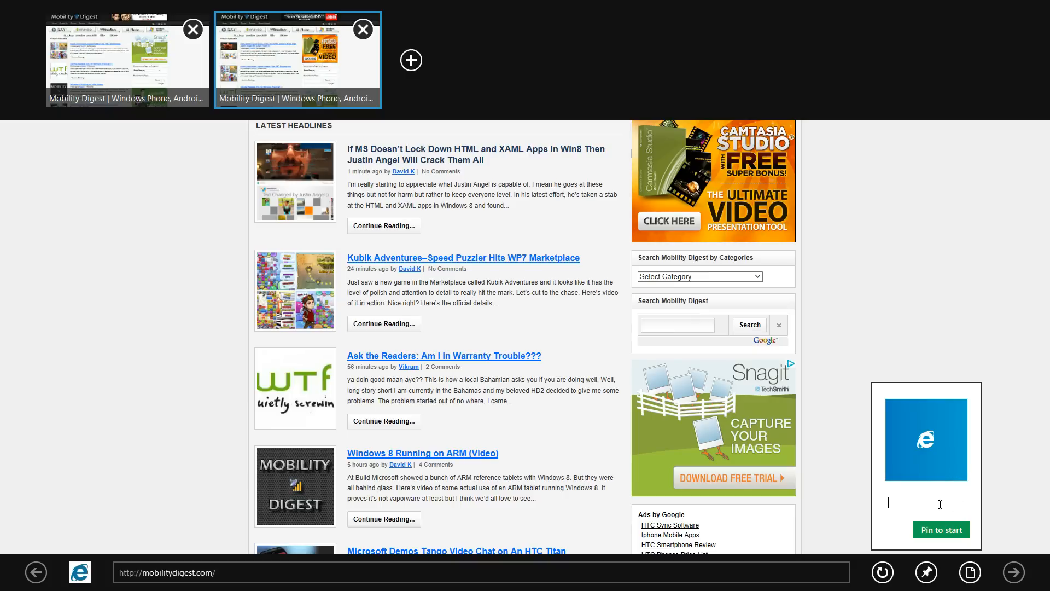
type("hel")
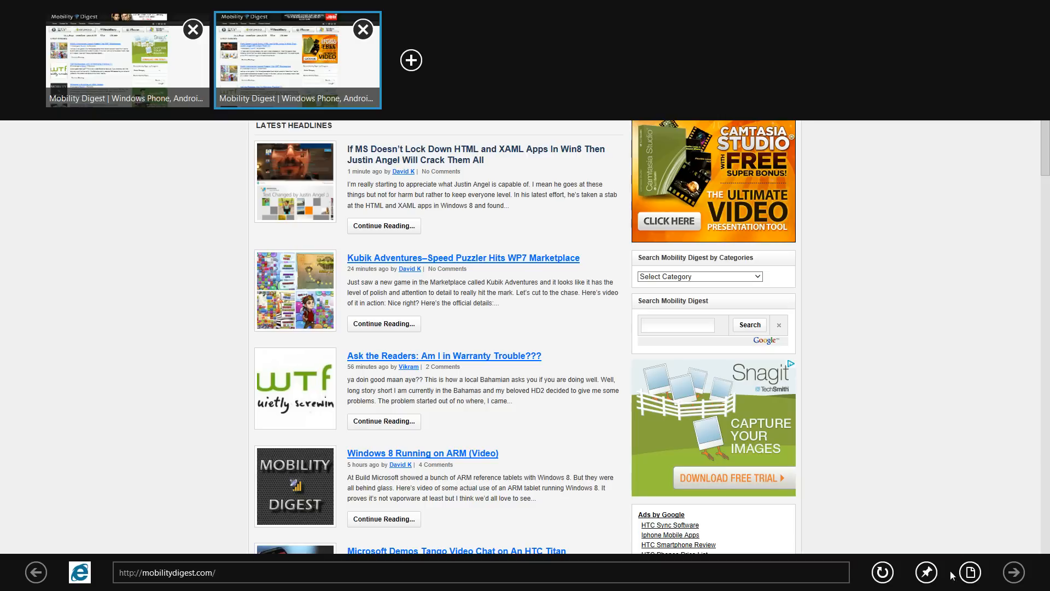
left_click(970, 572)
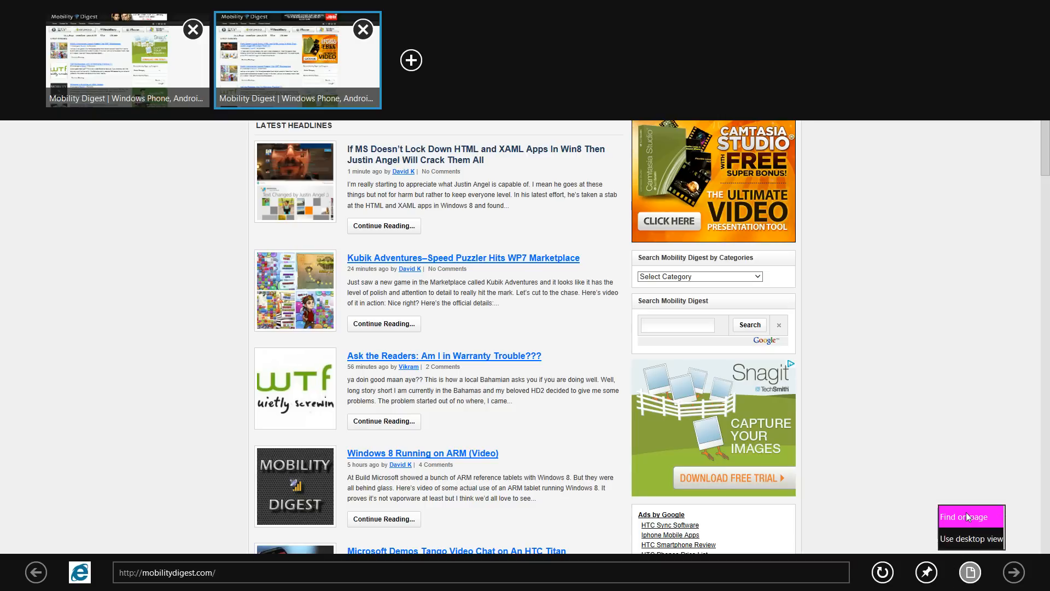
mouse_move(972, 544)
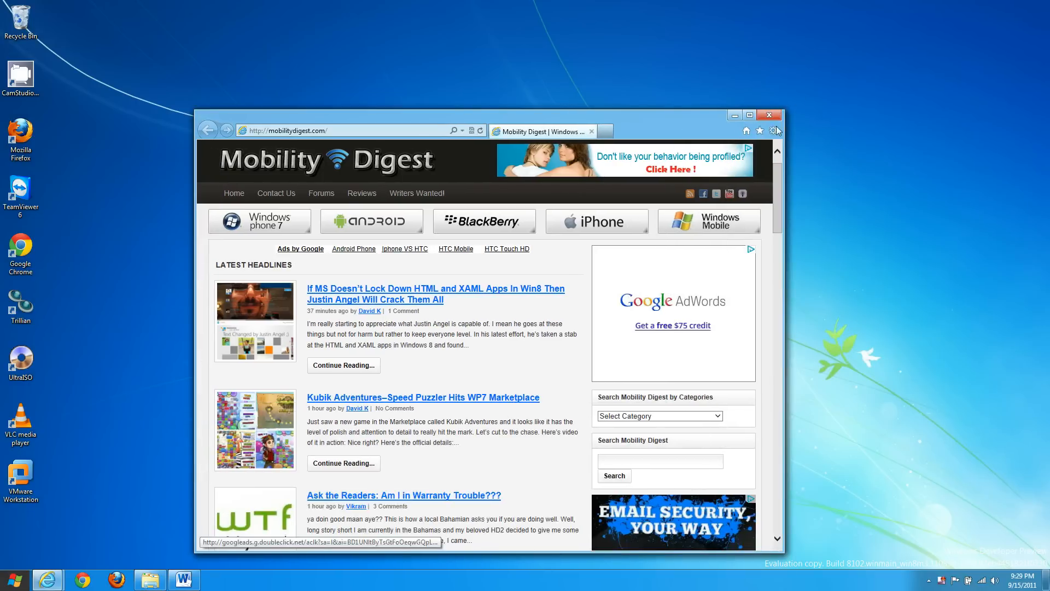
Return to Start and switch to the desktop.
left_click(770, 115)
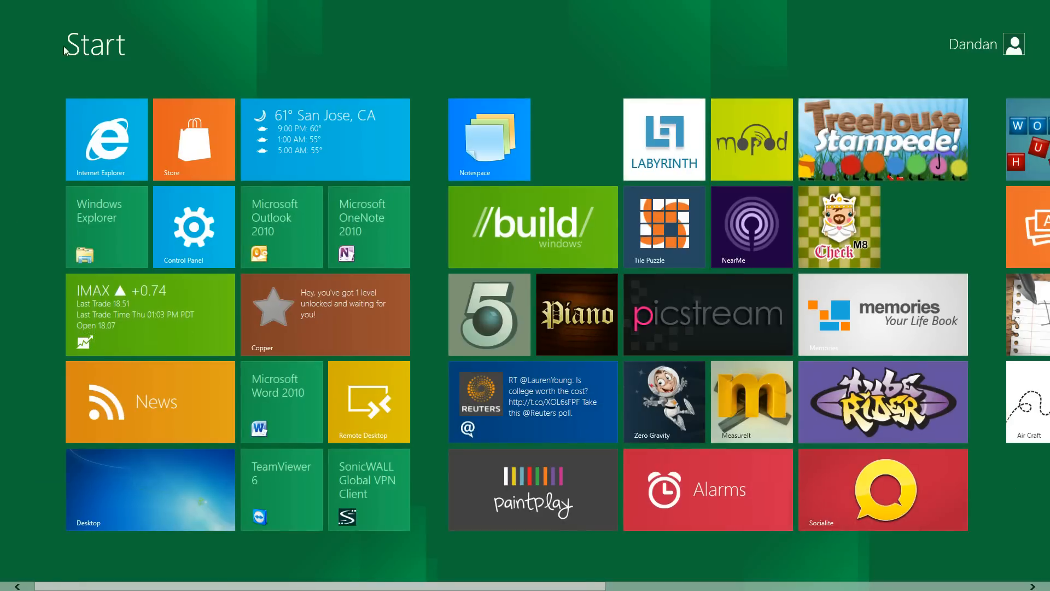
mouse_move(427, 61)
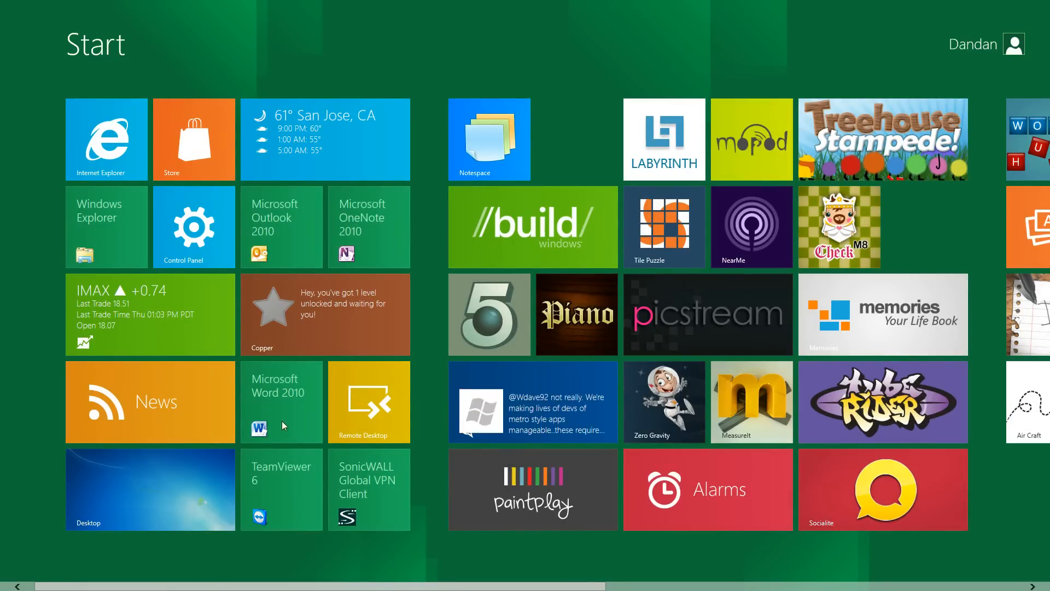
mouse_move(287, 237)
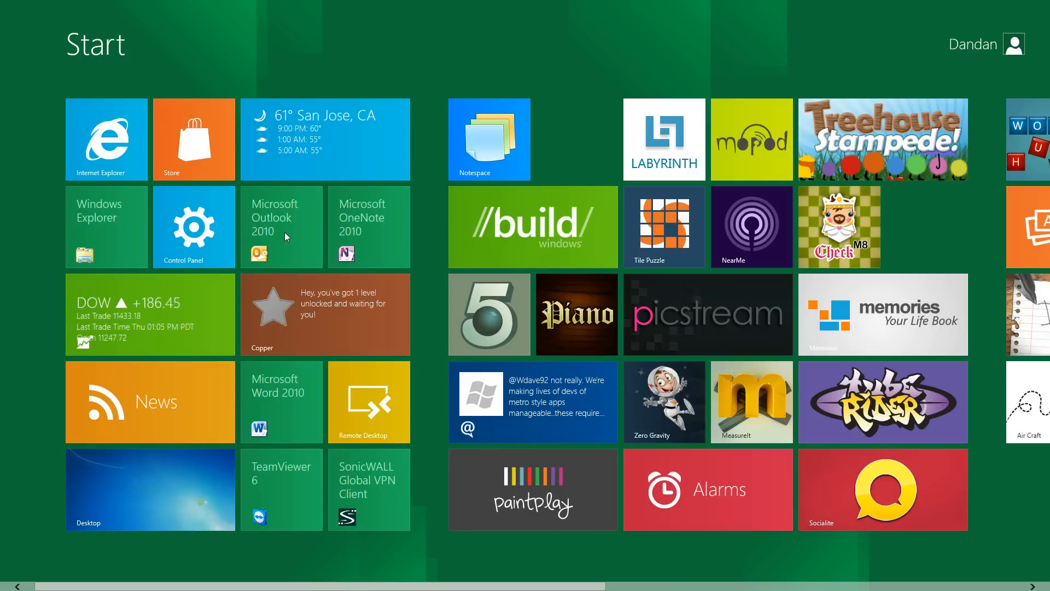
mouse_move(220, 267)
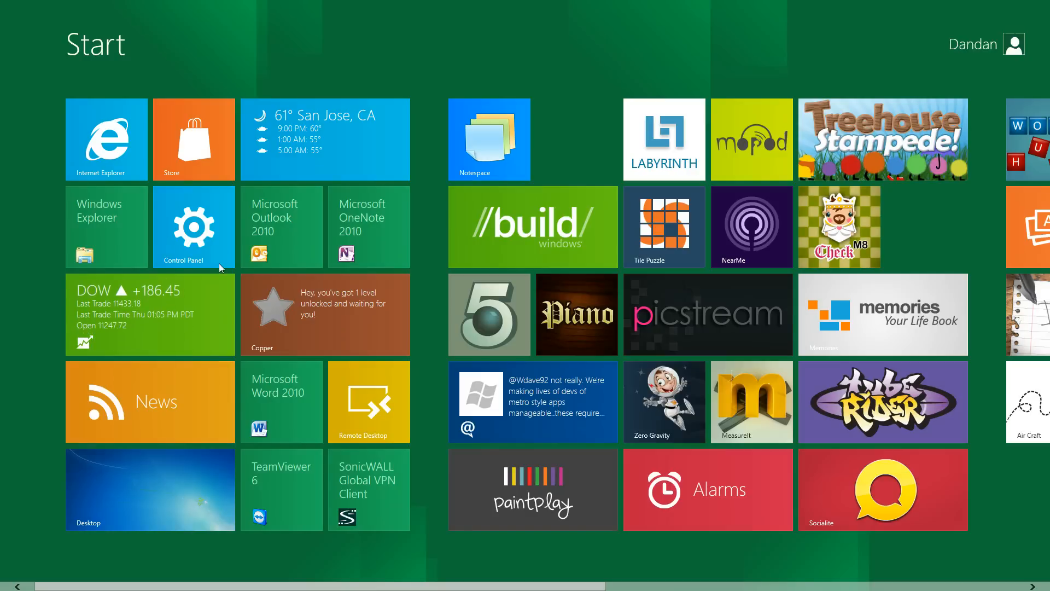
left_click(150, 490)
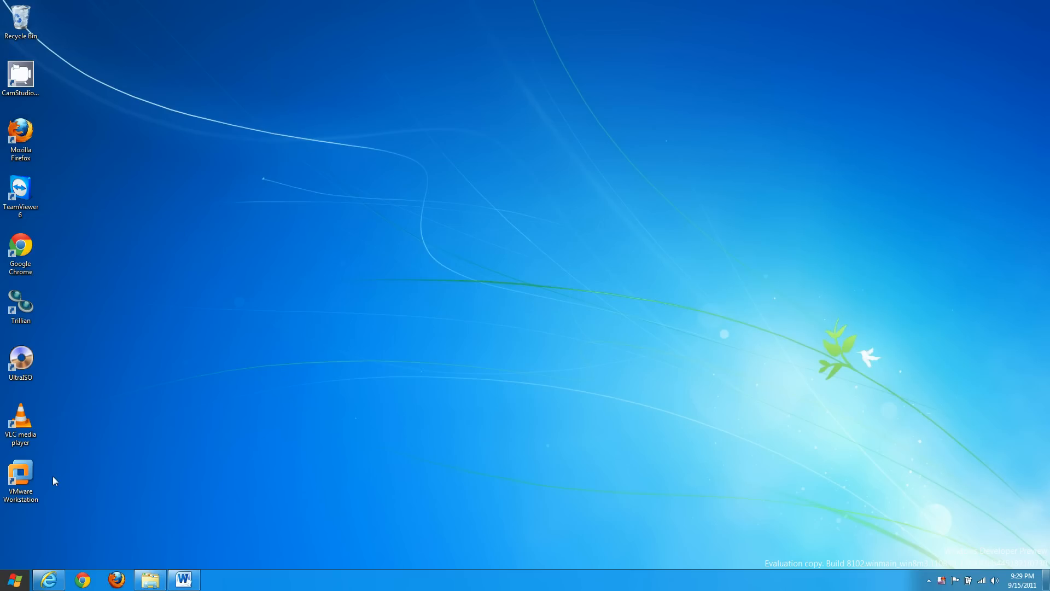
mouse_move(36, 435)
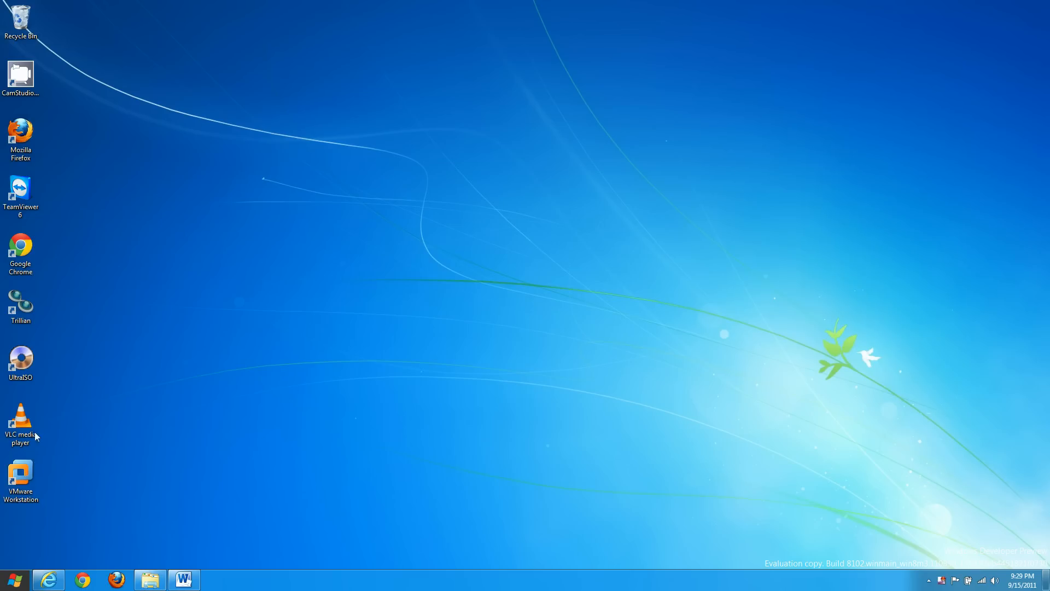
left_click(20, 250)
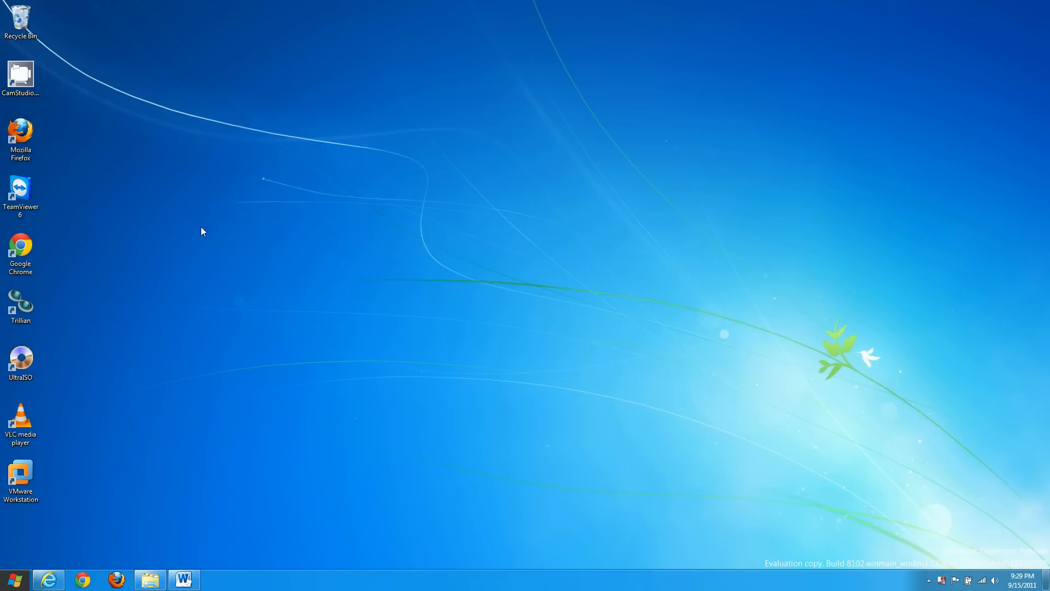
mouse_move(234, 498)
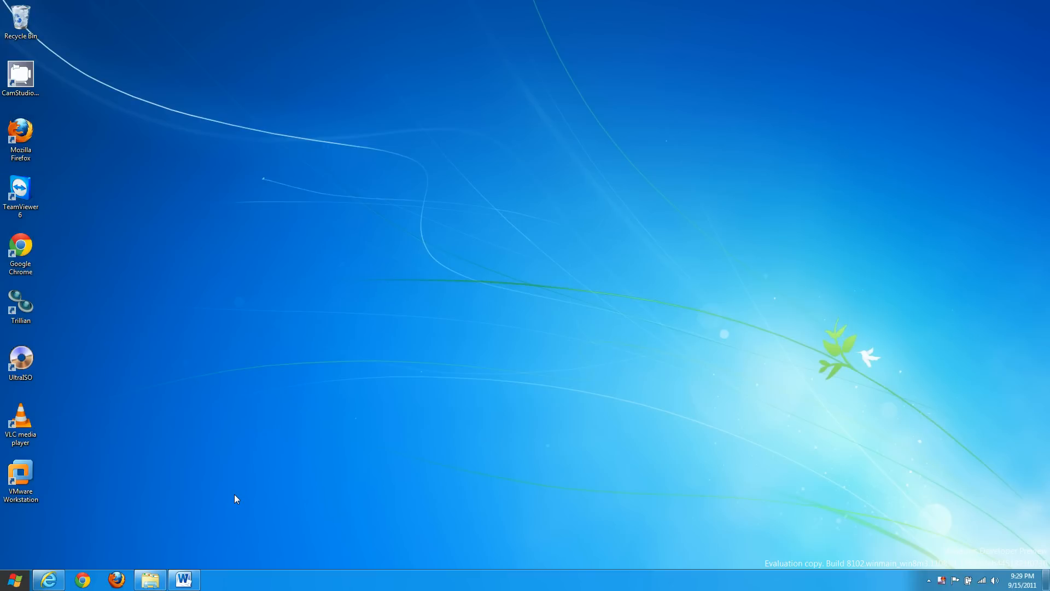
mouse_move(253, 426)
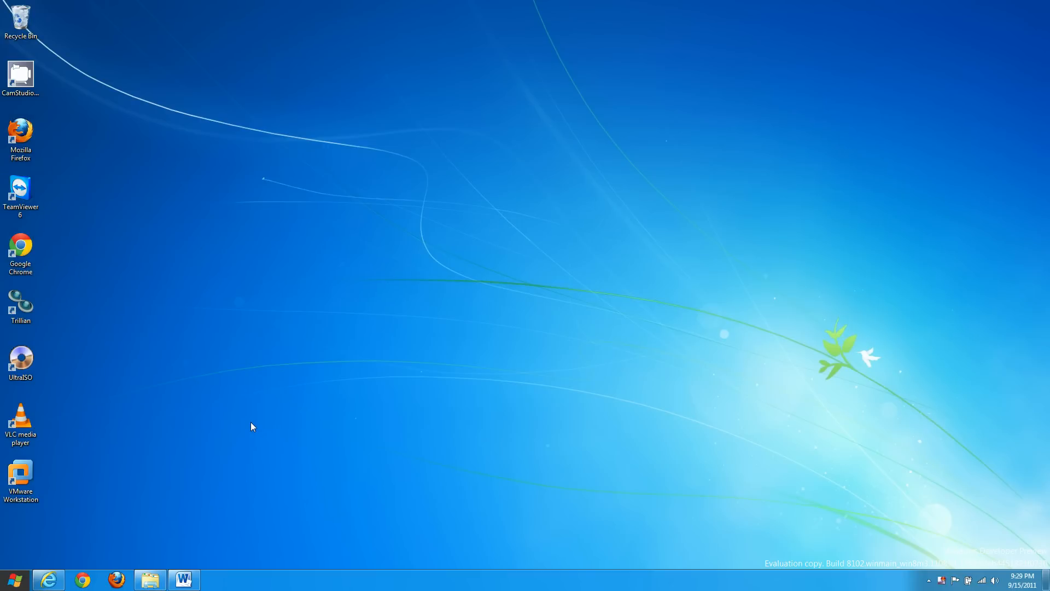
mouse_move(805, 147)
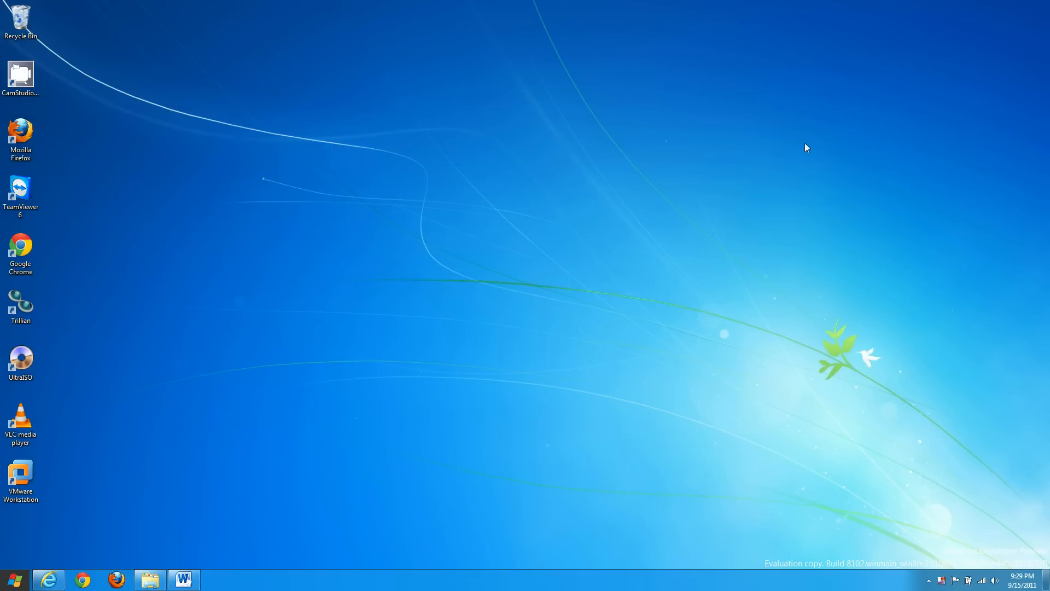
mouse_move(298, 388)
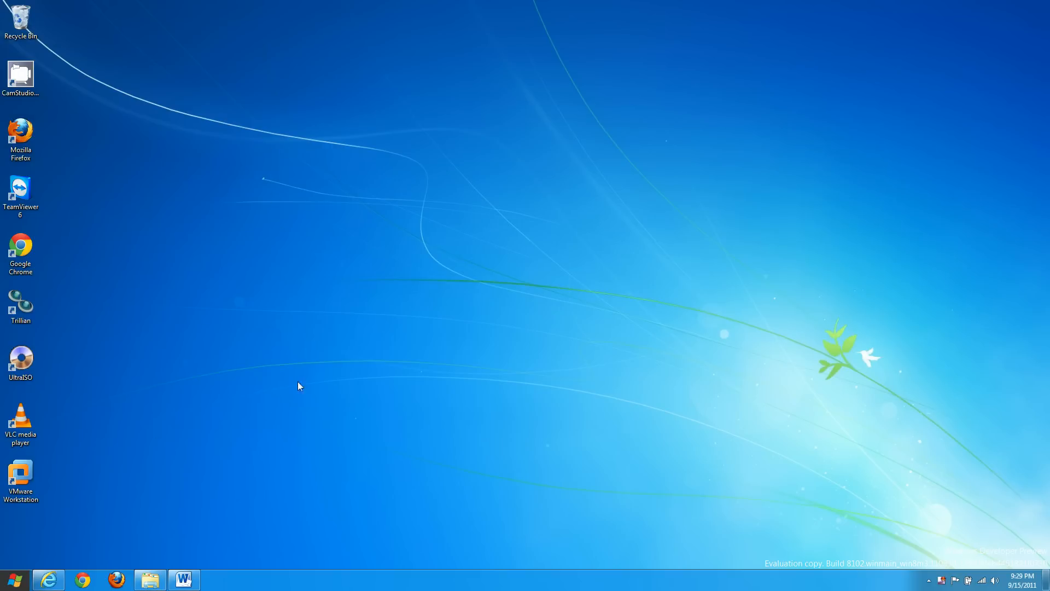
mouse_move(348, 263)
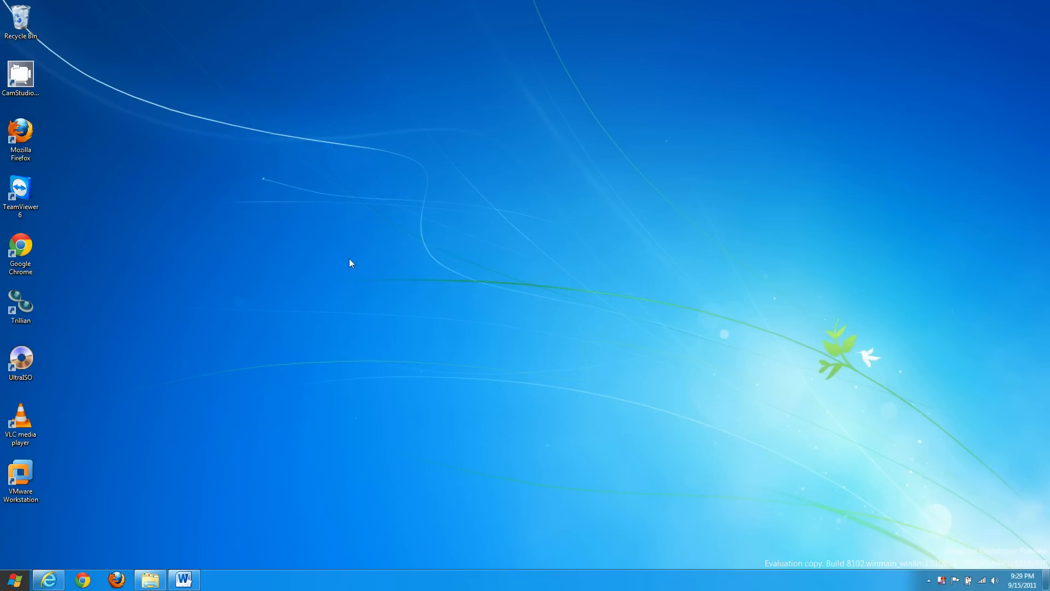
Dismiss the desktop shortcut menu and show the Networks pane from the tray icon.
right_click(351, 263)
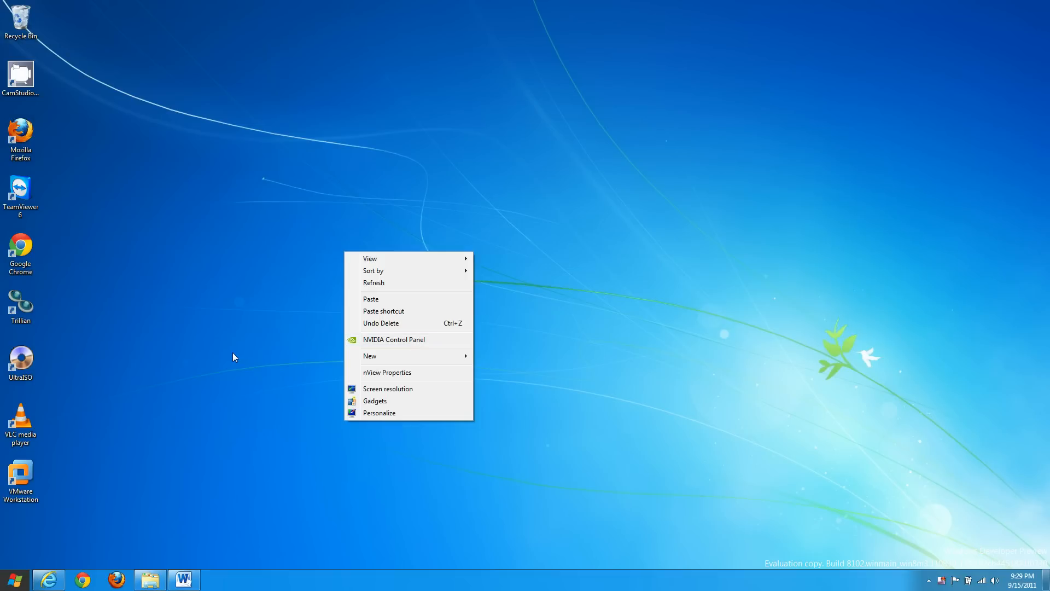
left_click(234, 356)
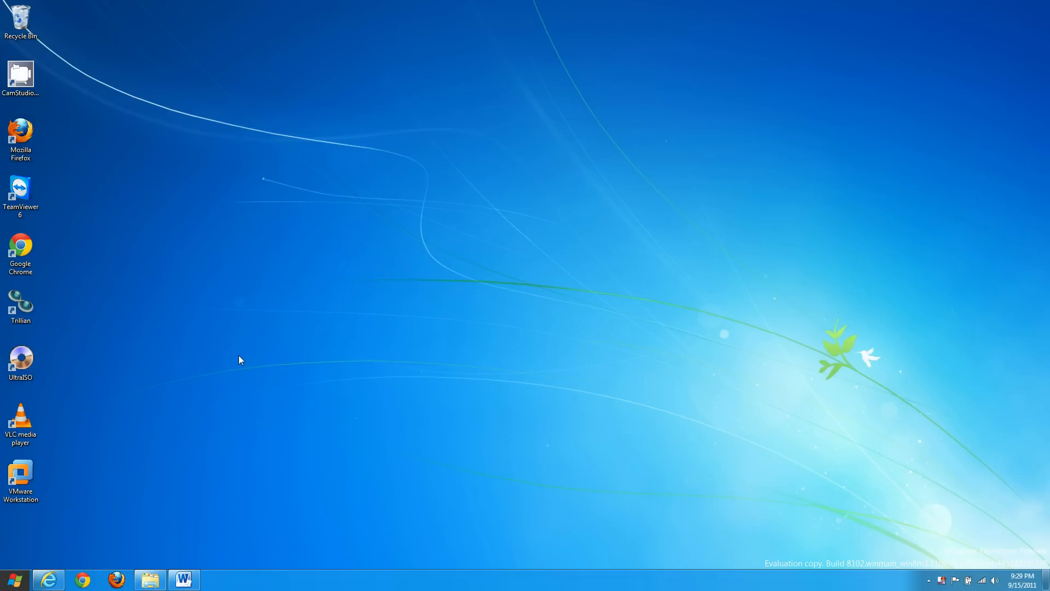
mouse_move(928, 460)
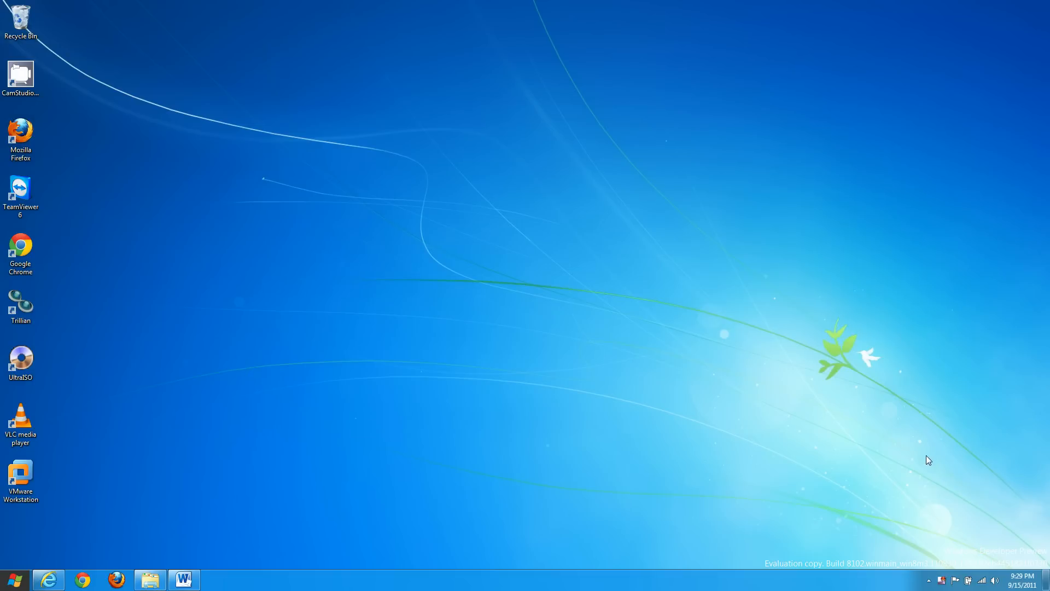
left_click(976, 578)
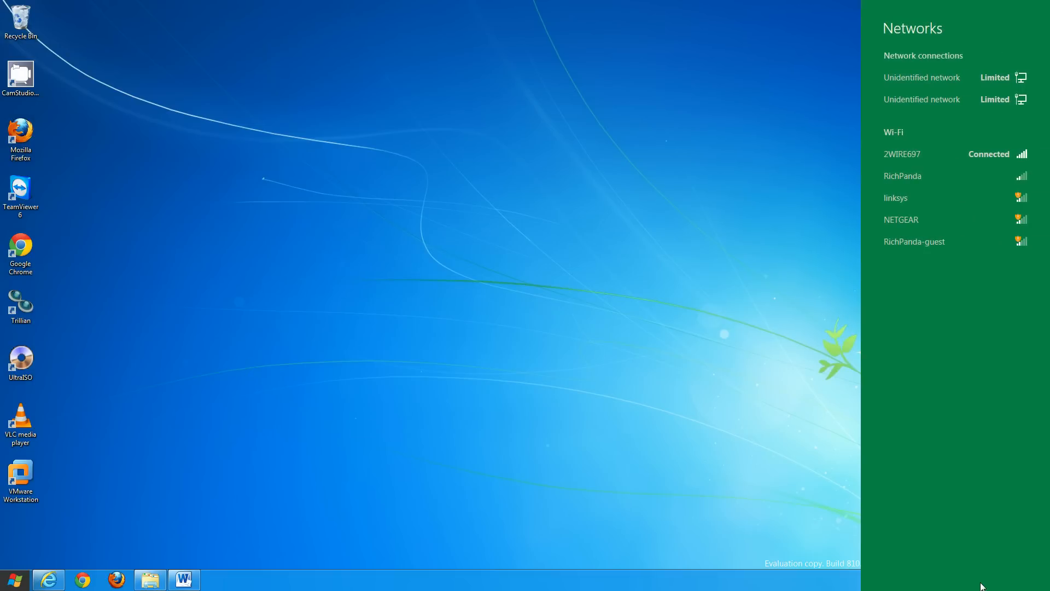
mouse_move(928, 132)
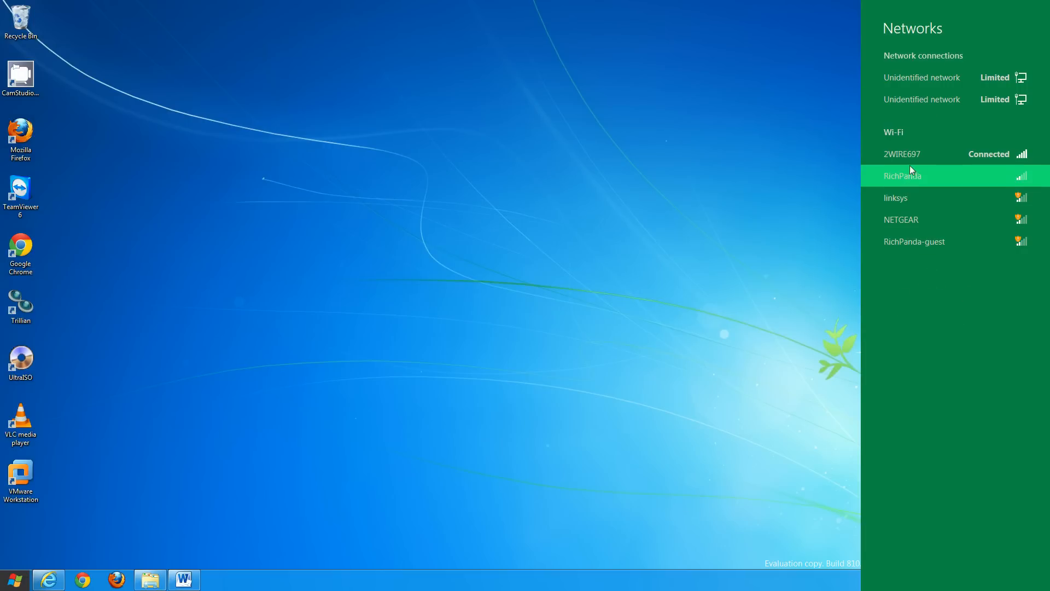
View options for the connected 2WIRE697 network, then return to the Start screen.
right_click(901, 153)
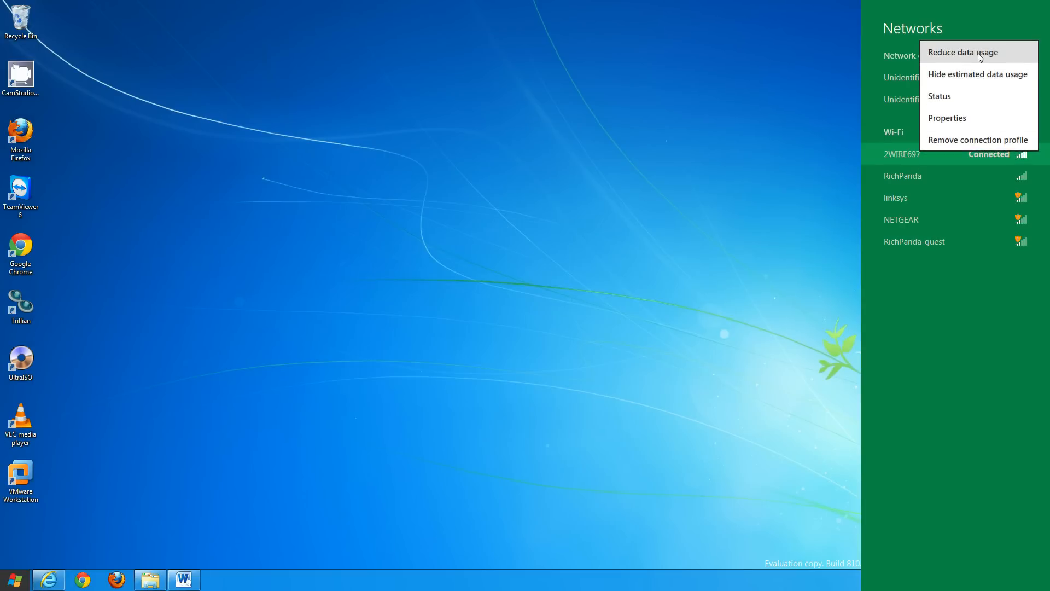
mouse_move(974, 82)
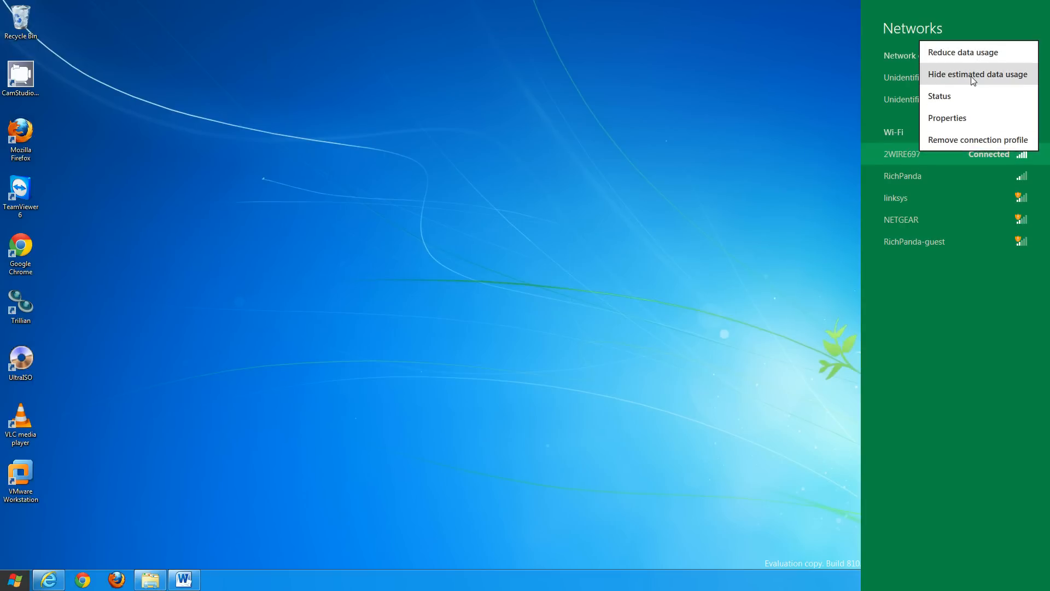
mouse_move(941, 79)
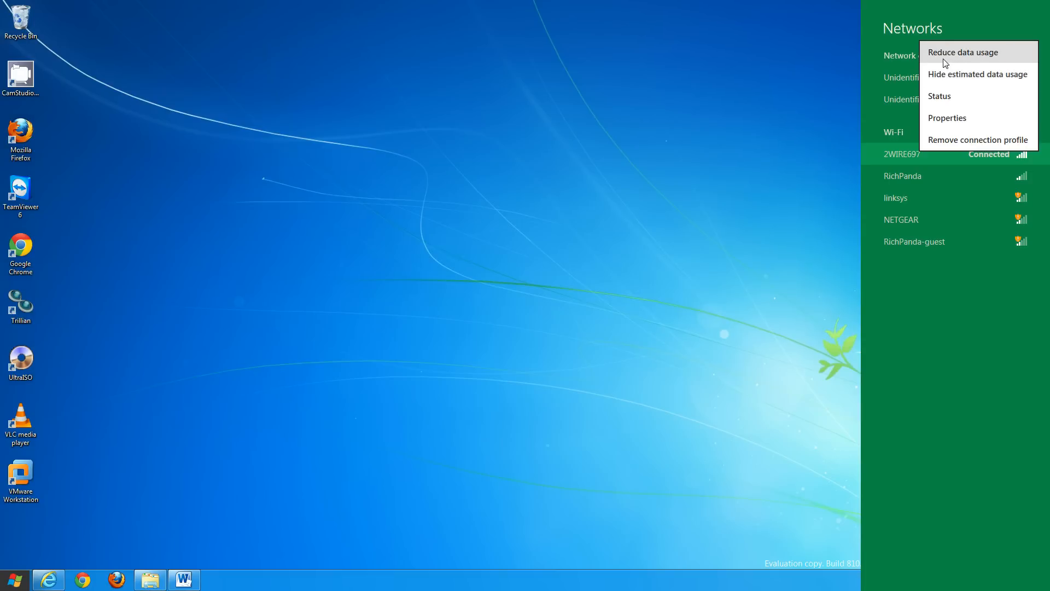
mouse_move(971, 38)
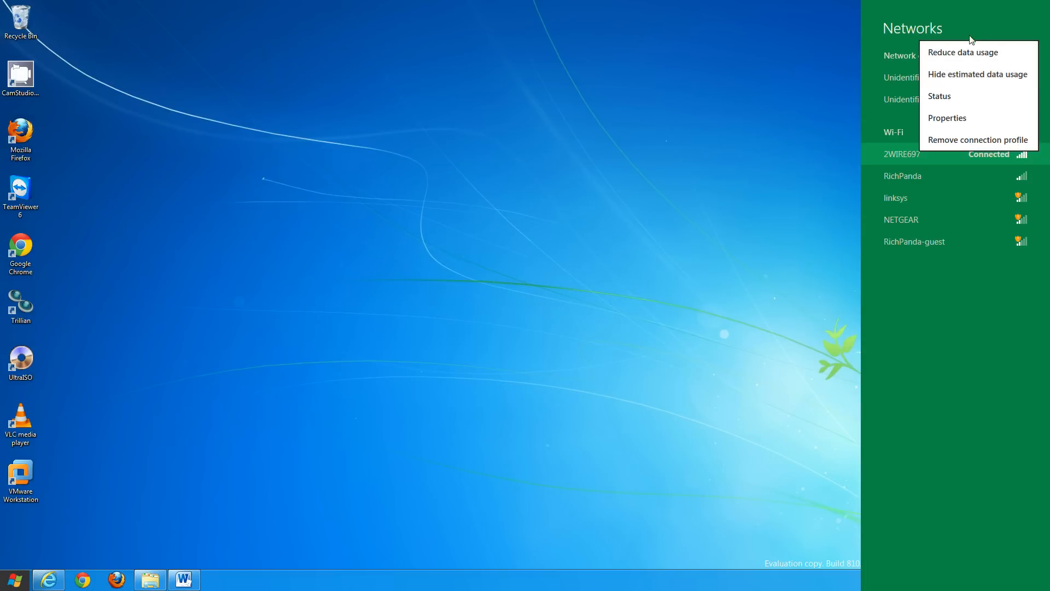
mouse_move(759, 208)
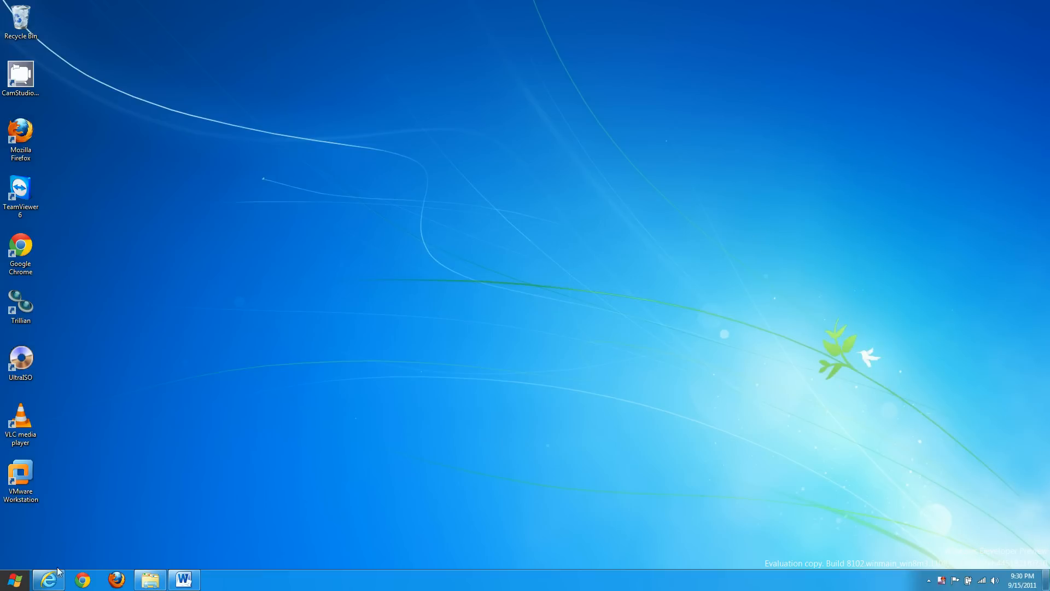
left_click(11, 573)
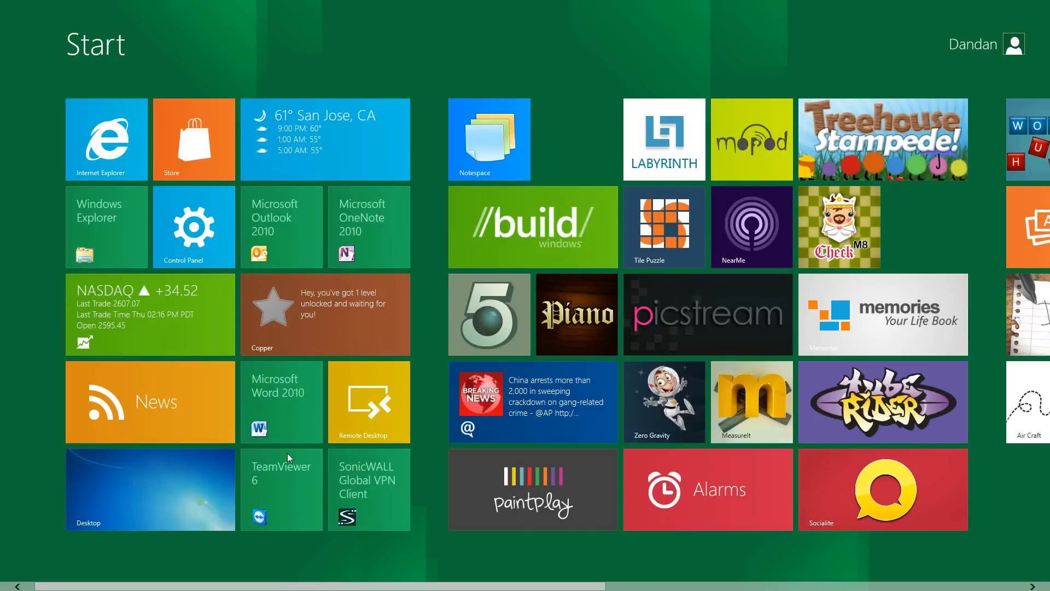
Unpin the VLC media player tile from the Start screen via the app bar.
scroll("right", 3)
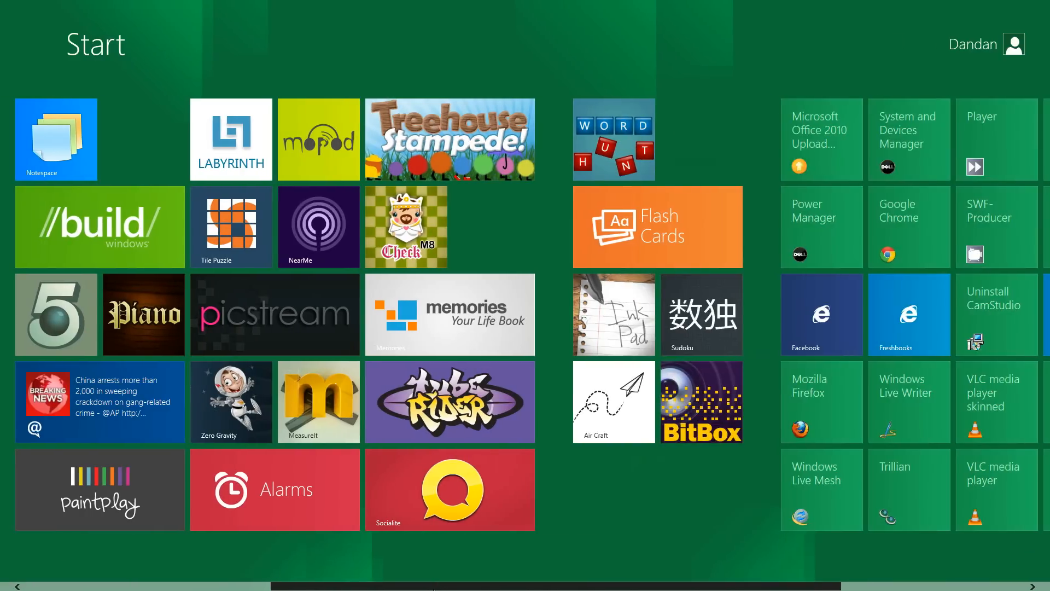
scroll("right", 3)
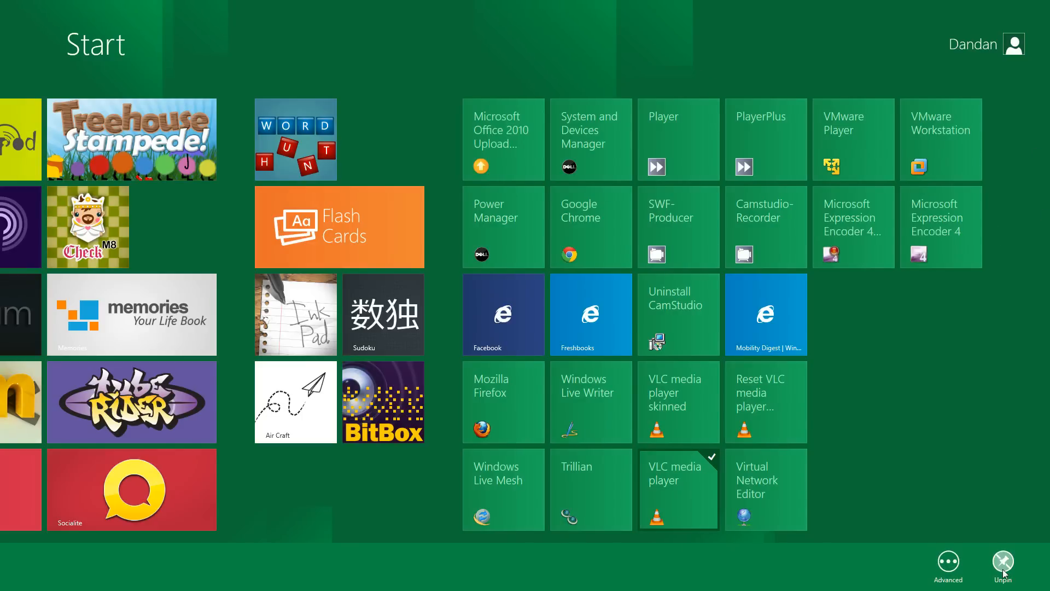
left_click(947, 562)
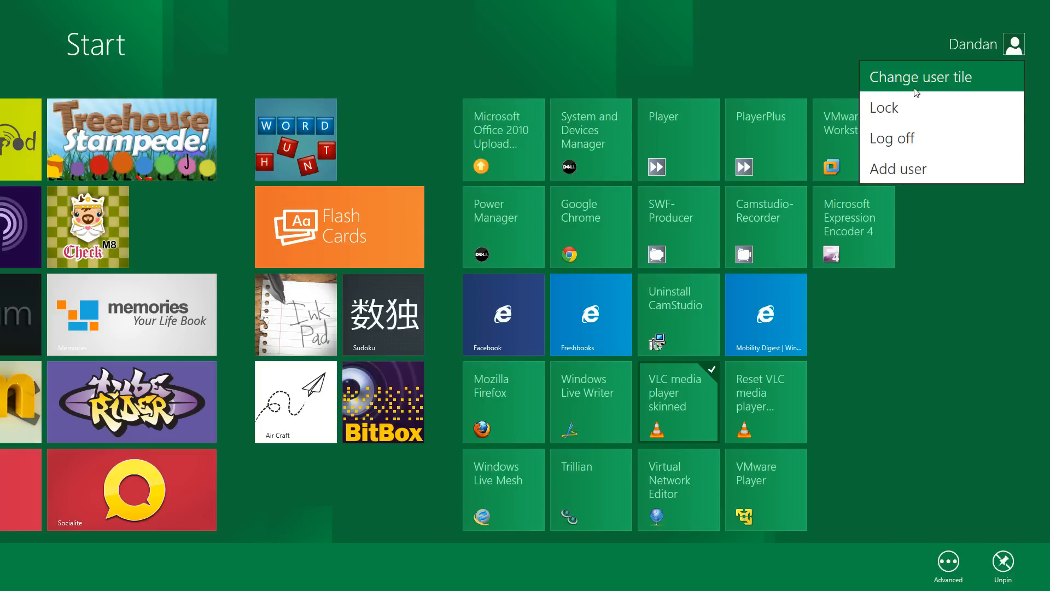
mouse_move(915, 173)
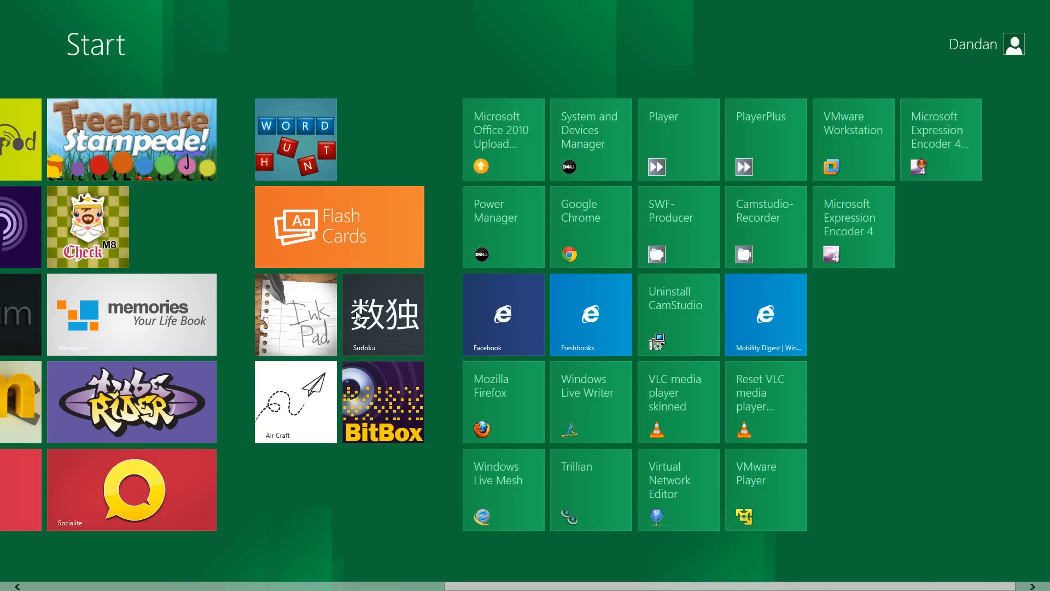
mouse_move(208, 560)
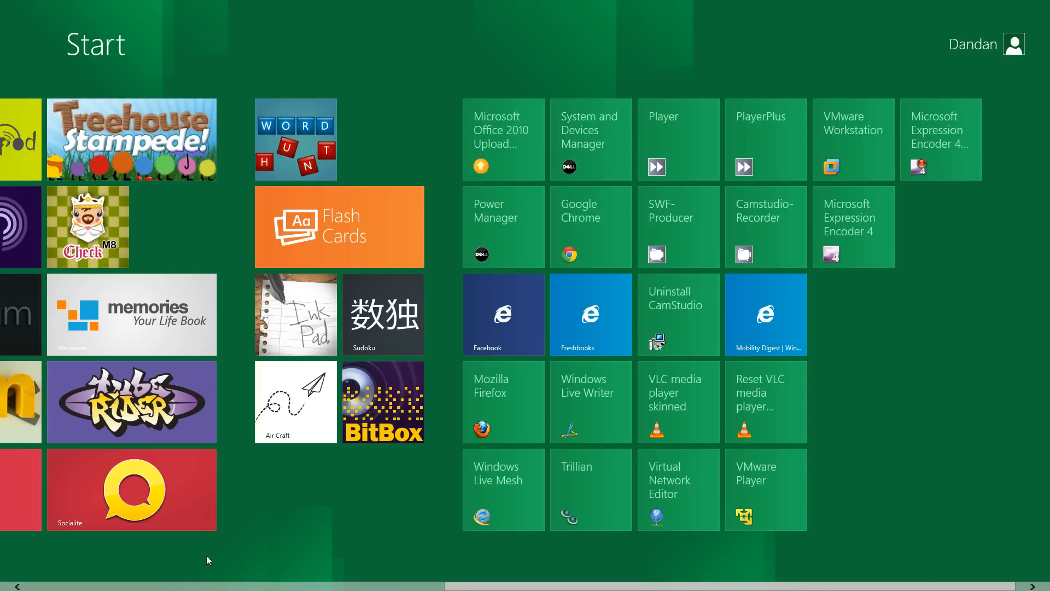
mouse_move(242, 190)
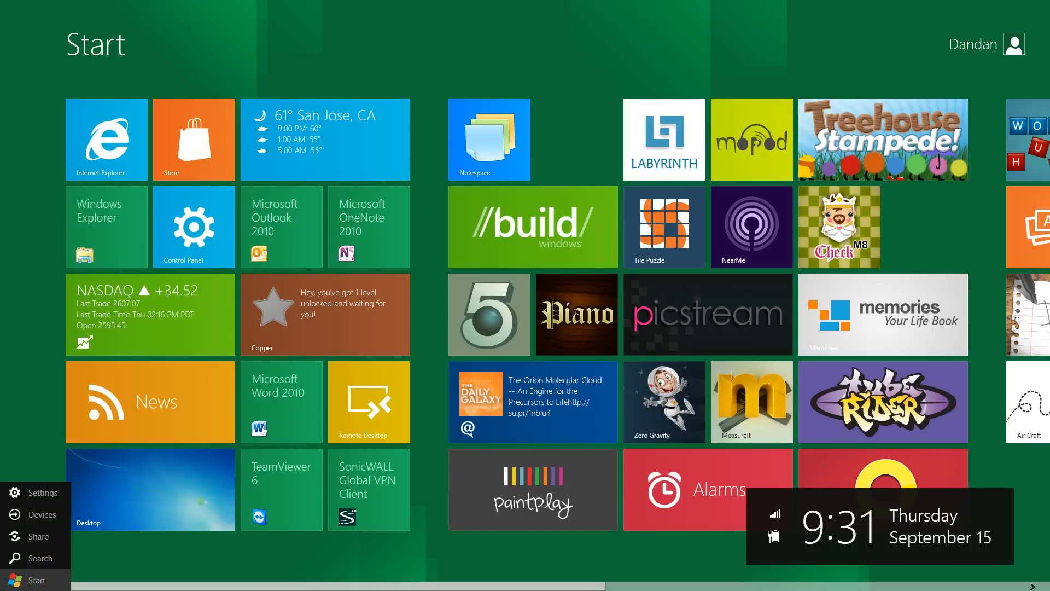
left_click(150, 489)
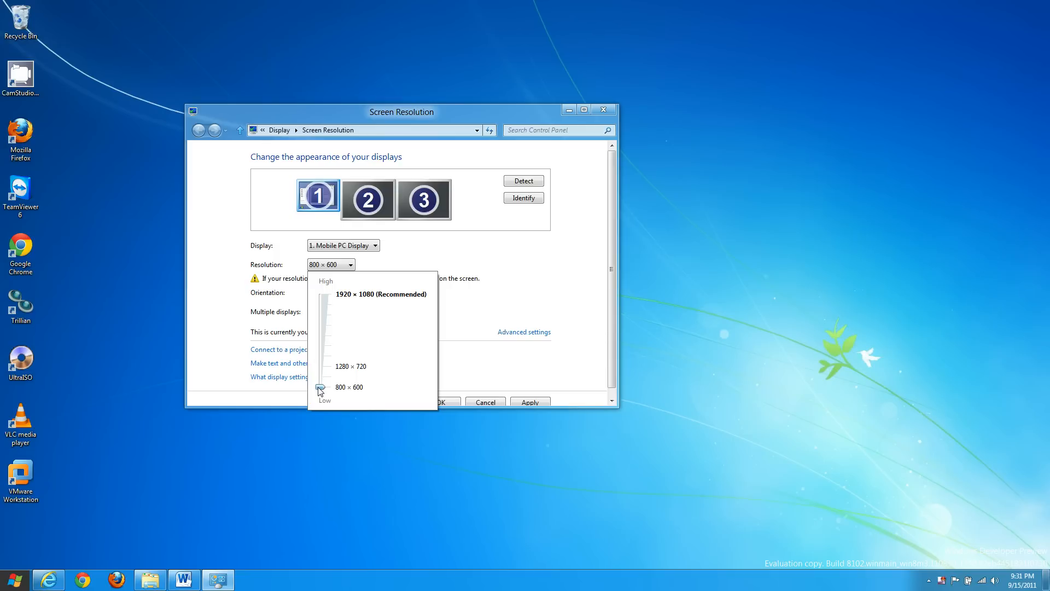
left_click(320, 388)
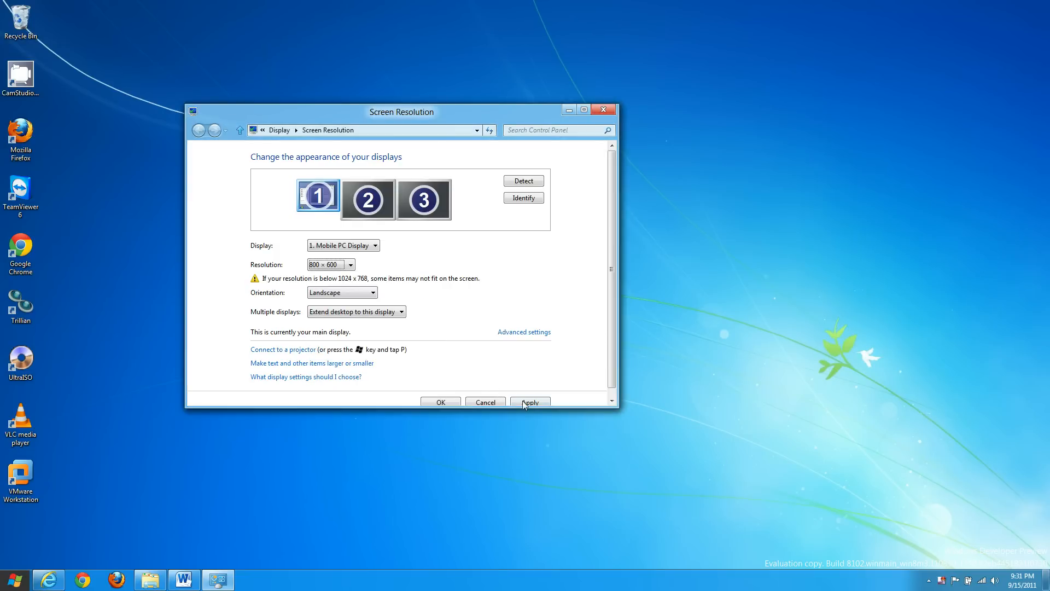
left_click(529, 403)
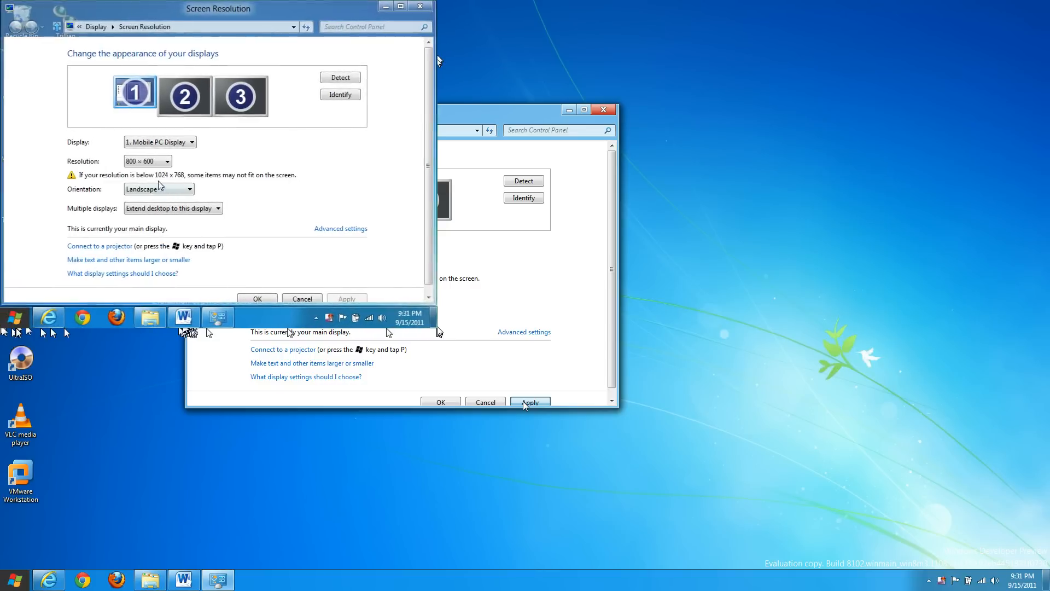
left_click(531, 403)
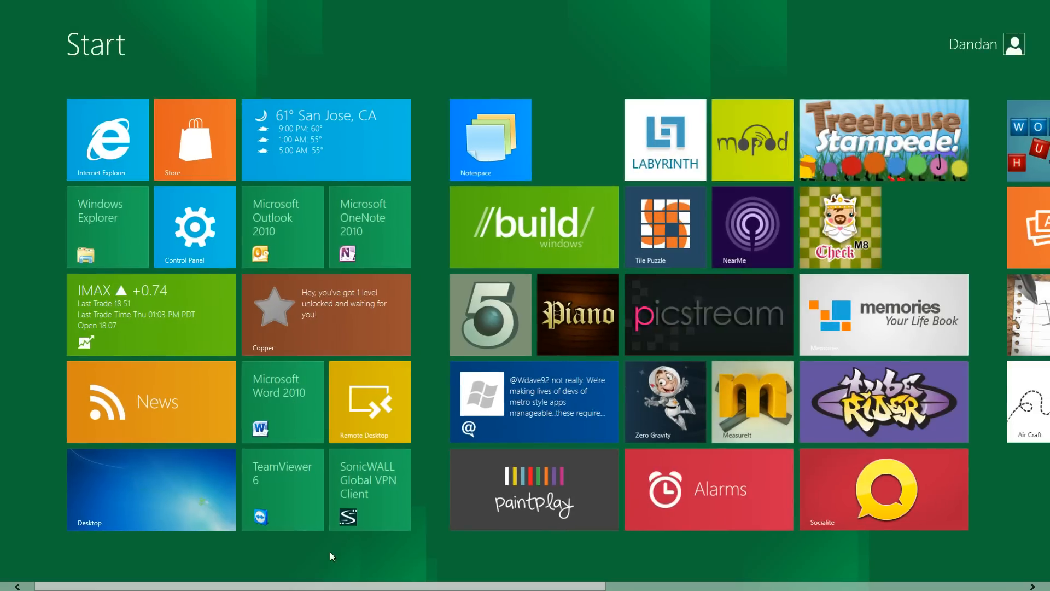
Launch Task Manager on the desktop in its compact running-apps view.
left_click(326, 139)
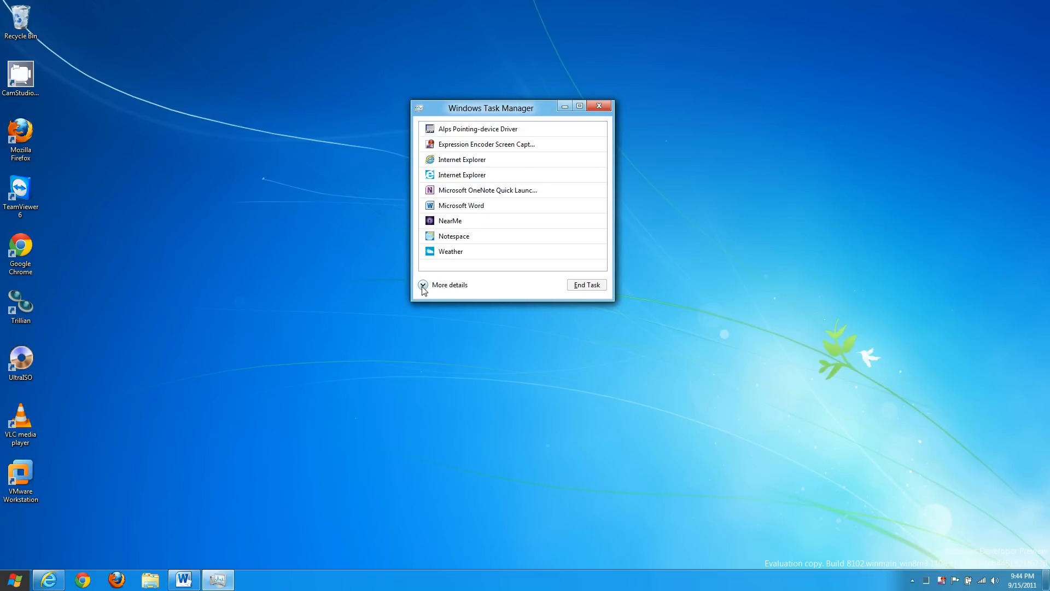
Switch Task Manager to More details and expand then collapse the Internet Explorer group.
left_click(424, 284)
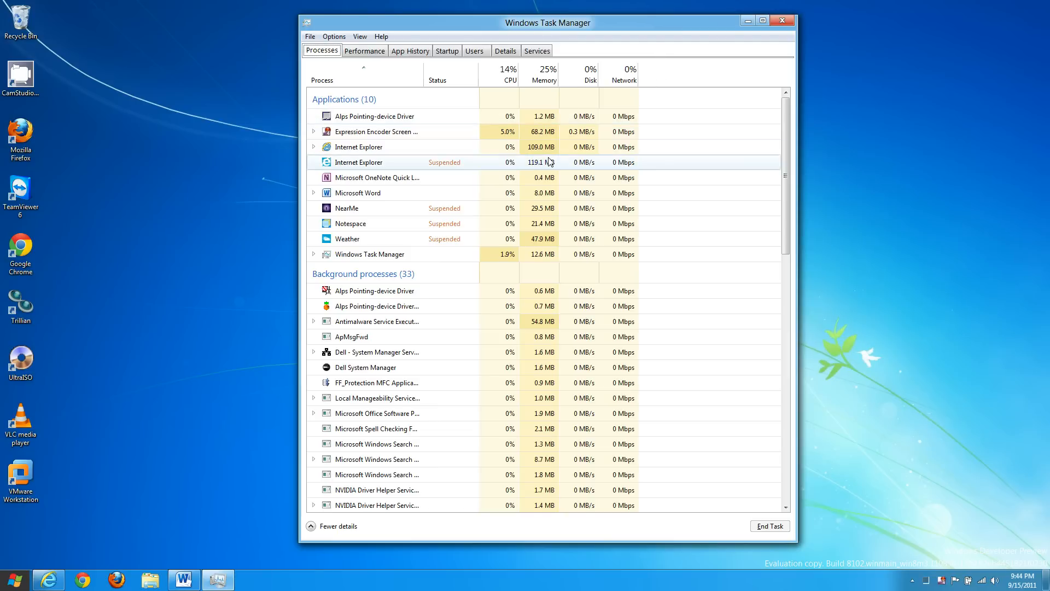
mouse_move(804, 266)
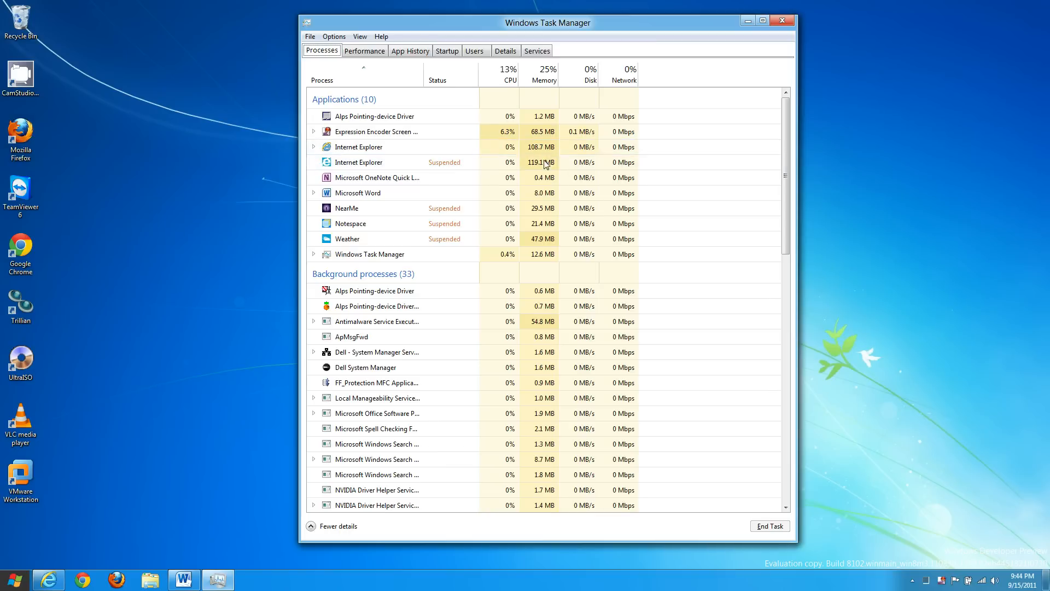
left_click(313, 147)
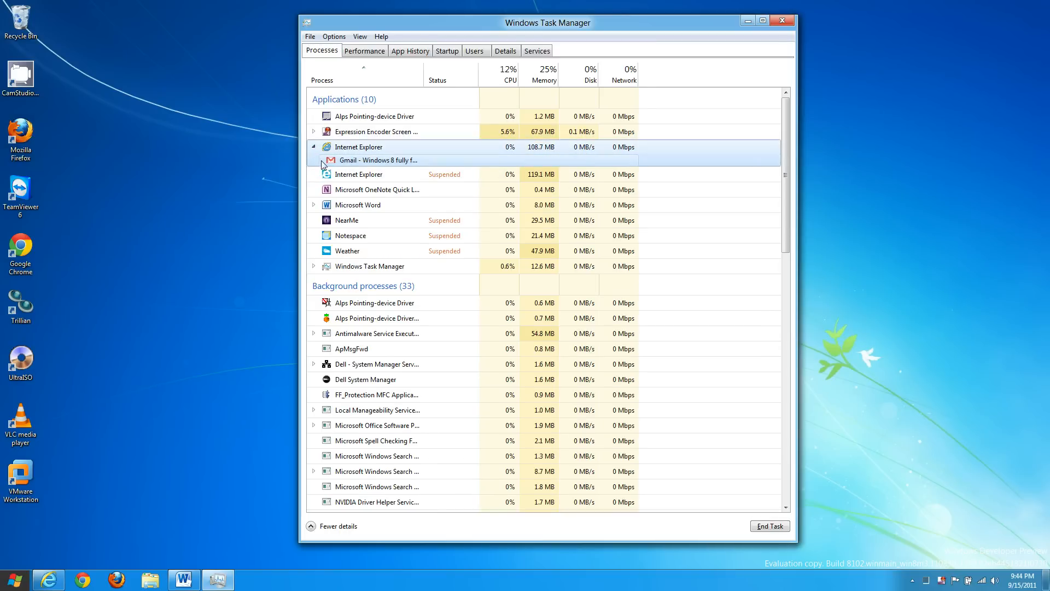
left_click(313, 205)
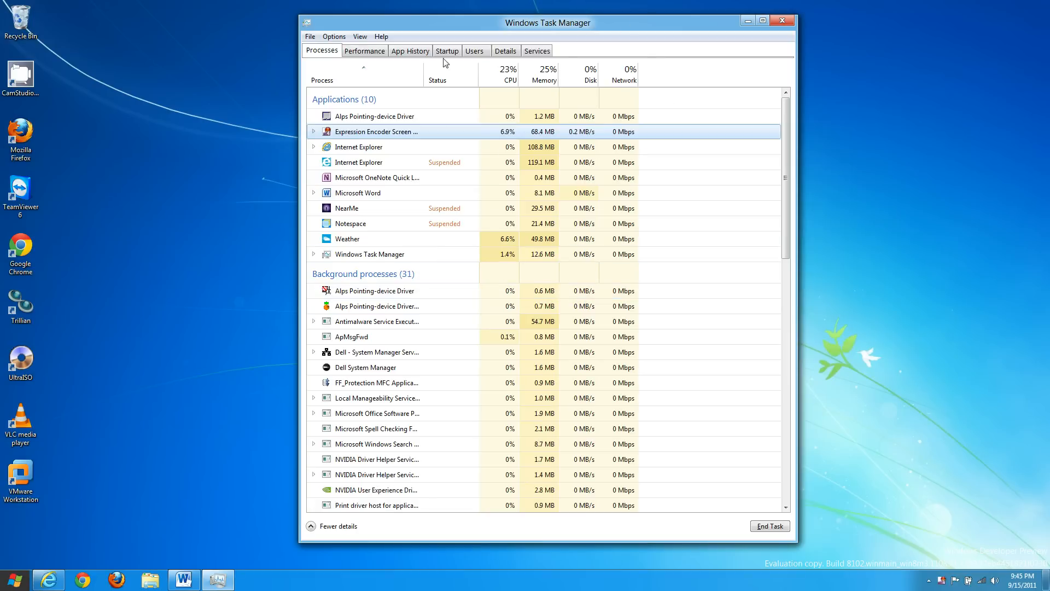
Show the Performance graphs and select Memory: 8 GB DDR3, 1.9 GB in use.
left_click(363, 50)
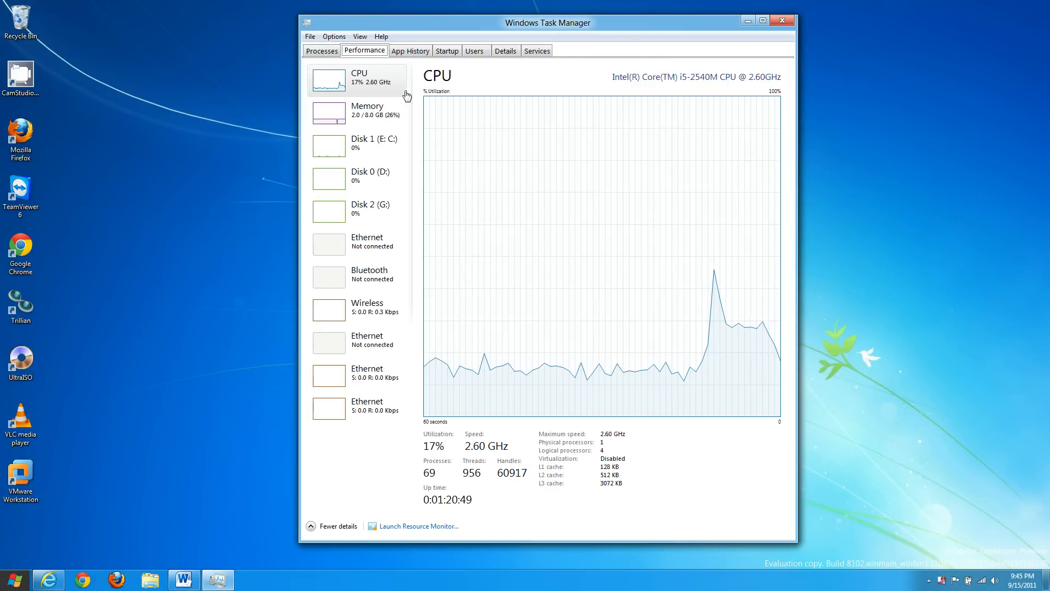
left_click(359, 112)
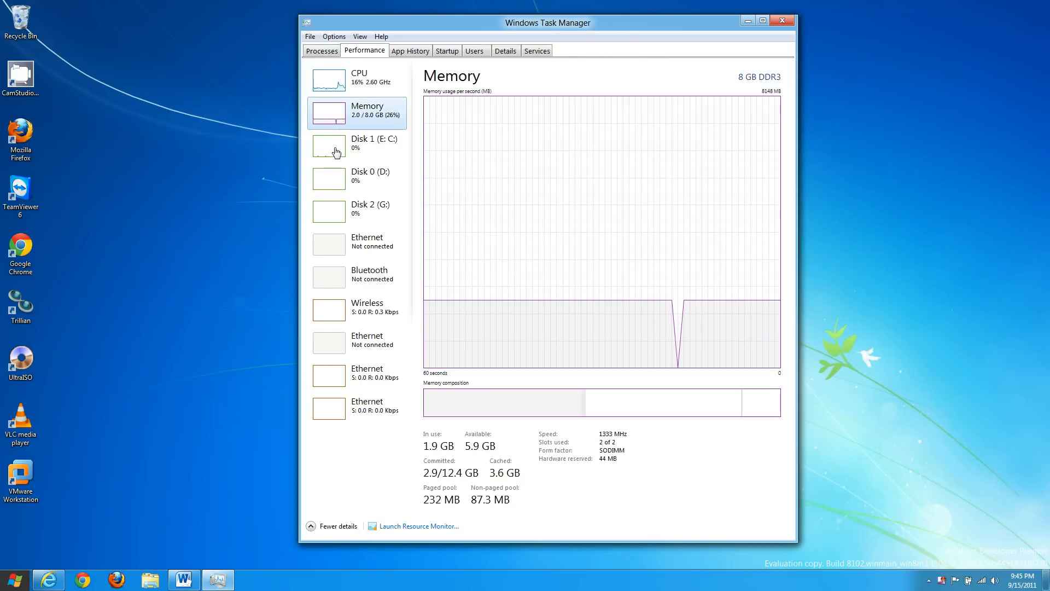
mouse_move(426, 455)
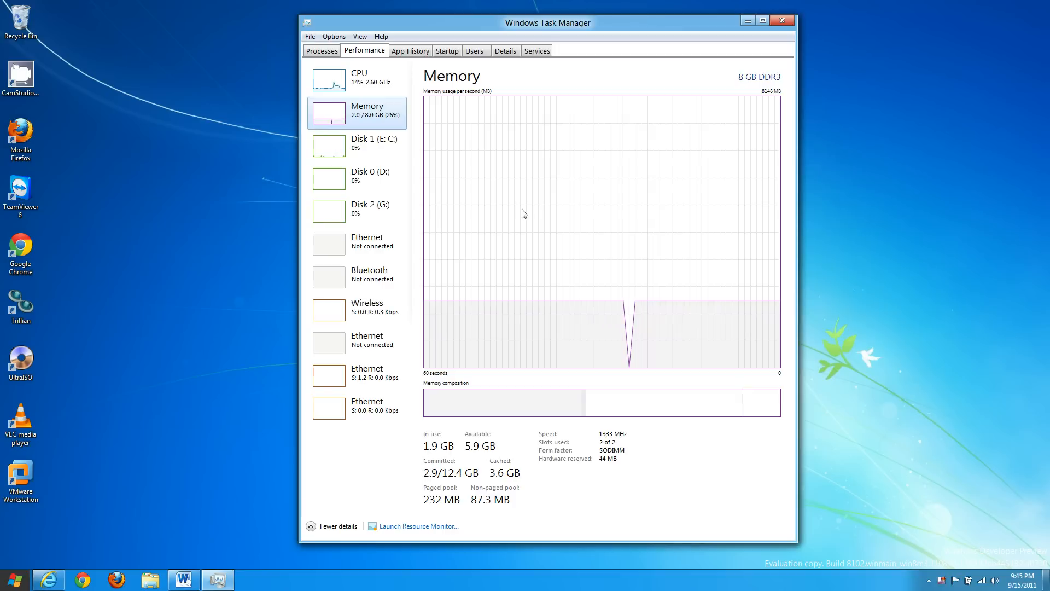
mouse_move(702, 434)
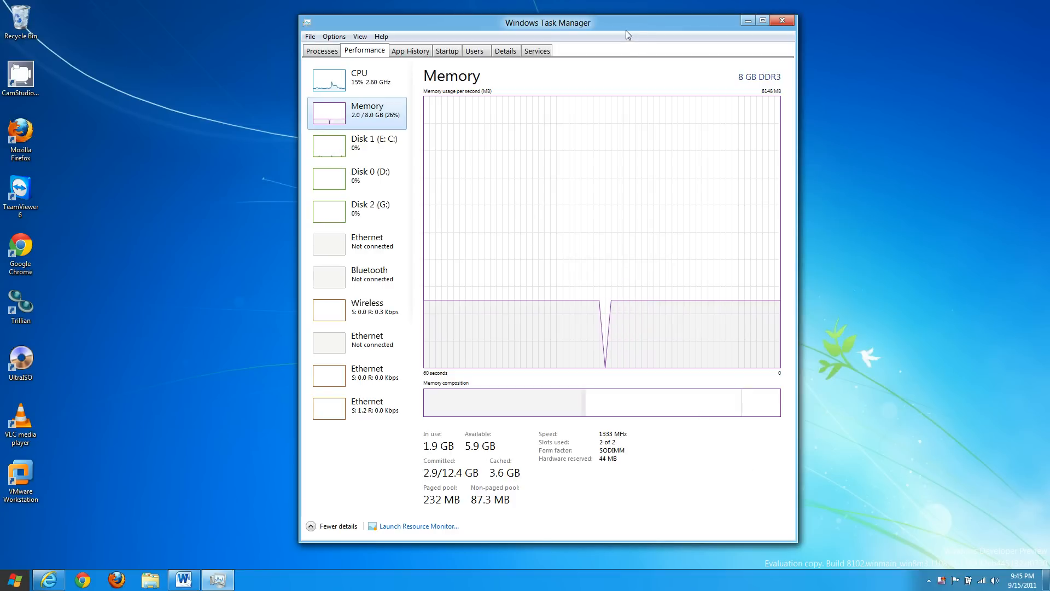
Review the App History list of modern apps' resource usage, scrolling through its entries.
left_click(411, 51)
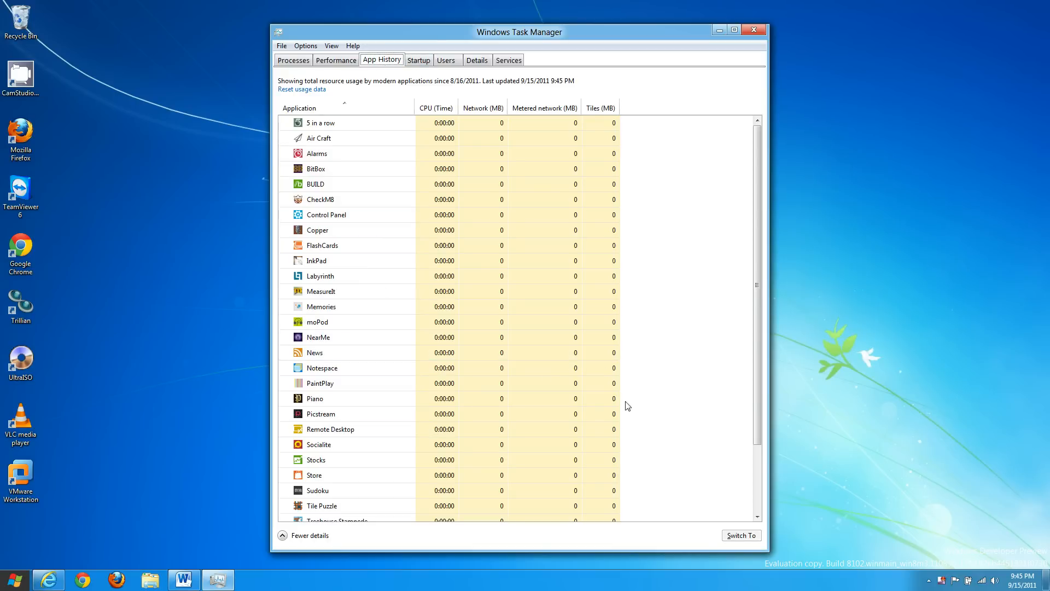
scroll("down", 3)
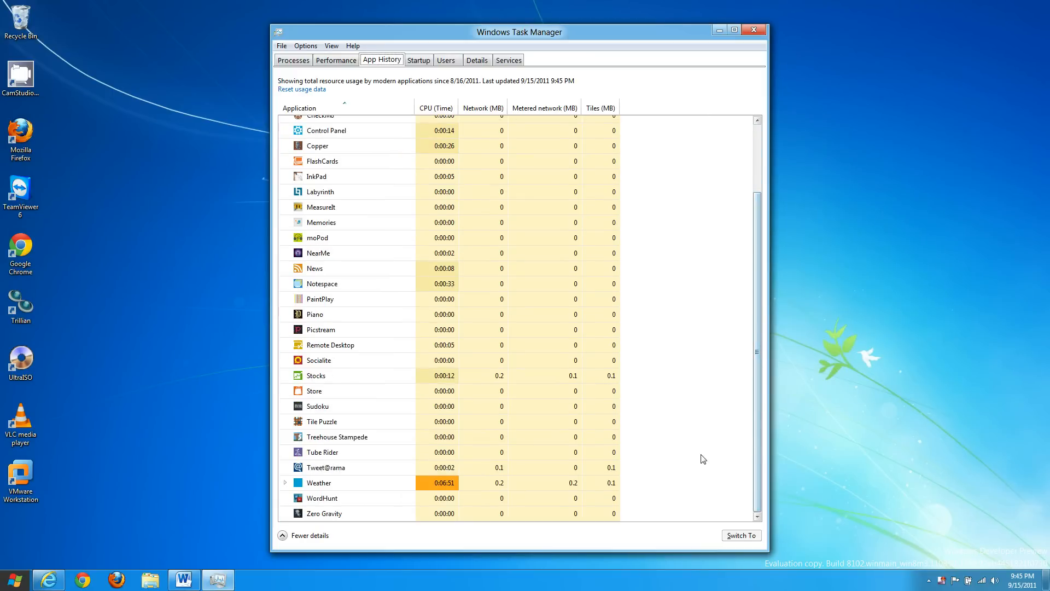
left_click(322, 329)
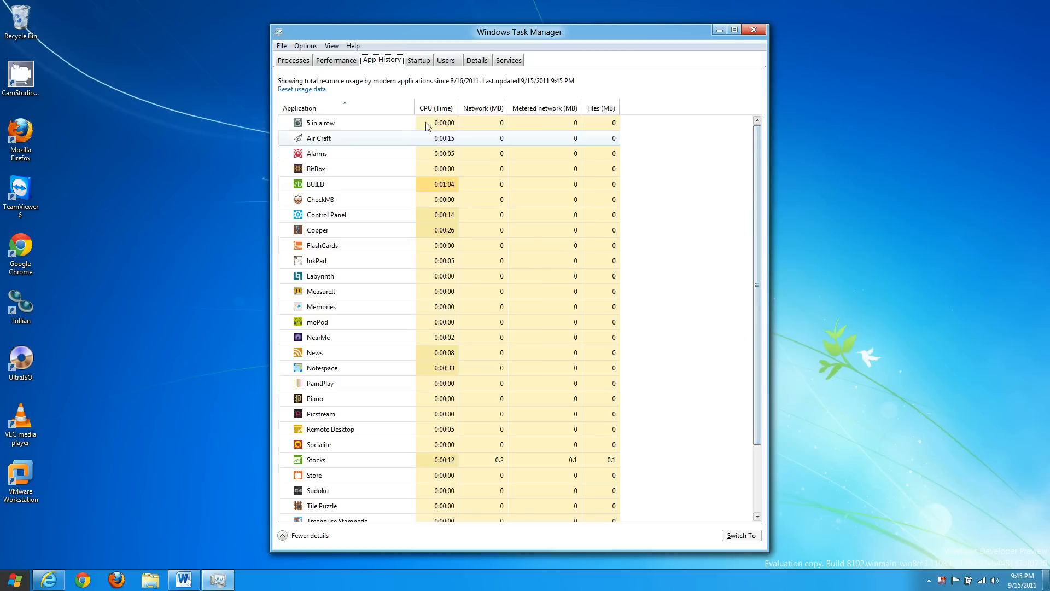
left_click(331, 429)
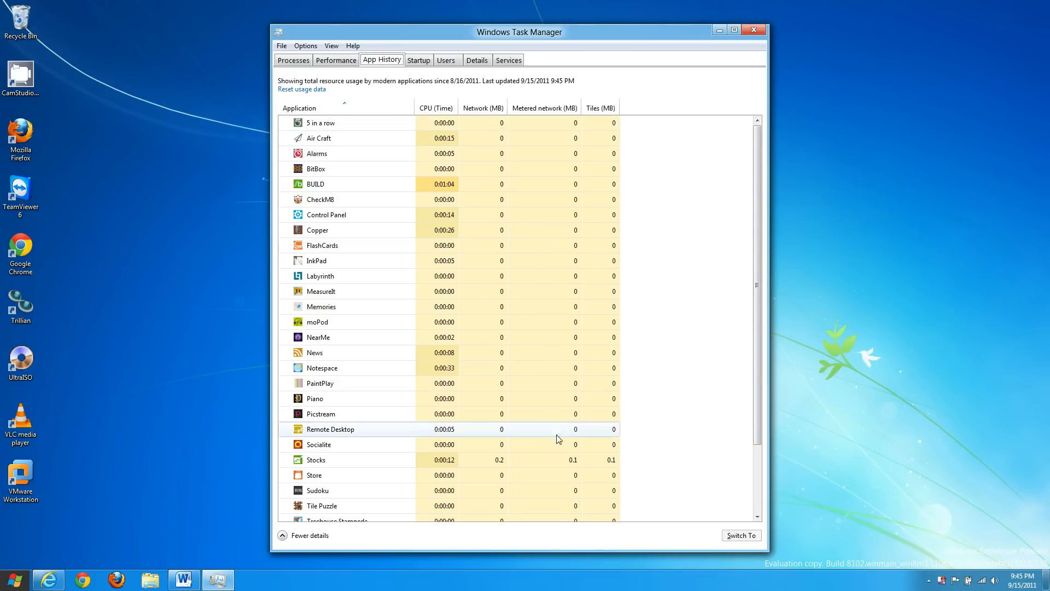
scroll("down", 3)
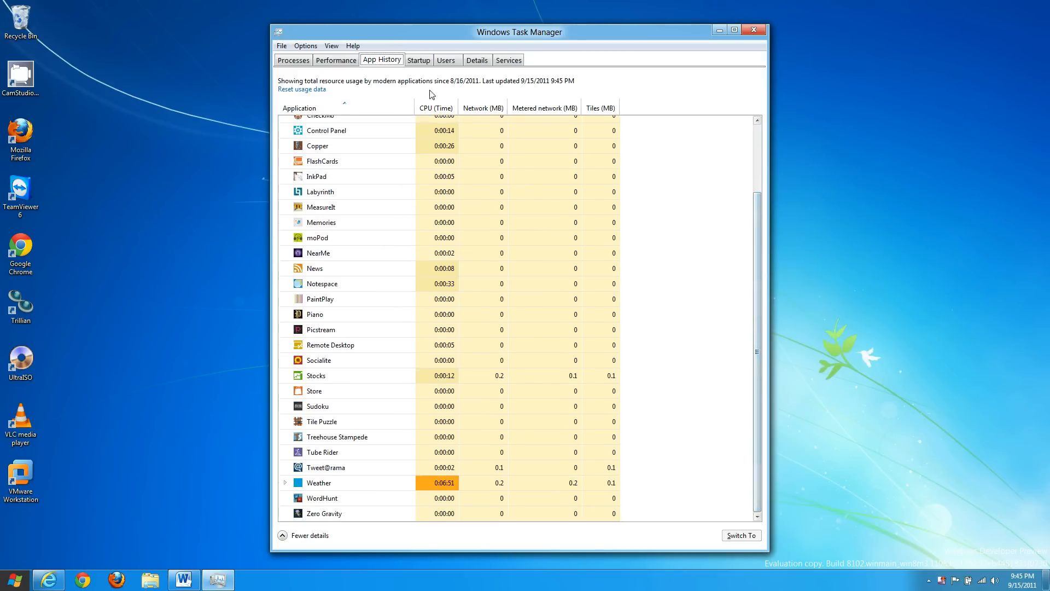
Move through the Startup and Users views, ending on the Services list with PID and status.
left_click(419, 59)
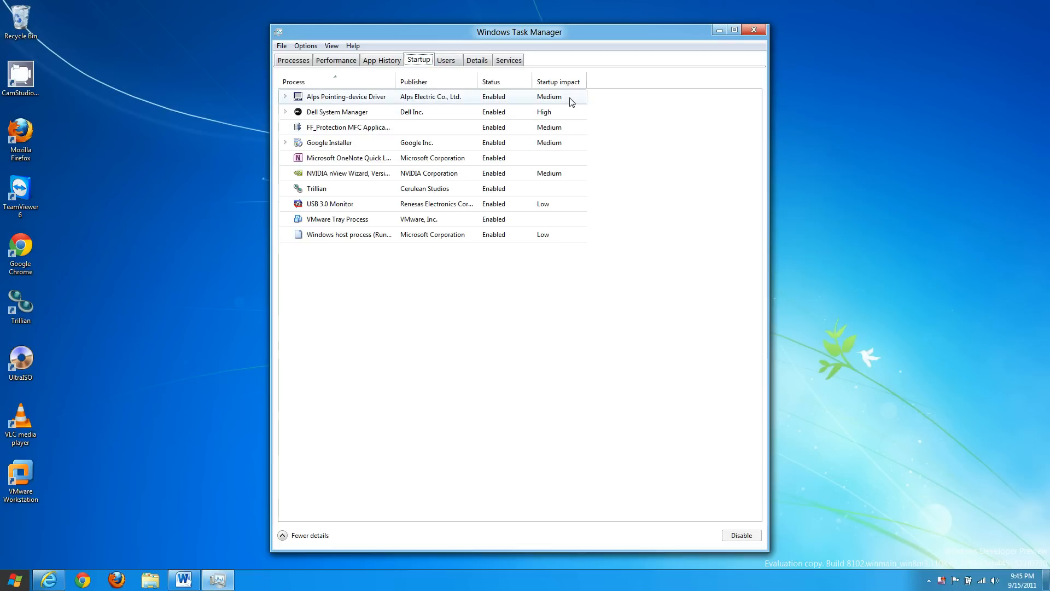
left_click(446, 59)
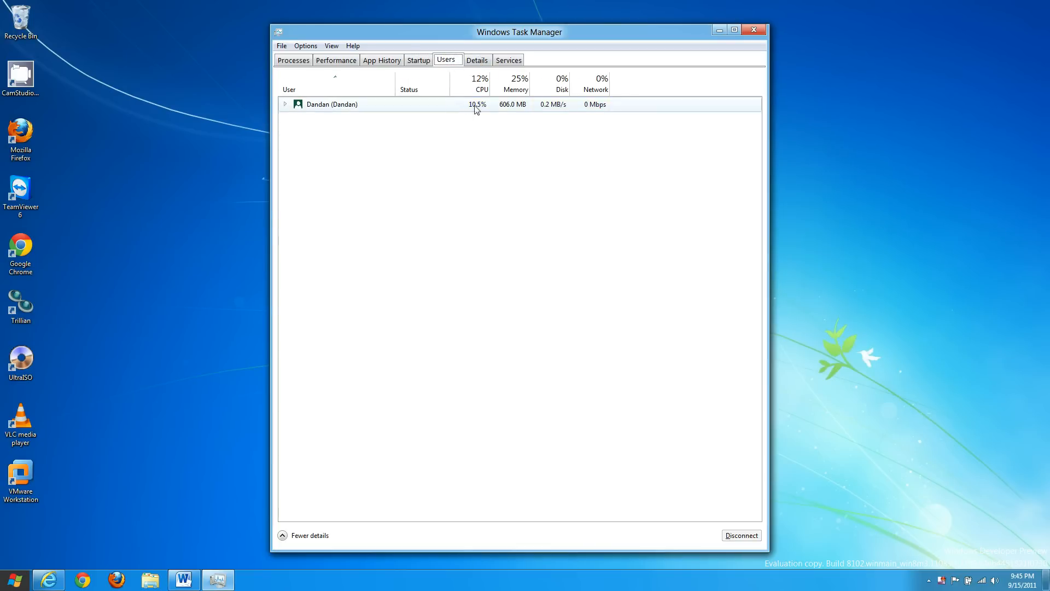
left_click(508, 59)
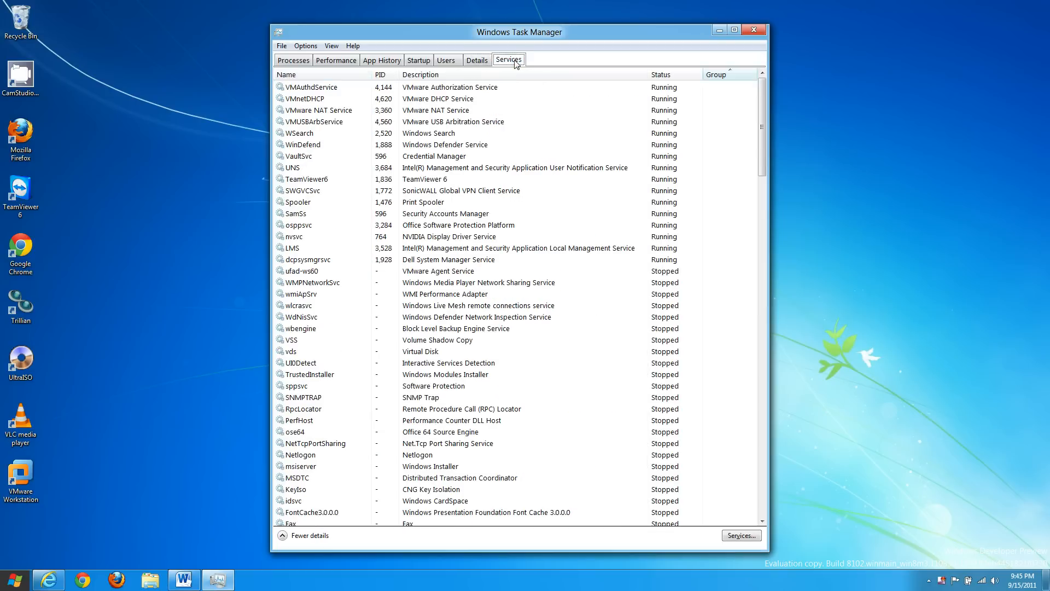